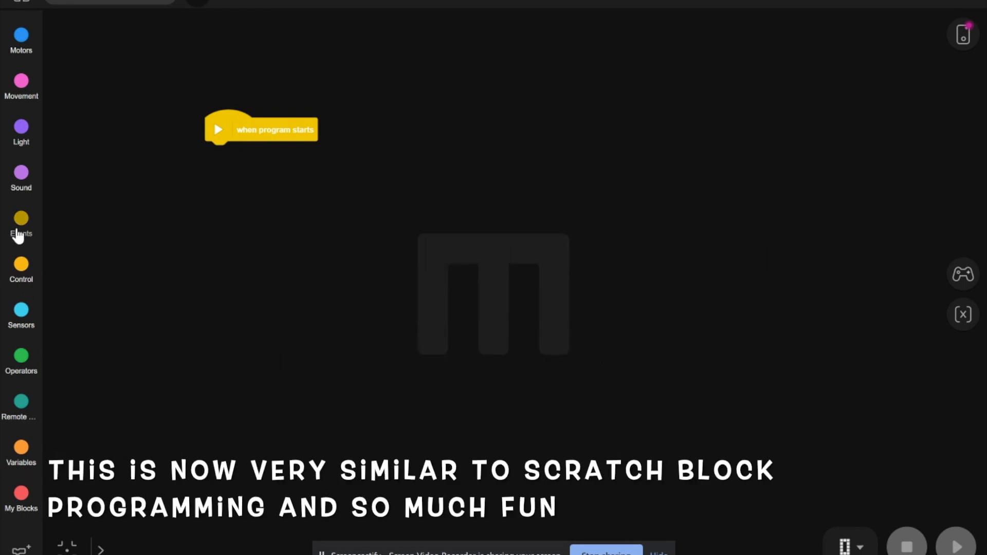
Add two more 'when program starts' hat blocks to the canvas.
{"action": "left_click", "coordinate": [21, 223]}
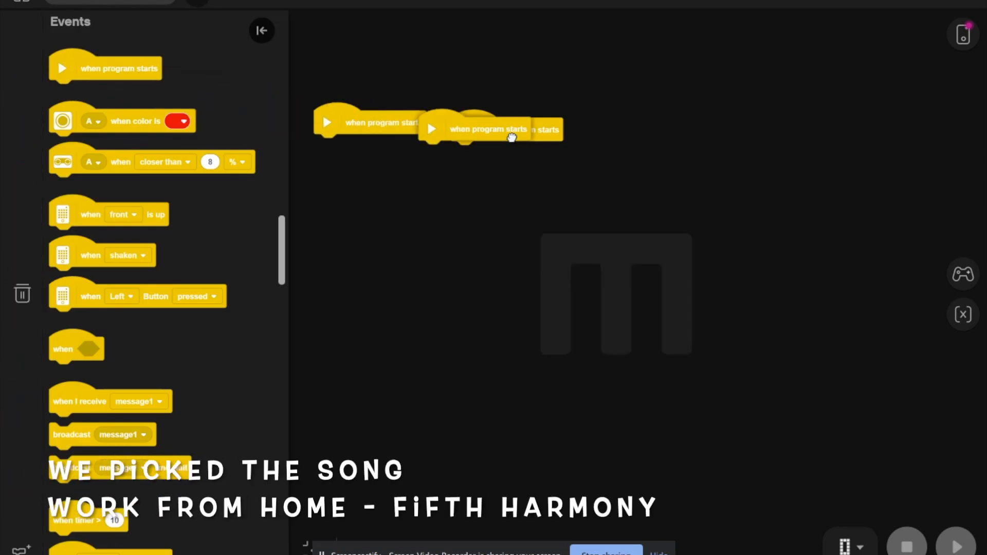
{"action": "left_click_drag", "start_coordinate": [491, 129], "coordinate": [707, 135]}
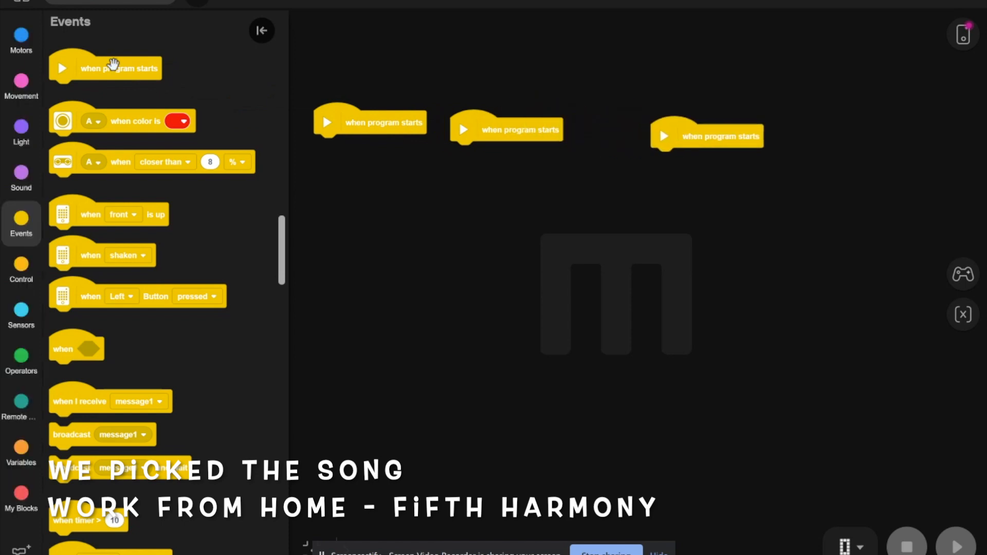
{"action": "left_click_drag", "start_coordinate": [106, 68], "coordinate": [842, 139]}
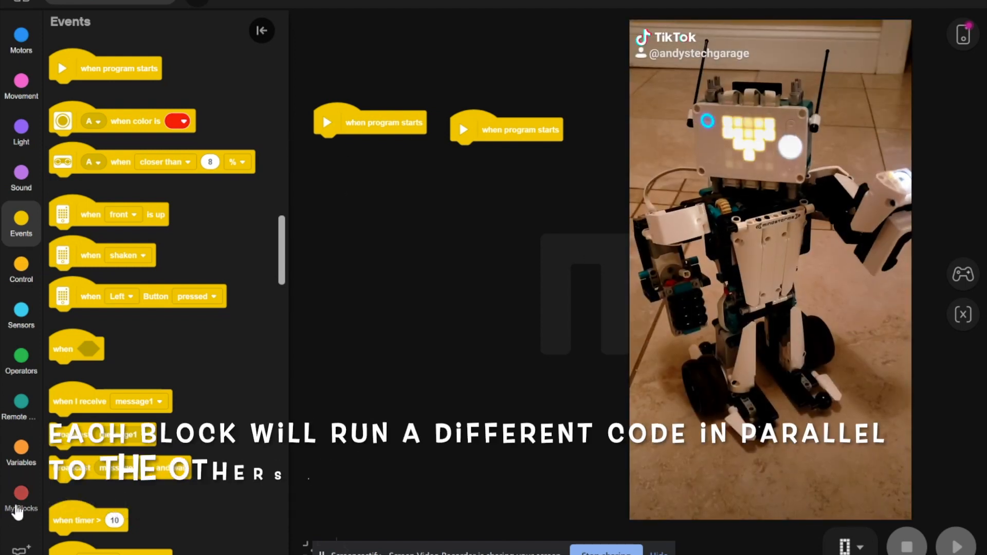
Browse the My Blocks, Operators and Control categories, ending at the extensions list.
{"action": "left_click", "coordinate": [21, 497]}
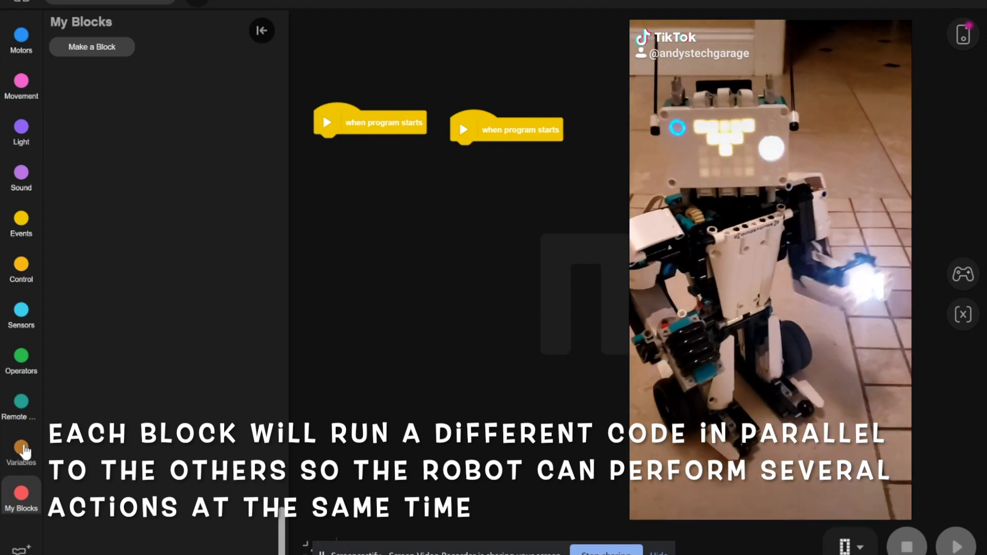
{"action": "left_click", "coordinate": [21, 359]}
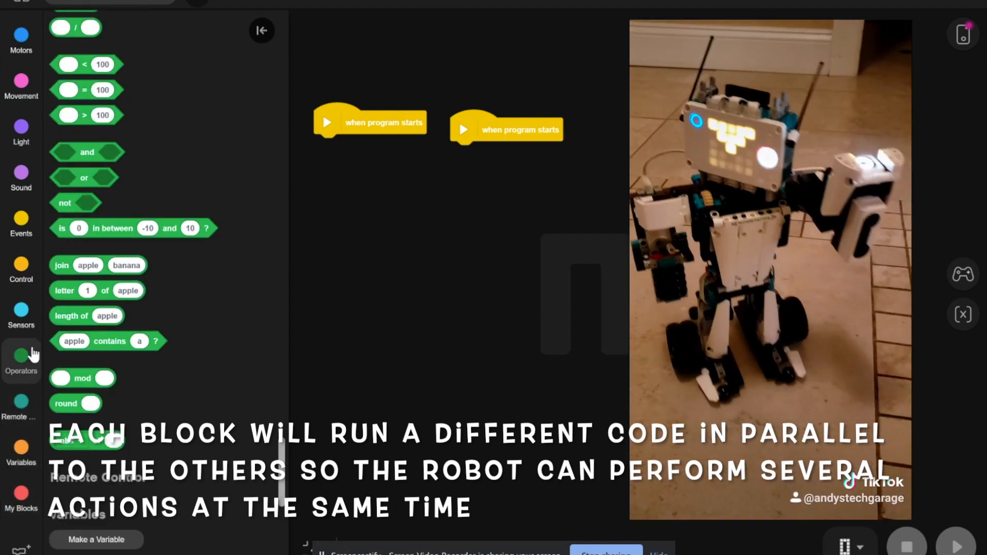
{"action": "left_click", "coordinate": [21, 268]}
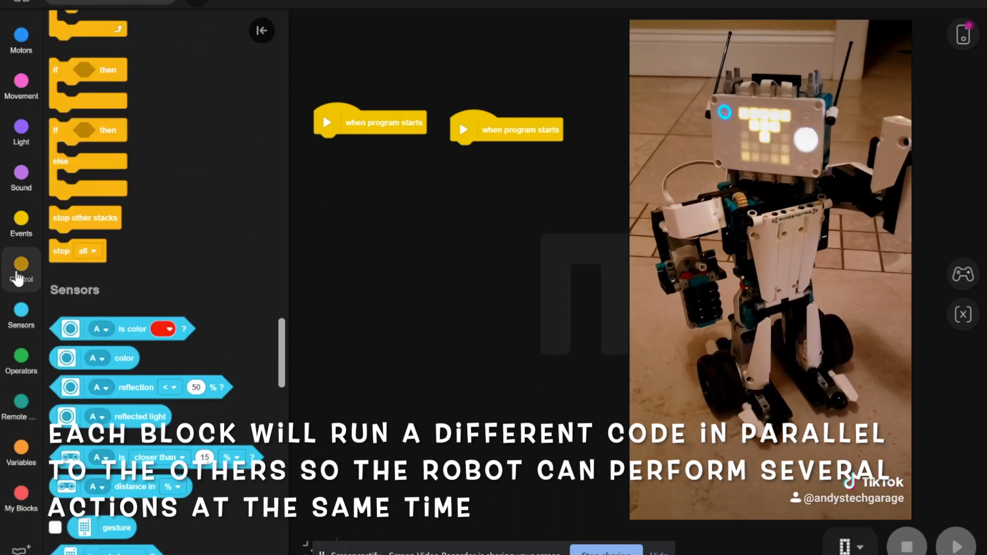
{"action": "left_click", "coordinate": [21, 223]}
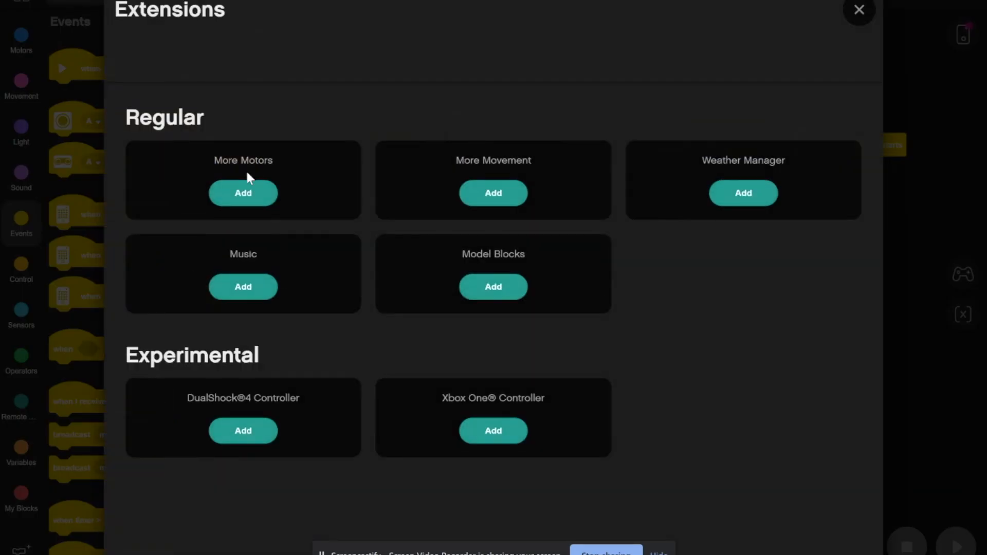
Add the More Motors and Xbox One Controller extensions and close the list.
{"action": "left_click", "coordinate": [242, 193]}
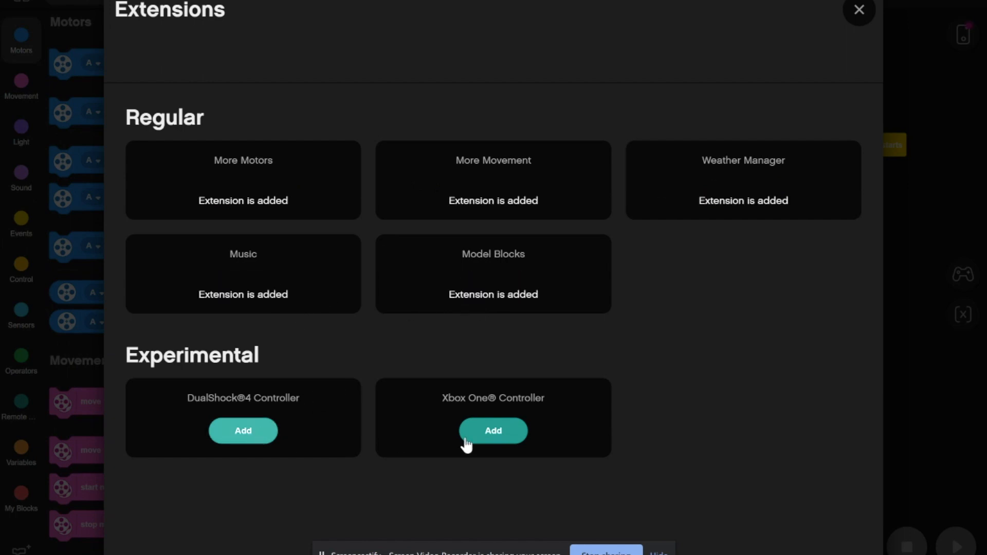
{"action": "left_click", "coordinate": [493, 431]}
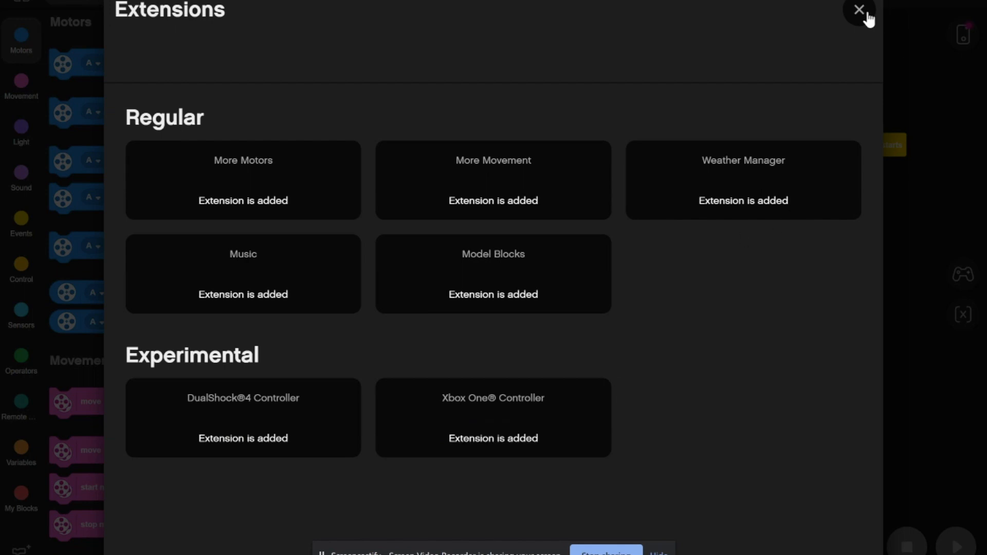
{"action": "left_click", "coordinate": [858, 11]}
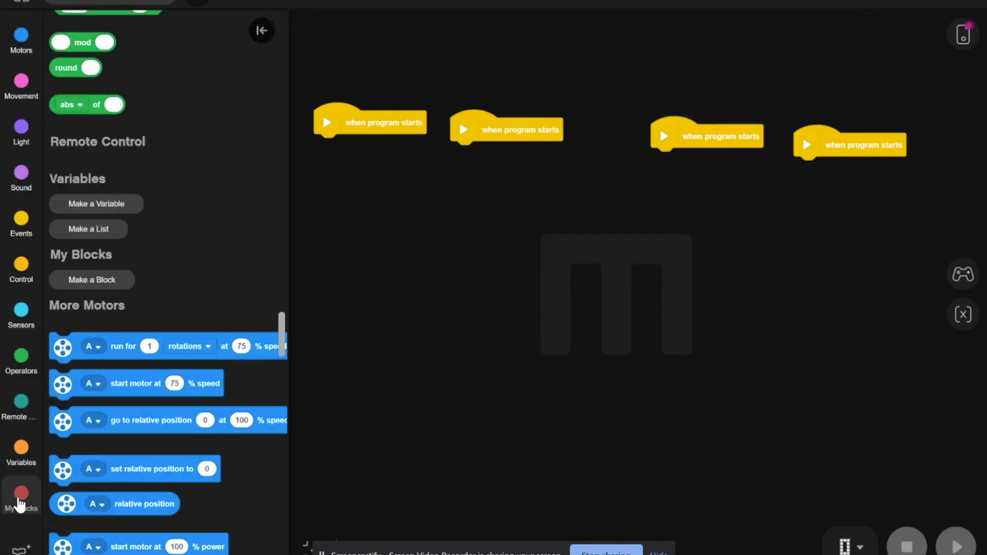
Attach a BLAST calibrate block from Model Blocks under the first hat block.
{"action": "scroll", "scroll_direction": "down", "scroll_amount": 3}
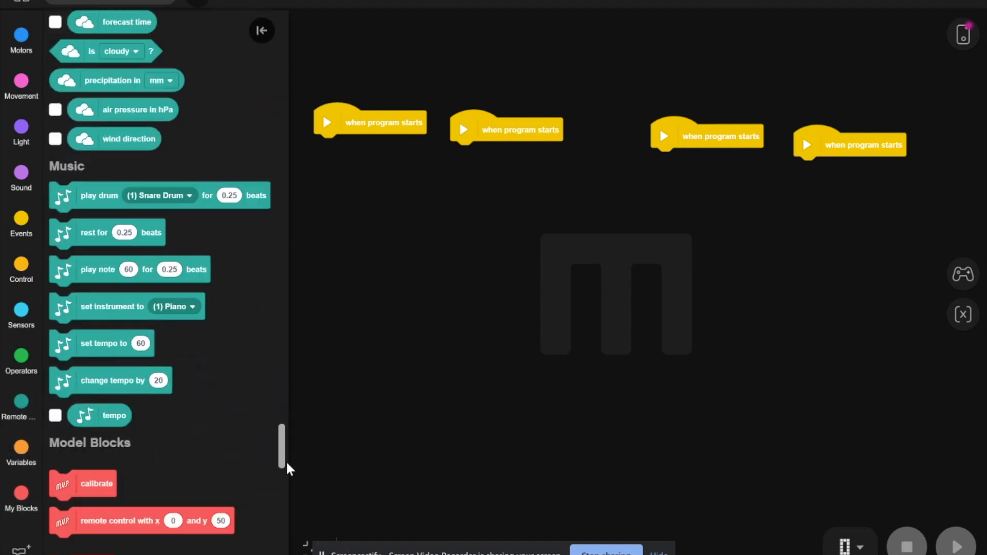
{"action": "scroll", "scroll_direction": "down", "scroll_amount": 3}
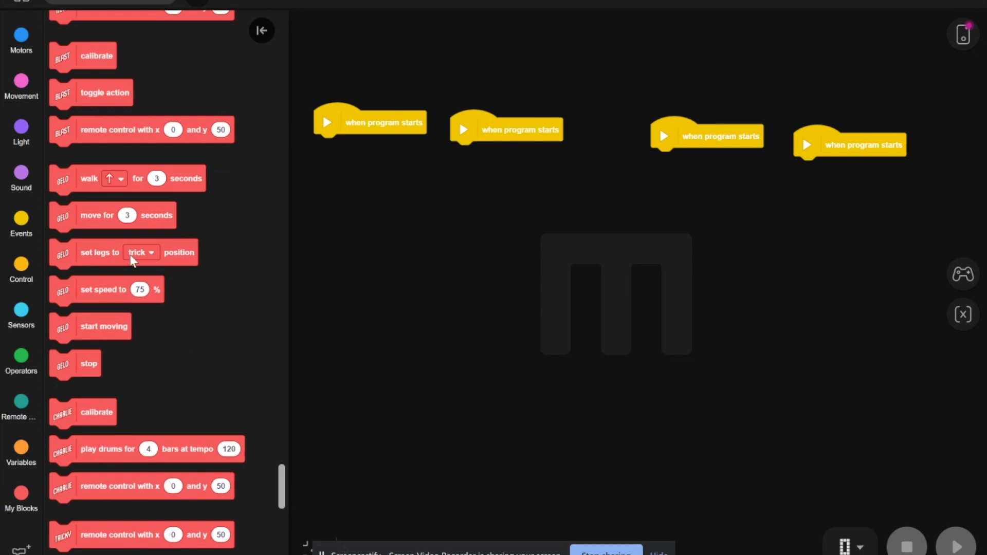
{"action": "left_click_drag", "start_coordinate": [95, 55], "coordinate": [348, 130]}
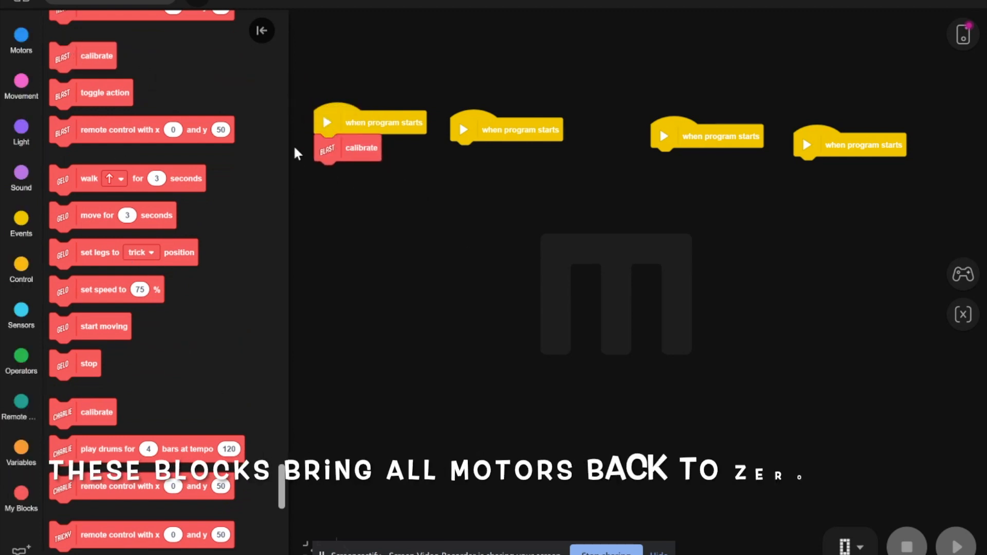
Add a 'set movement speed' block at 100% to the first stack.
{"action": "left_click", "coordinate": [20, 86]}
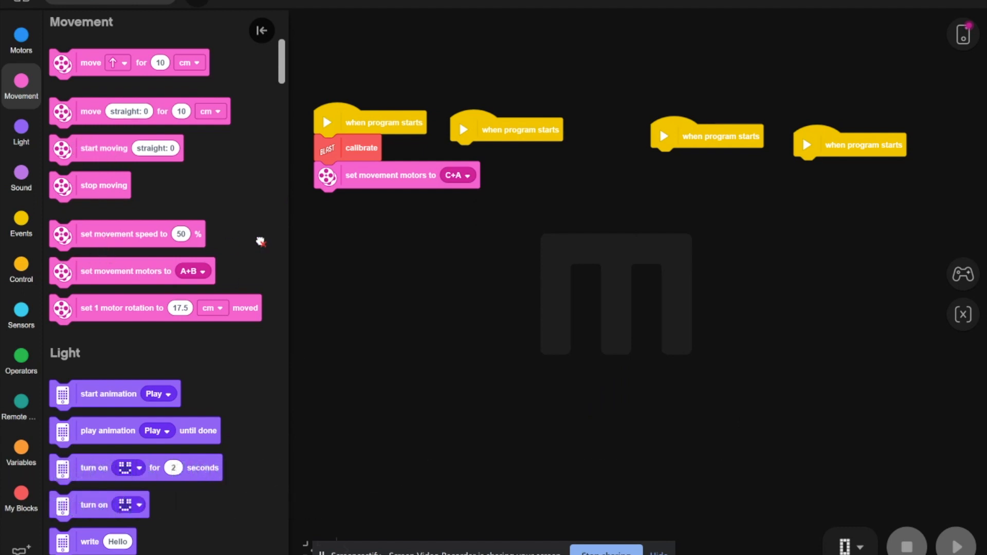
{"action": "left_click_drag", "start_coordinate": [129, 233], "coordinate": [393, 202]}
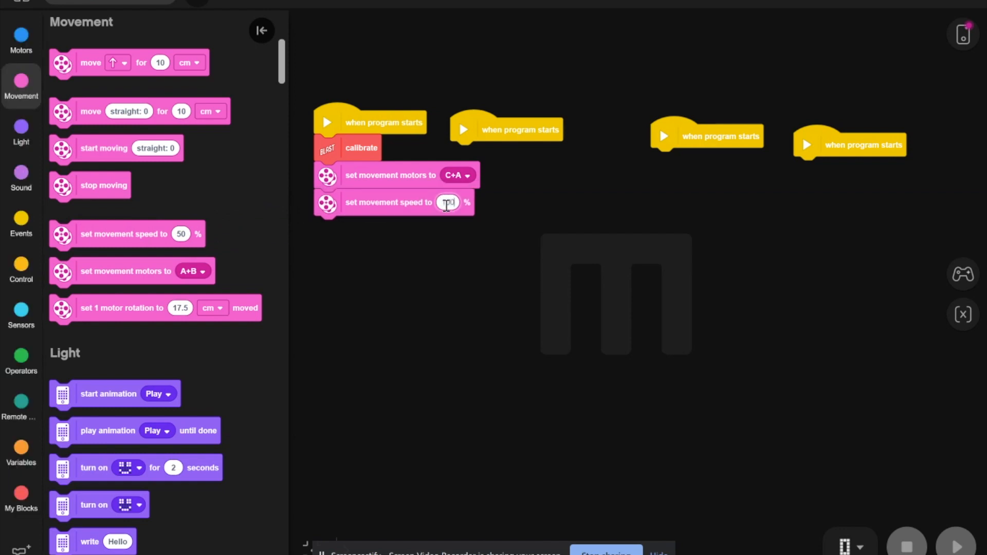
{"action": "type", "text": "100"}
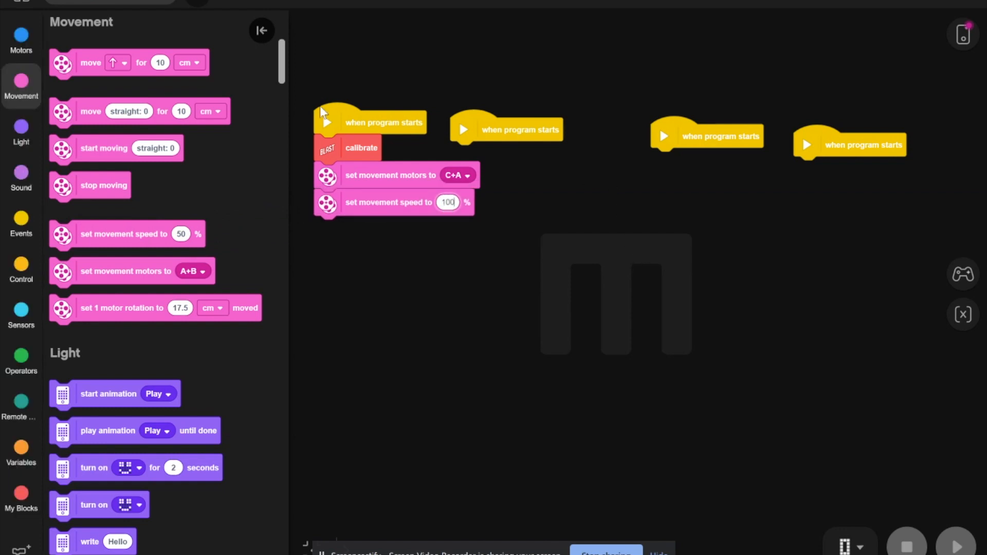
{"action": "left_click", "coordinate": [20, 39]}
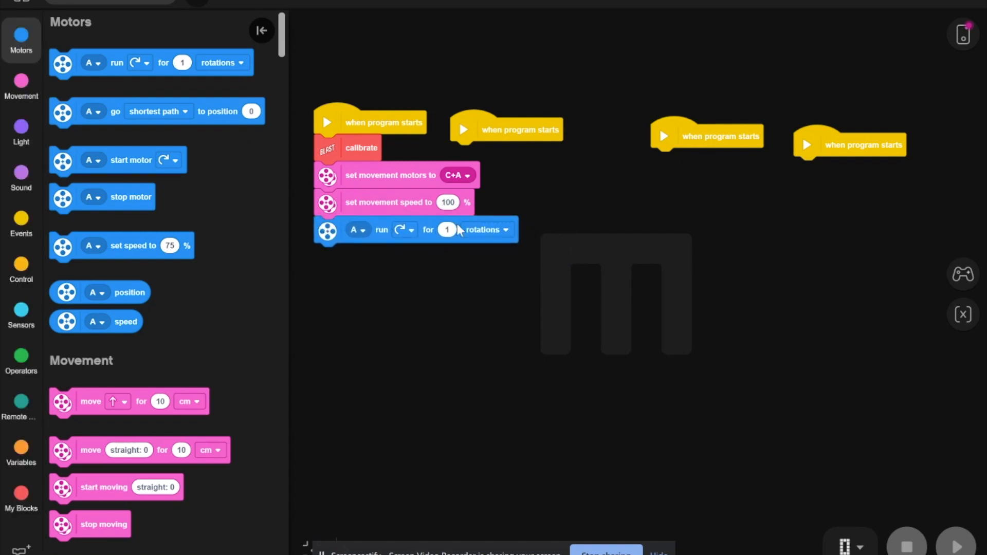
{"action": "mouse_move", "coordinate": [485, 239]}
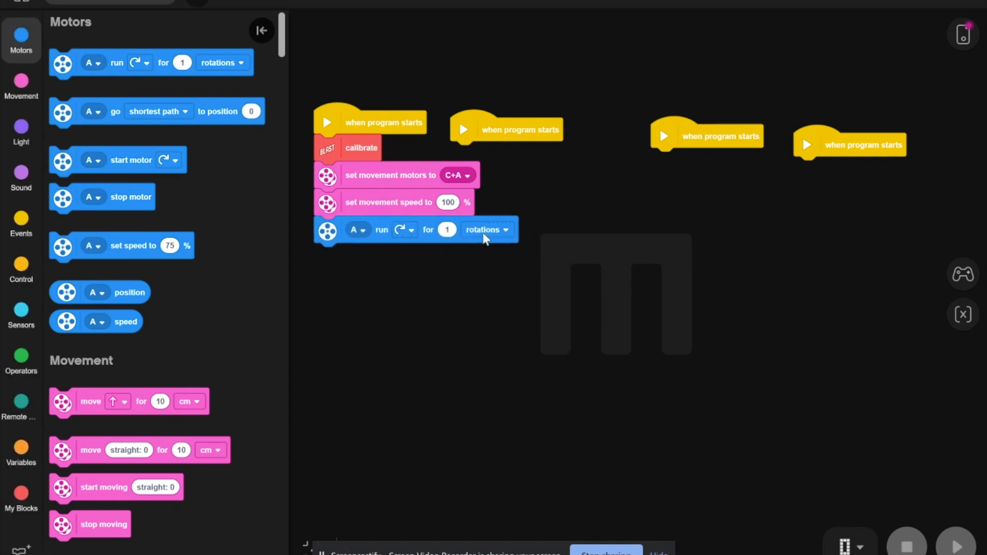
Set both motor run blocks to 1 second, with the second driving motor C.
{"action": "left_click", "coordinate": [483, 229]}
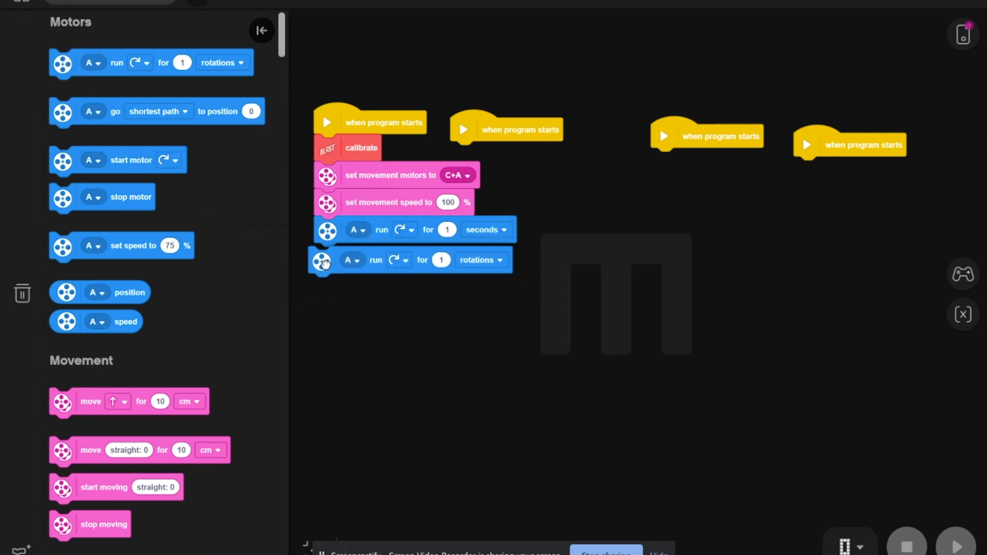
{"action": "left_click", "coordinate": [480, 259]}
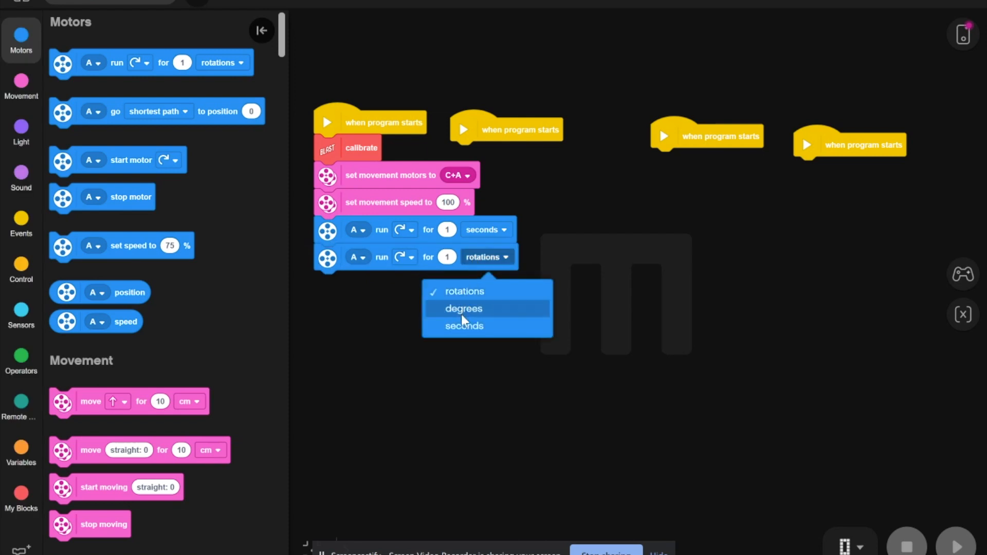
{"action": "left_click", "coordinate": [463, 326]}
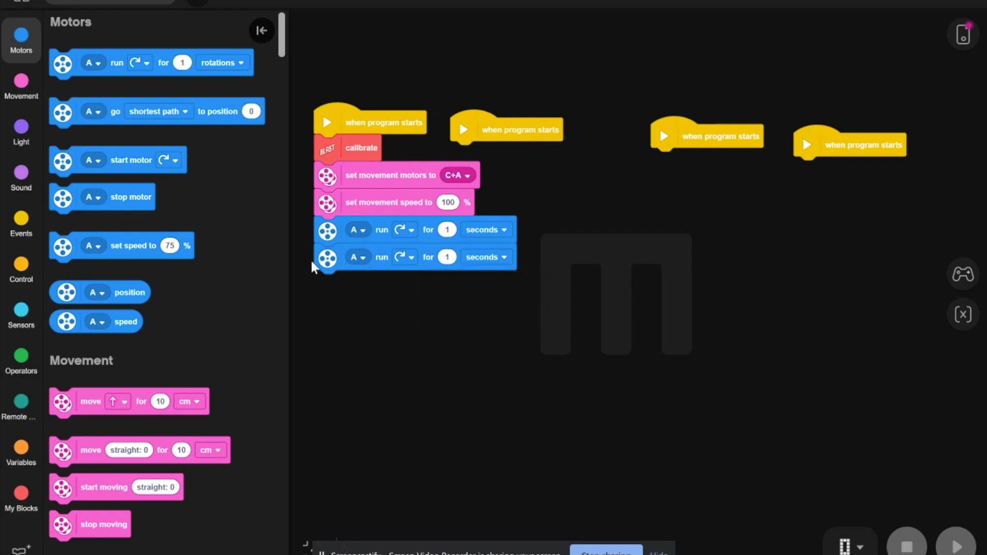
{"action": "left_click", "coordinate": [356, 257]}
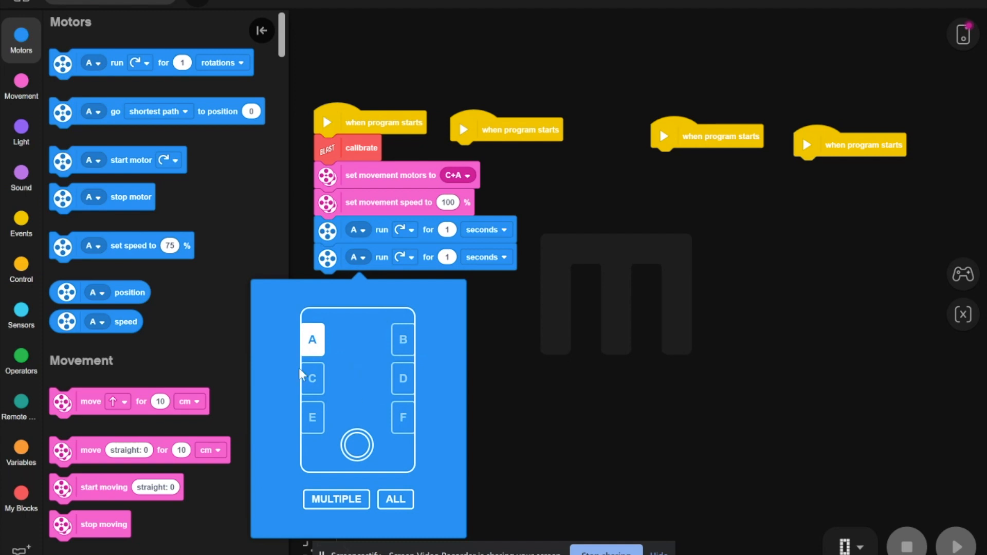
{"action": "left_click", "coordinate": [312, 378]}
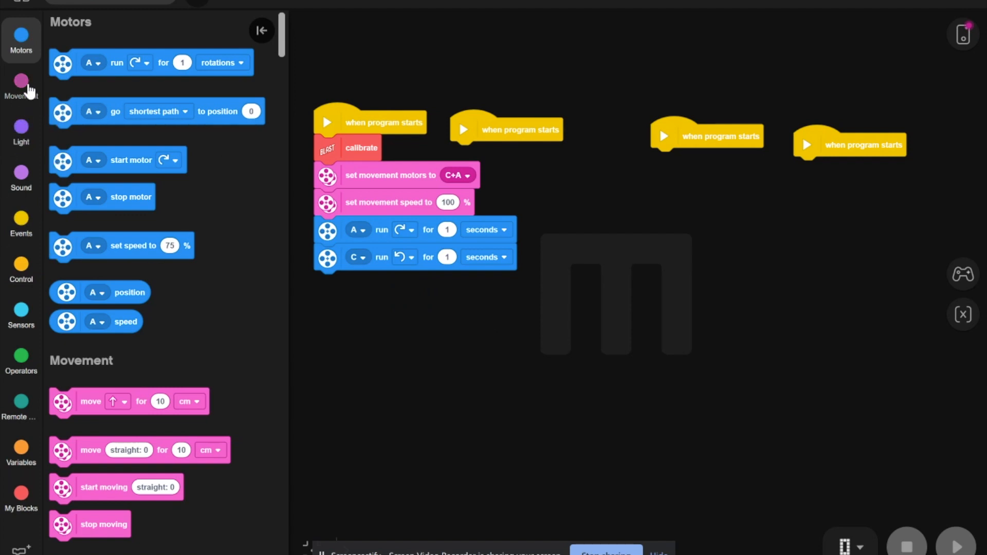
Set movement speed to 80% and movement motors to C+A.
{"action": "left_click", "coordinate": [20, 87]}
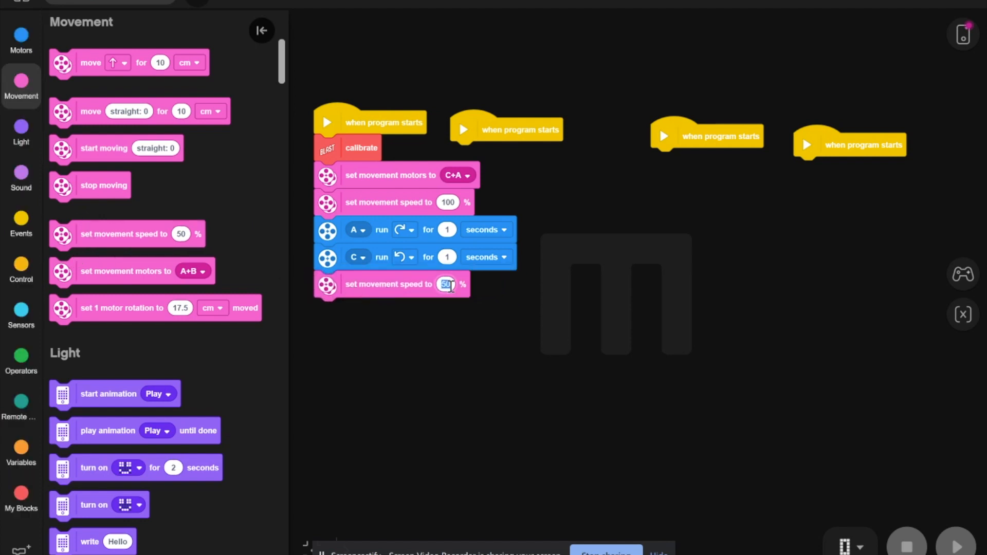
{"action": "type", "text": "80"}
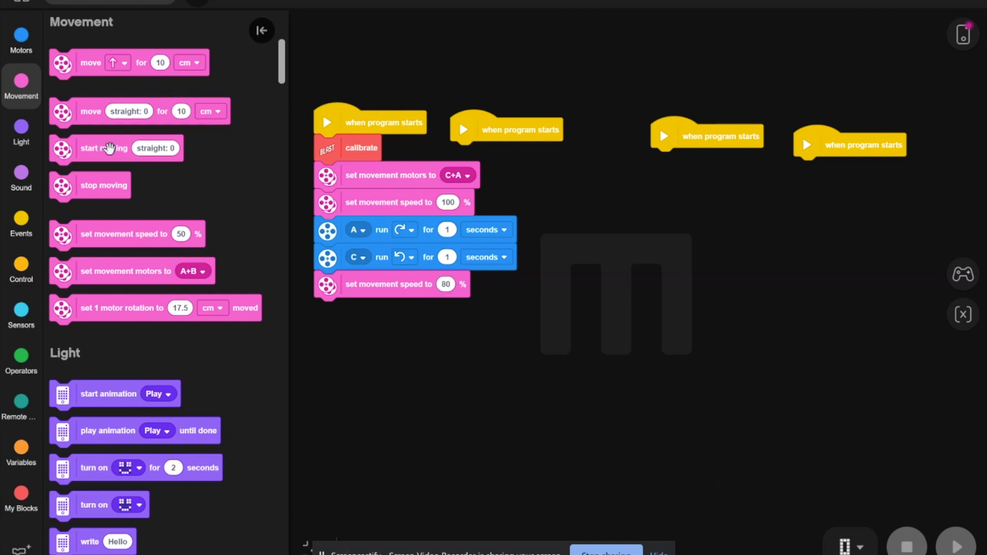
{"action": "mouse_move", "coordinate": [340, 350]}
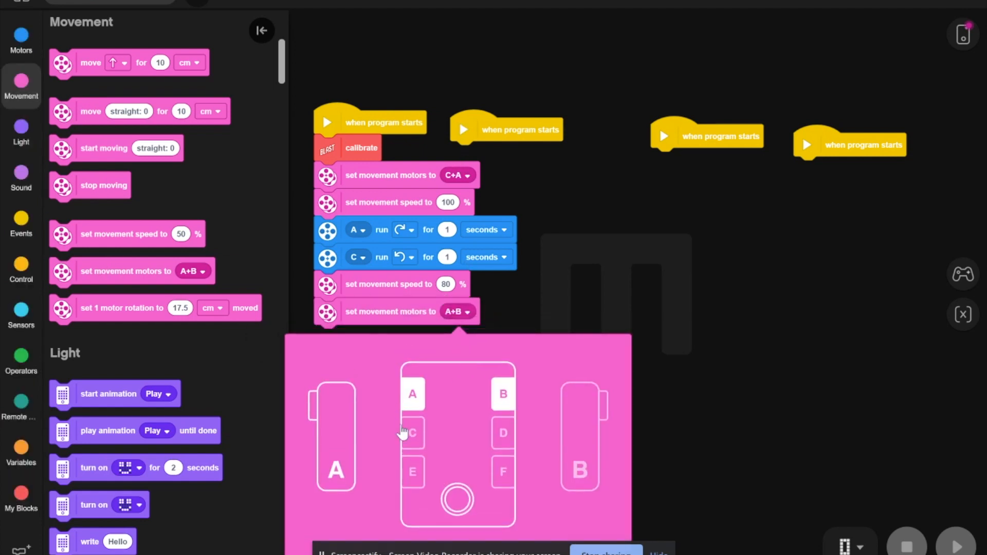
{"action": "left_click", "coordinate": [412, 432]}
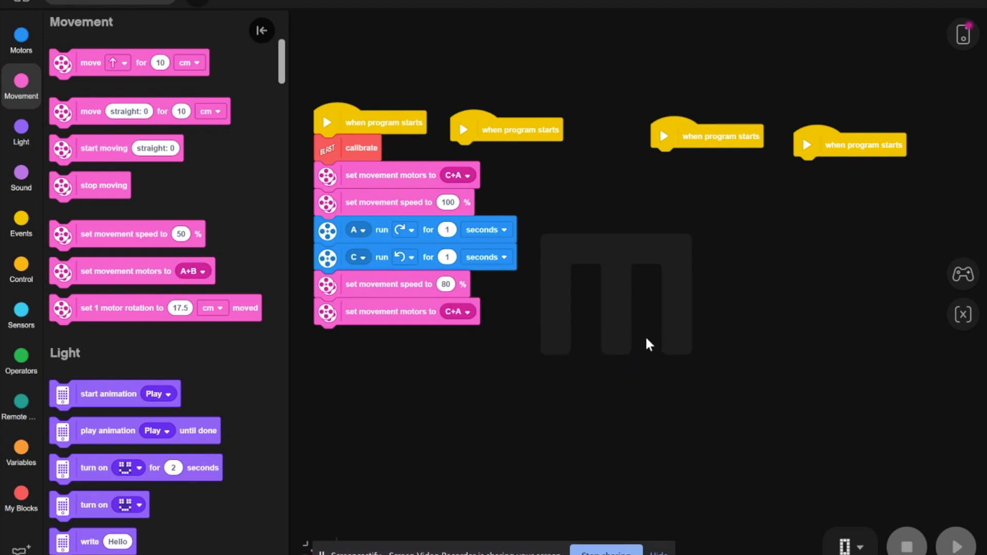
{"action": "mouse_move", "coordinate": [120, 154]}
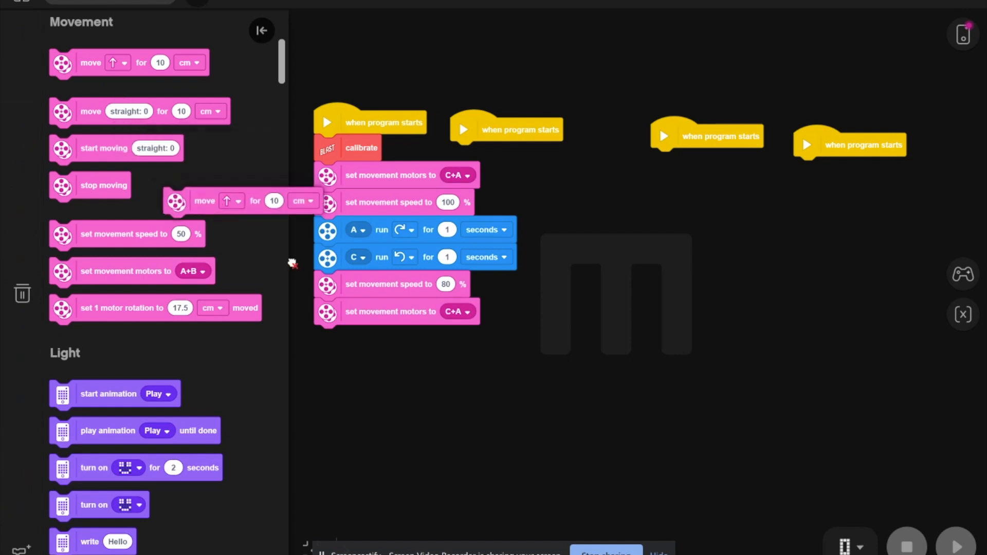
Add two move blocks: forward 4 cm and a 10 cm turn.
{"action": "left_click_drag", "start_coordinate": [205, 200], "coordinate": [365, 338]}
{"action": "type", "text": "4"}
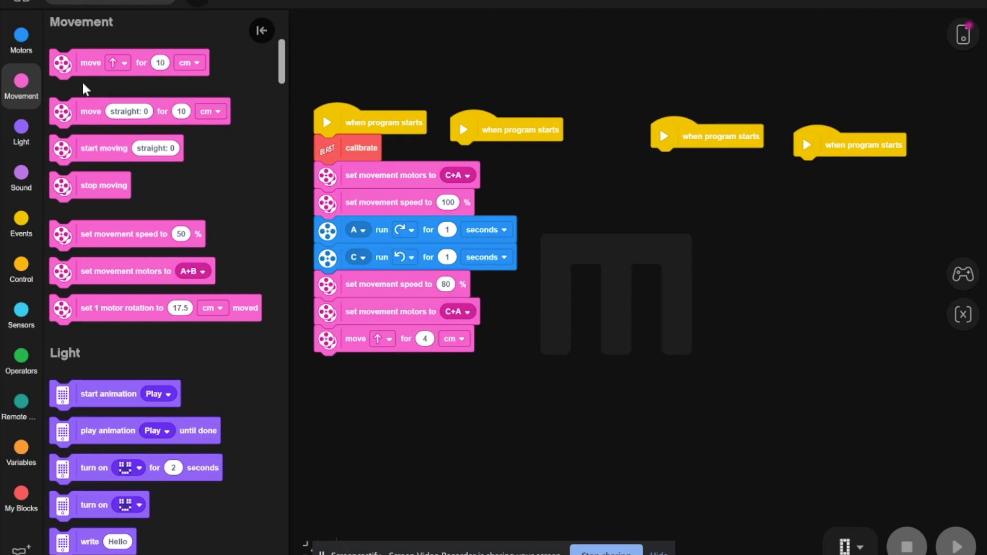
{"action": "left_click_drag", "start_coordinate": [90, 62], "coordinate": [398, 360]}
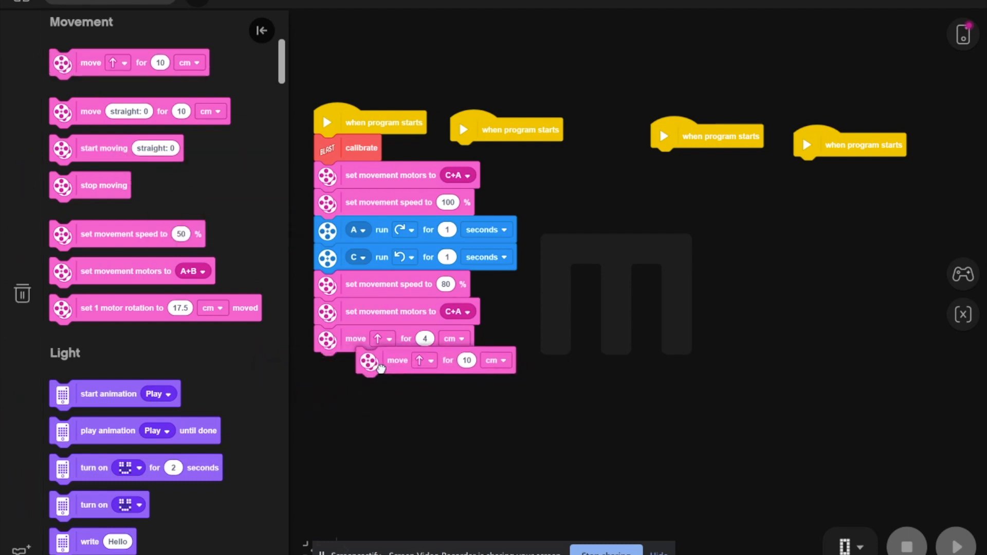
{"action": "left_click_drag", "start_coordinate": [397, 360], "coordinate": [355, 365]}
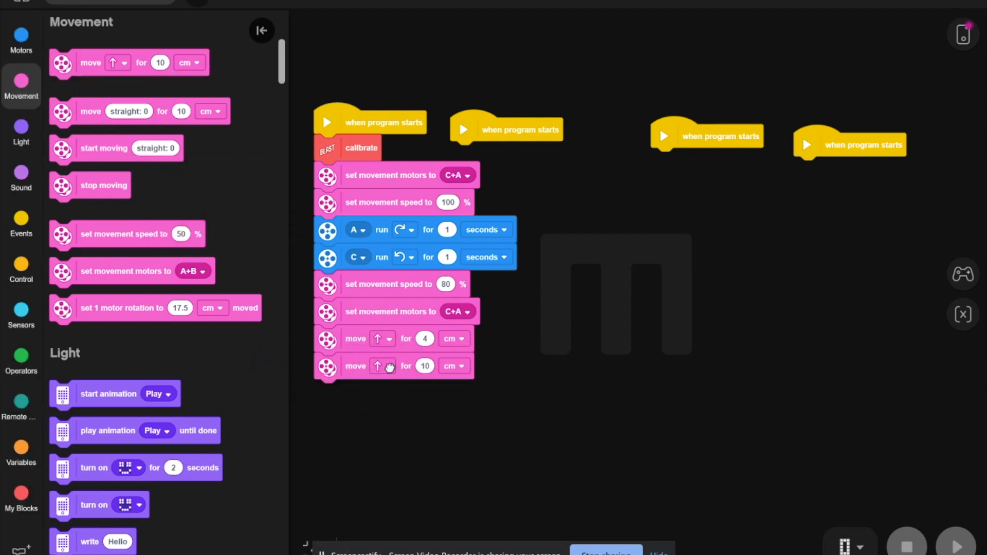
{"action": "left_click", "coordinate": [383, 366]}
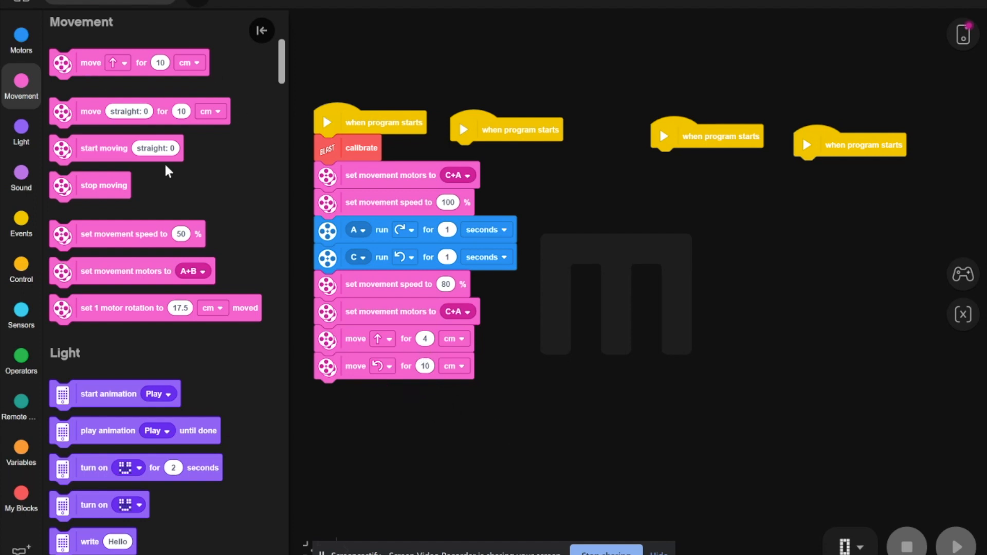
{"action": "mouse_move", "coordinate": [3, 165]}
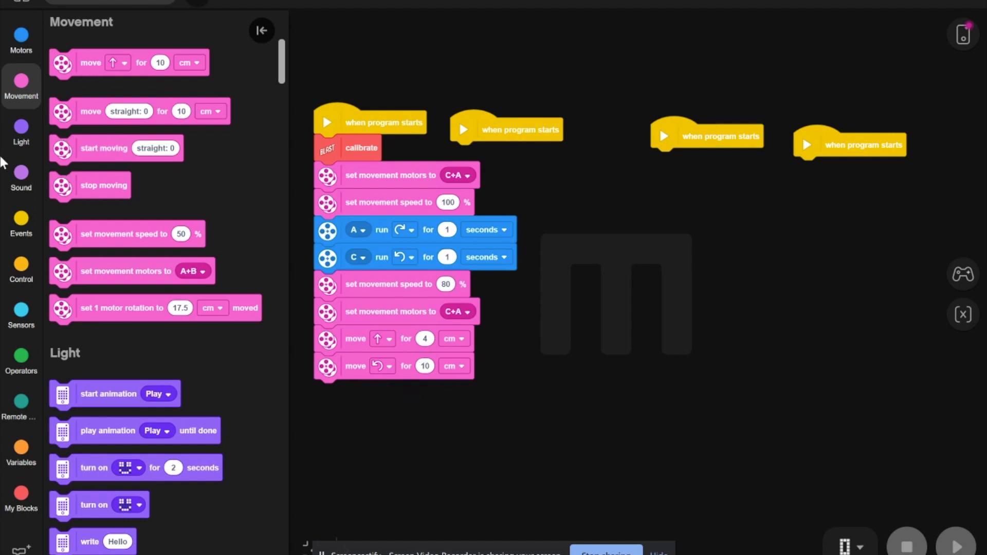
{"action": "mouse_move", "coordinate": [101, 149]}
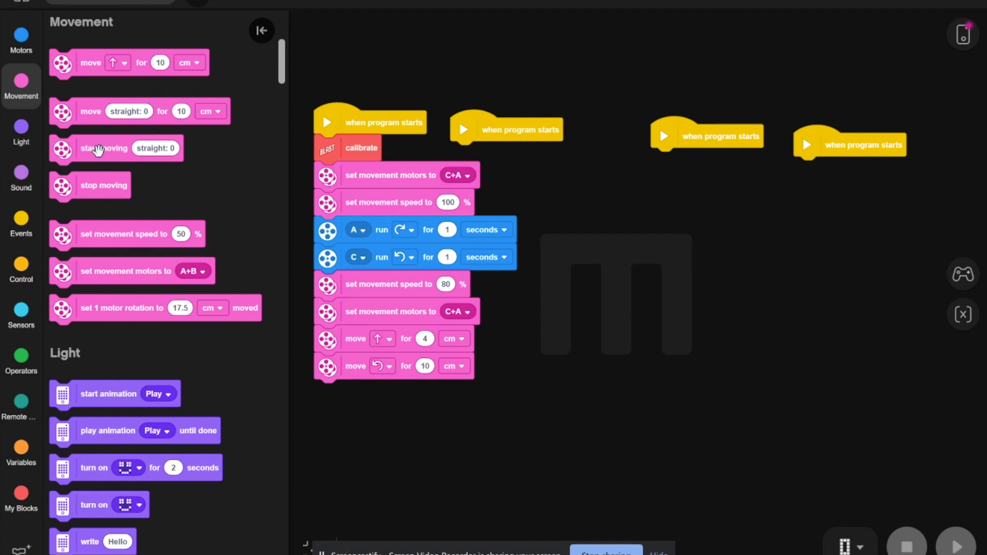
Attach a 'start moving' block steering right at 25.
{"action": "left_click_drag", "start_coordinate": [104, 148], "coordinate": [340, 400]}
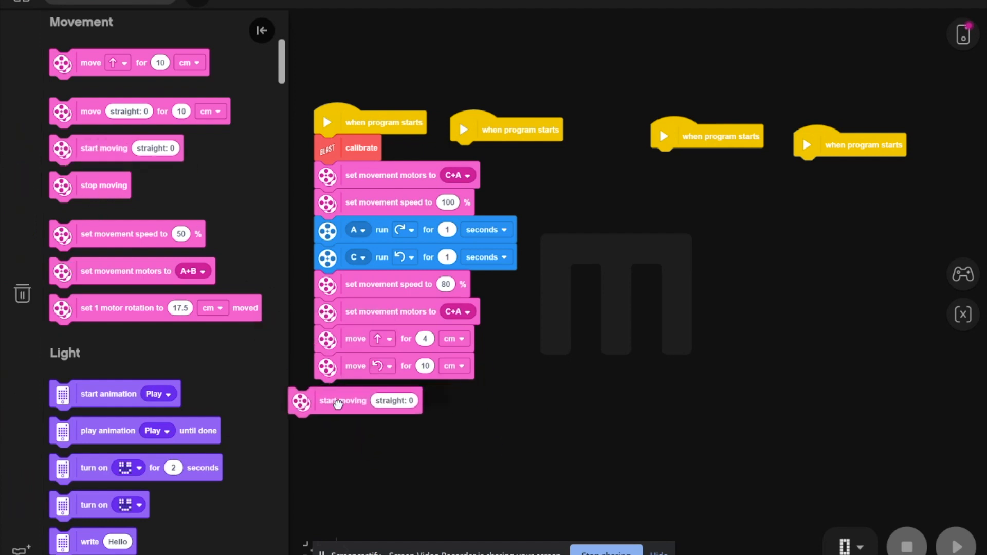
{"action": "left_click", "coordinate": [394, 401]}
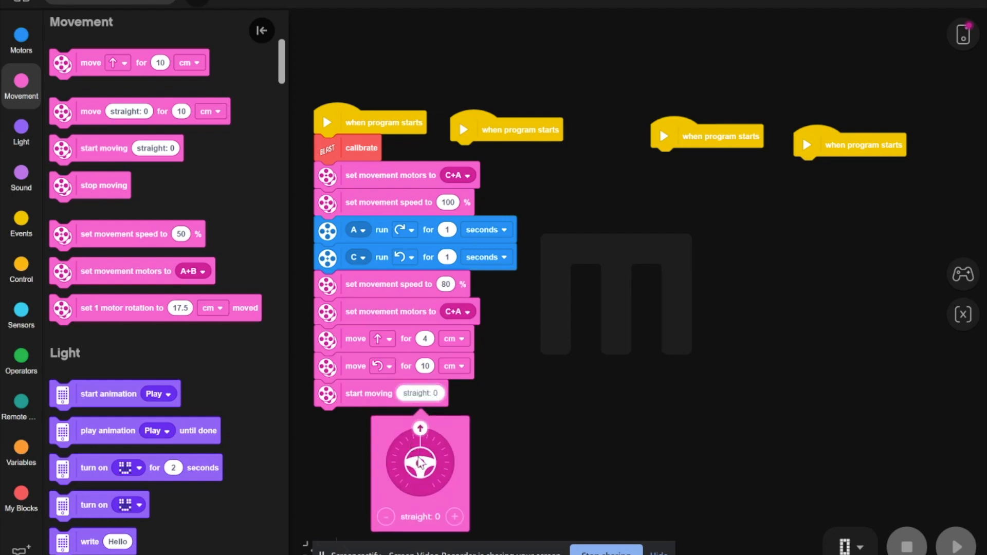
{"action": "left_click_drag", "start_coordinate": [419, 428], "coordinate": [431, 434]}
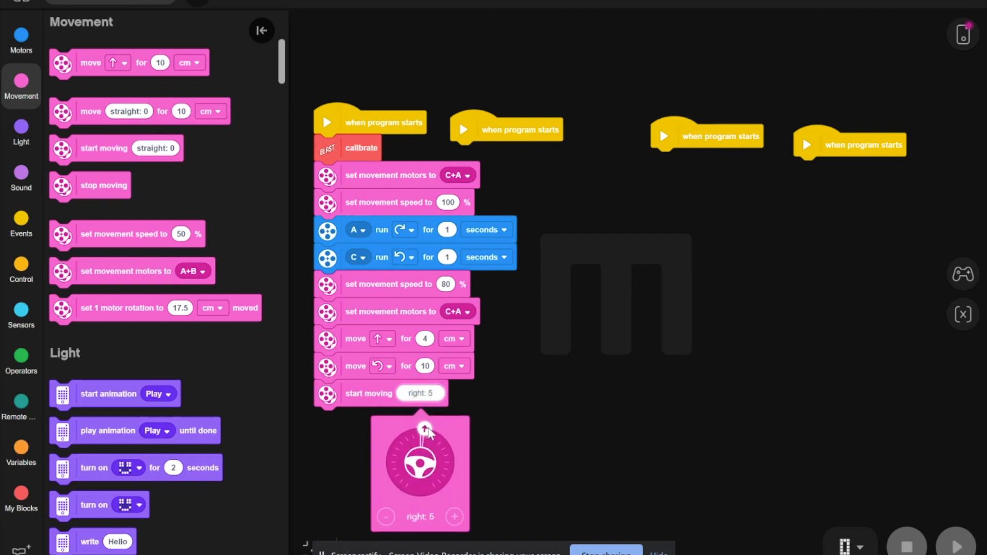
{"action": "left_click_drag", "start_coordinate": [420, 434], "coordinate": [439, 433]}
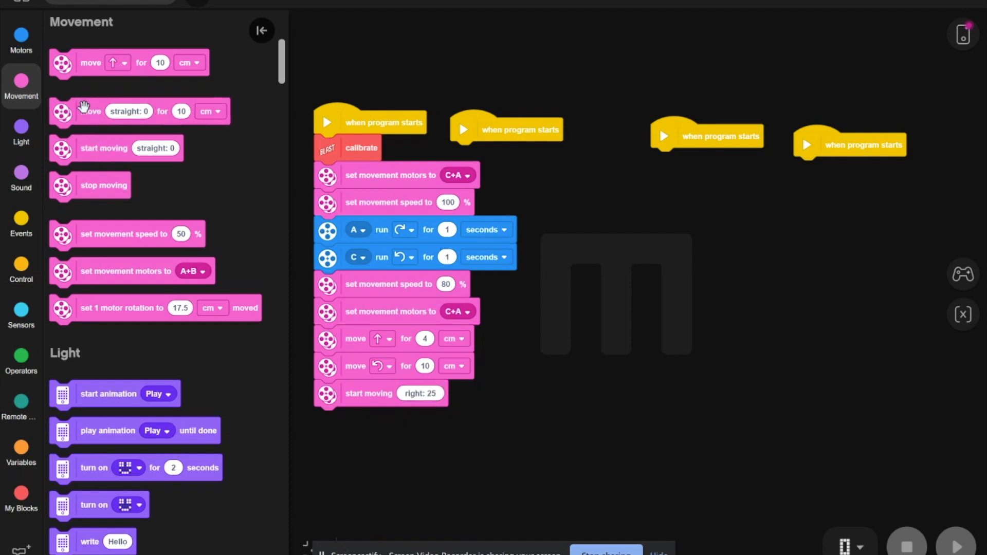
{"action": "mouse_move", "coordinate": [88, 151]}
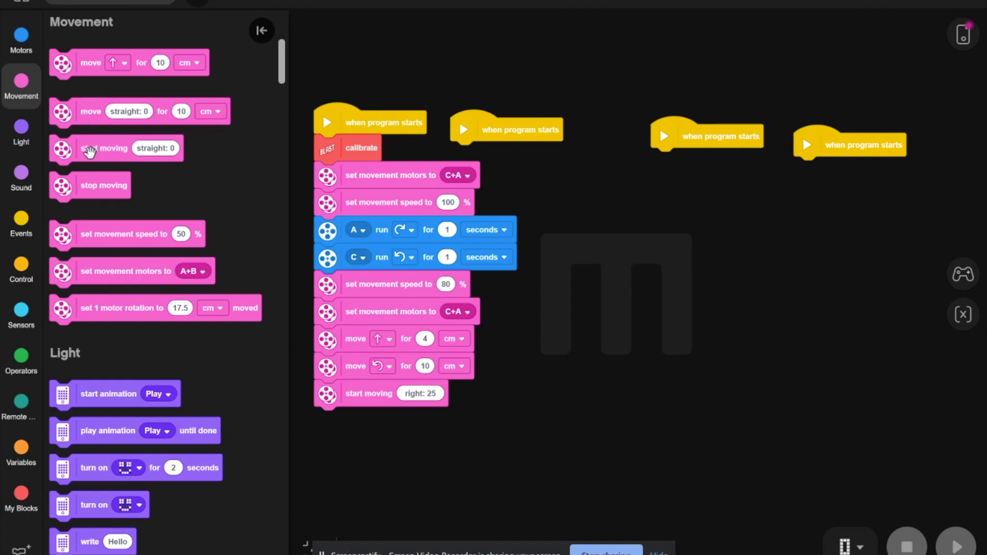
Add a second 'start moving' block steering left -25, then a 'move for 10 cm' block.
{"action": "left_click_drag", "start_coordinate": [116, 148], "coordinate": [367, 417]}
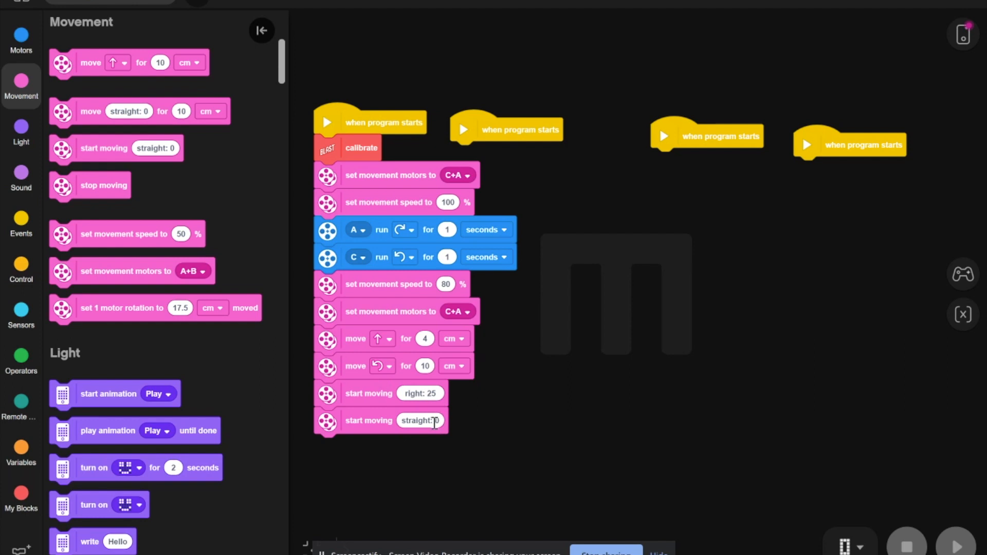
{"action": "left_click", "coordinate": [421, 421]}
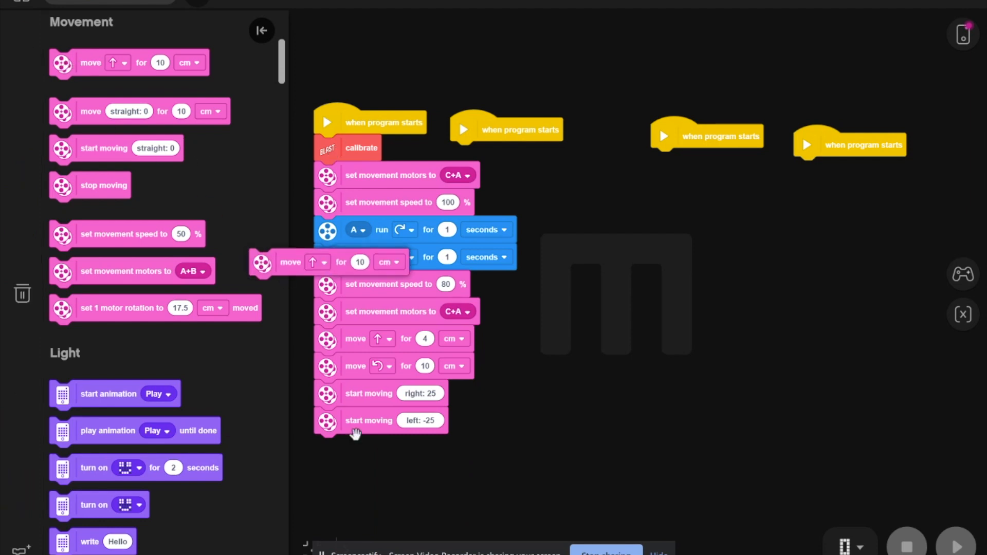
{"action": "left_click_drag", "start_coordinate": [289, 261], "coordinate": [352, 448]}
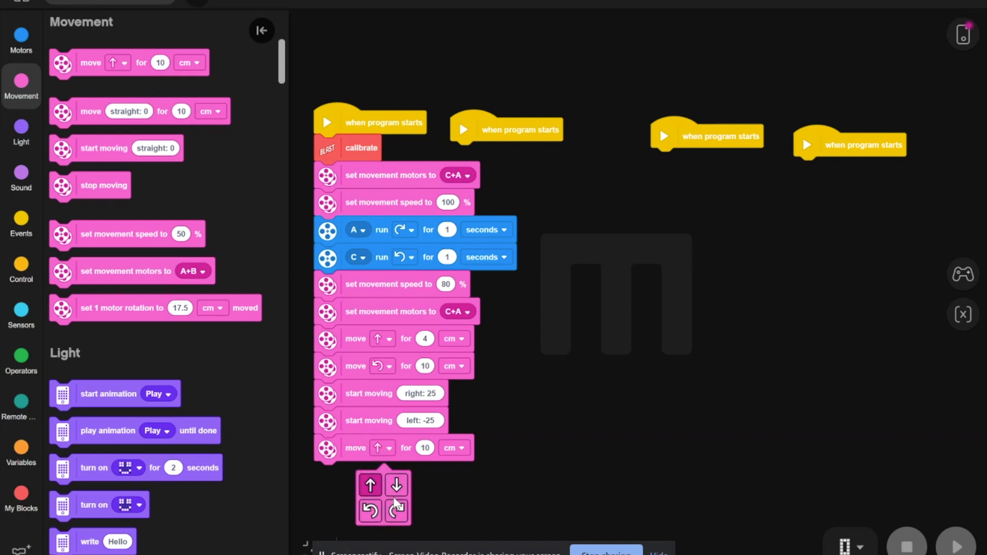
{"action": "left_click", "coordinate": [398, 510]}
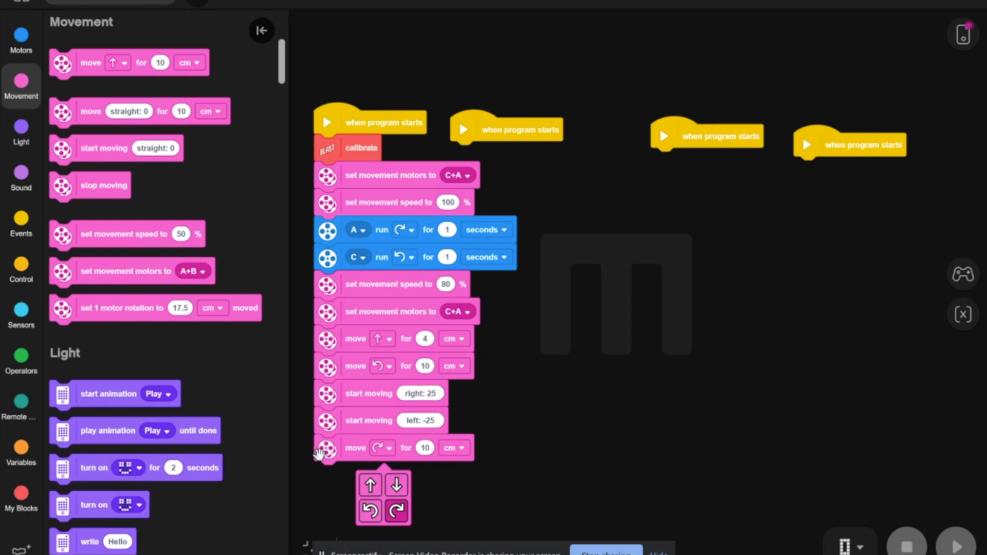
{"action": "mouse_move", "coordinate": [69, 63]}
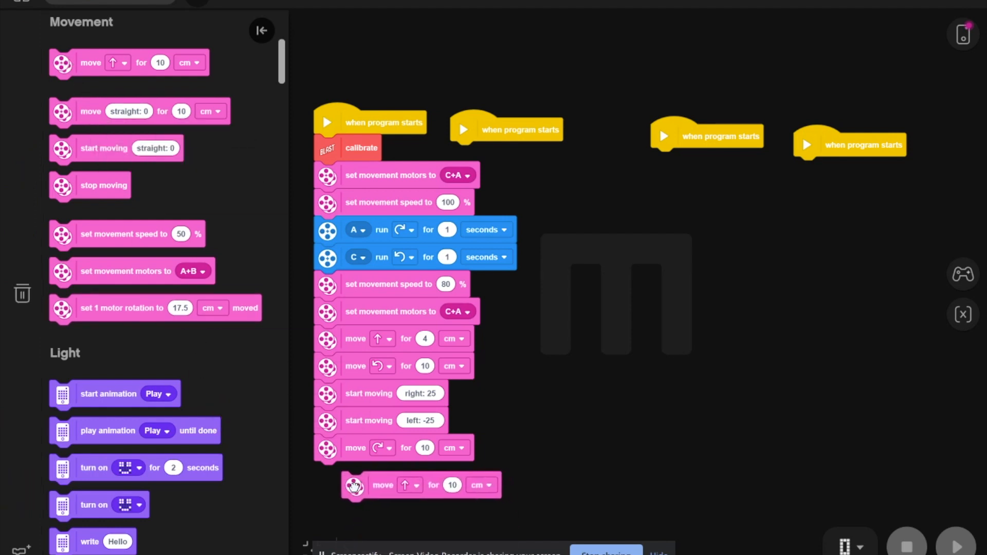
Make the move clockwise and add a backward 'move for 10 cm' block below.
{"action": "left_click_drag", "start_coordinate": [382, 484], "coordinate": [384, 474]}
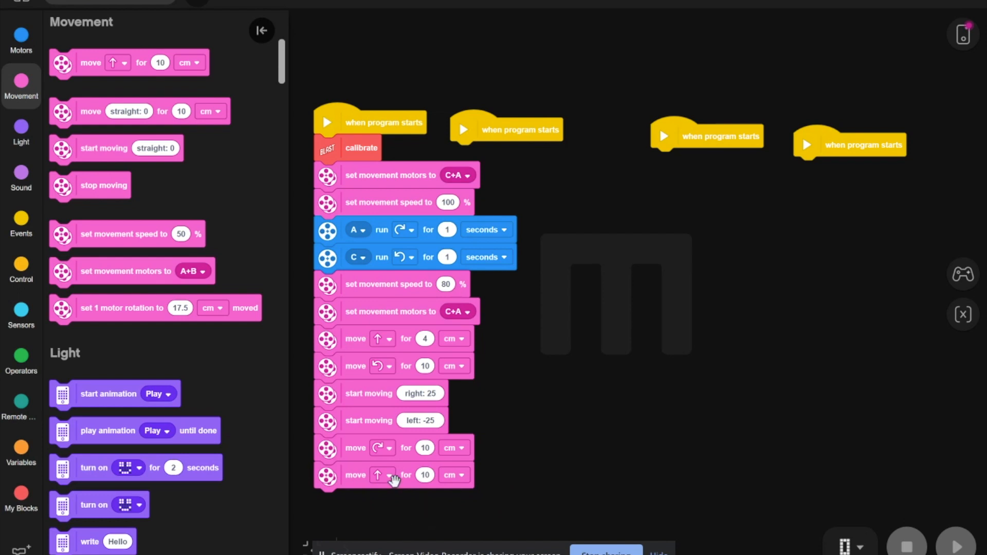
{"action": "left_click", "coordinate": [383, 475]}
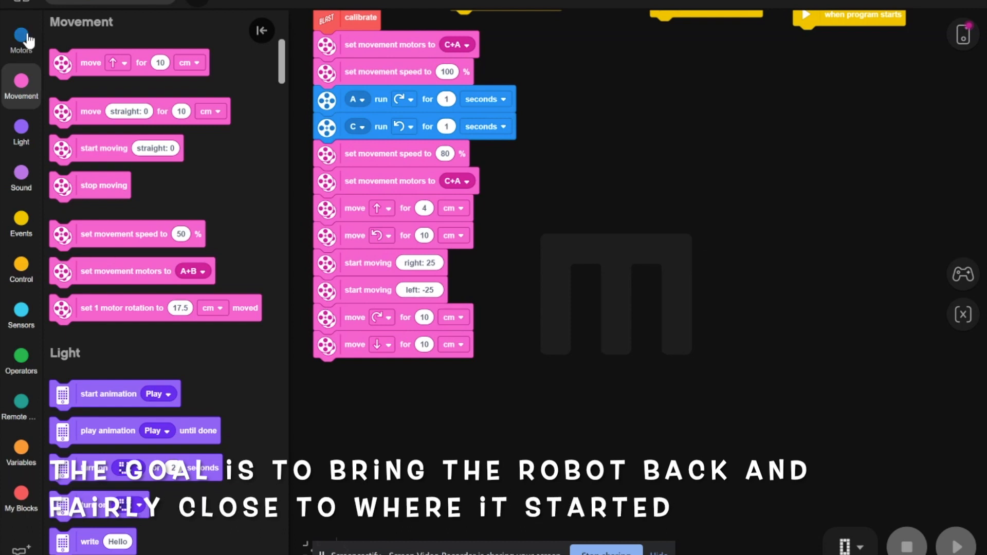
Attach a 'run for 1 rotations' motor block set to port D.
{"action": "left_click", "coordinate": [20, 40]}
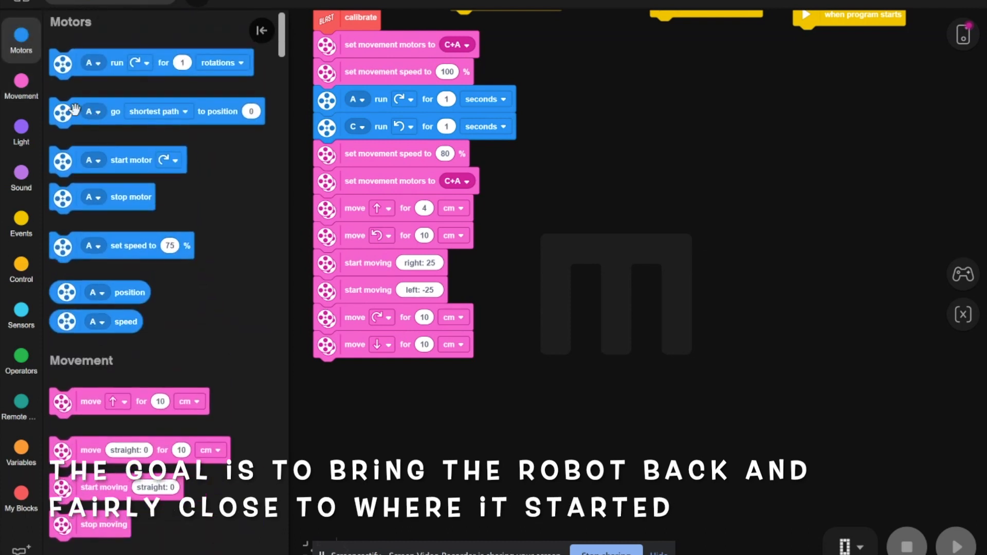
{"action": "mouse_move", "coordinate": [80, 51]}
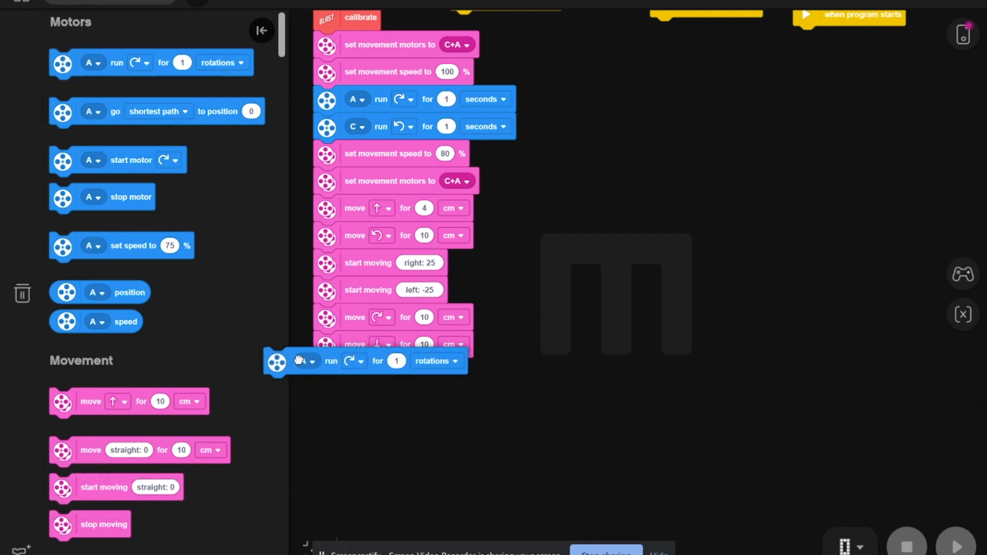
{"action": "left_click_drag", "start_coordinate": [302, 361], "coordinate": [327, 371]}
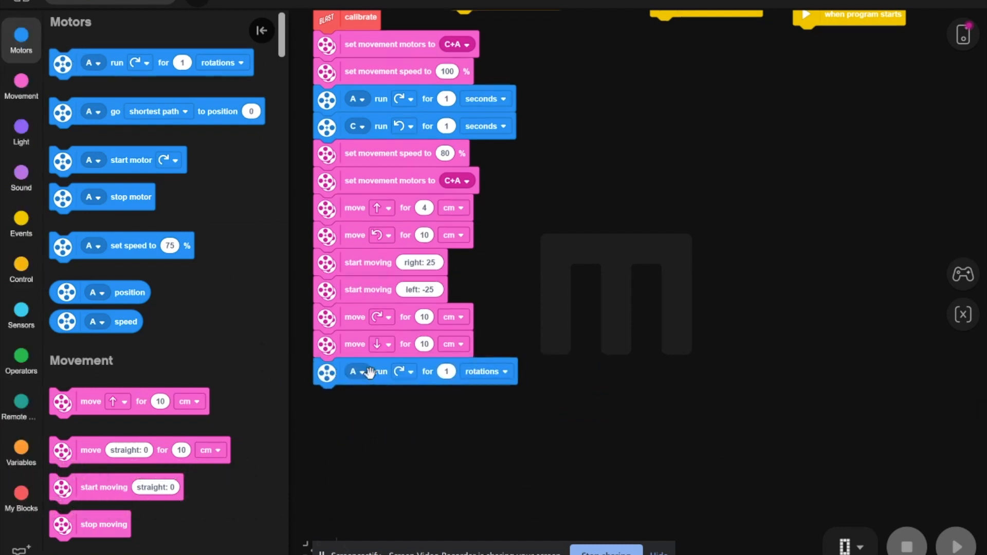
{"action": "left_click", "coordinate": [355, 371]}
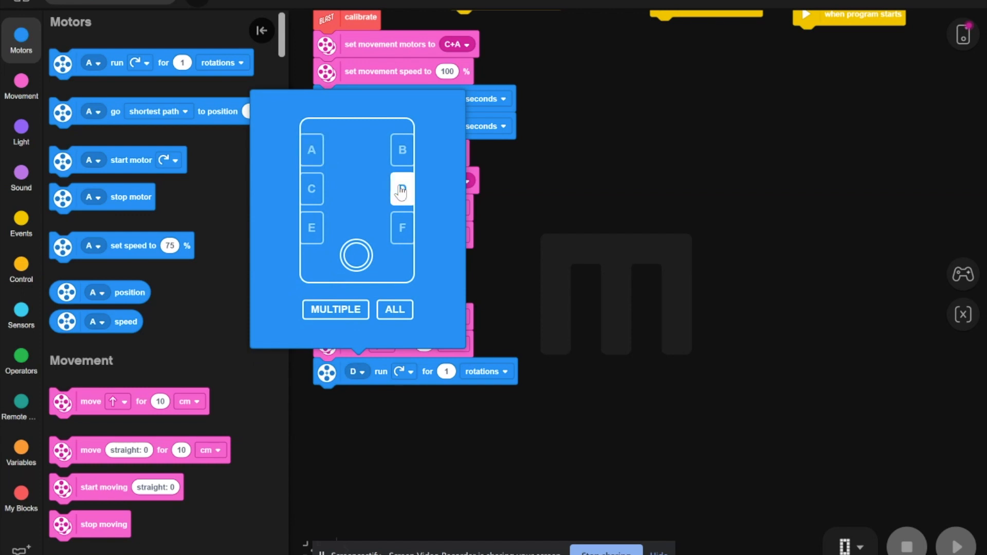
{"action": "left_click", "coordinate": [401, 189]}
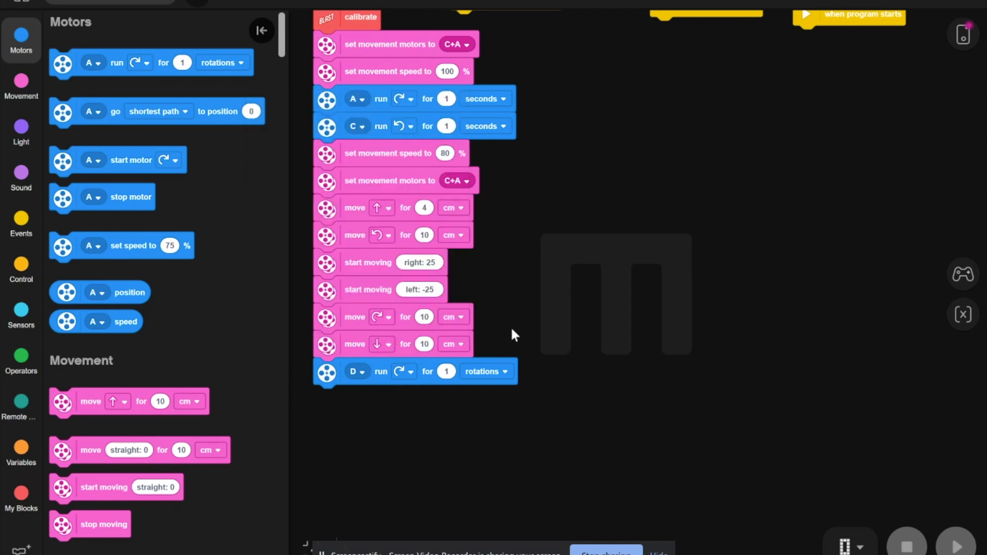
{"action": "mouse_move", "coordinate": [469, 328]}
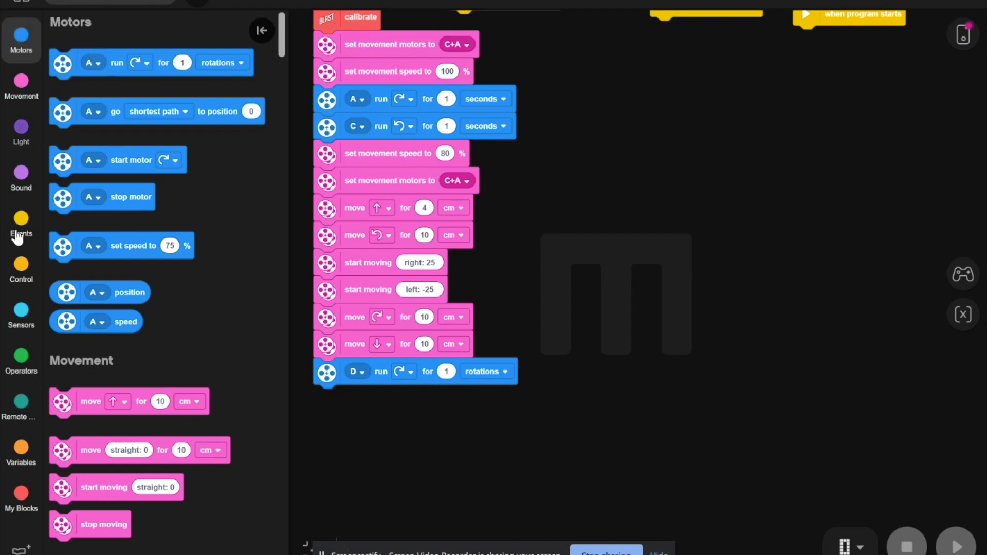
Attach a 'light up' block to the stack with its port set to F.
{"action": "left_click", "coordinate": [20, 131]}
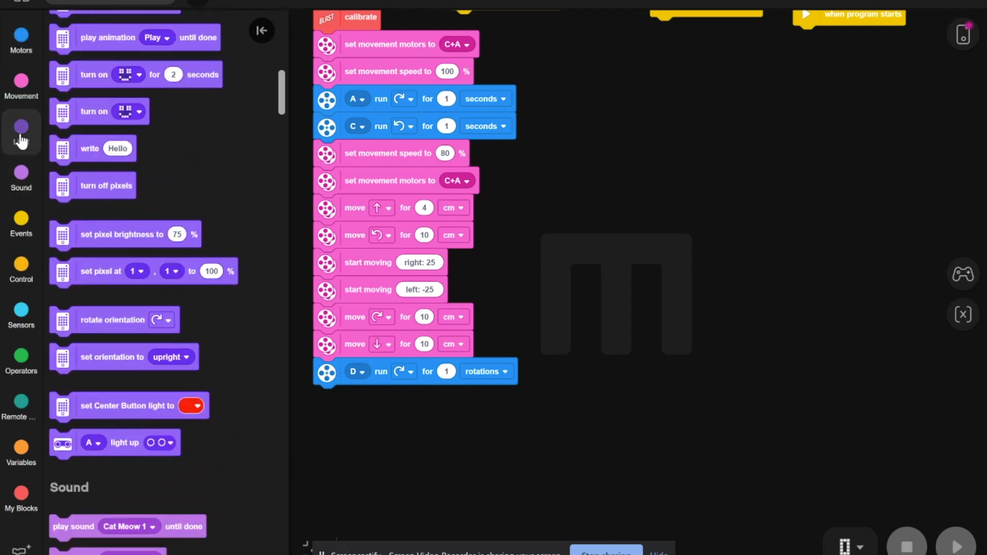
{"action": "left_click", "coordinate": [20, 132]}
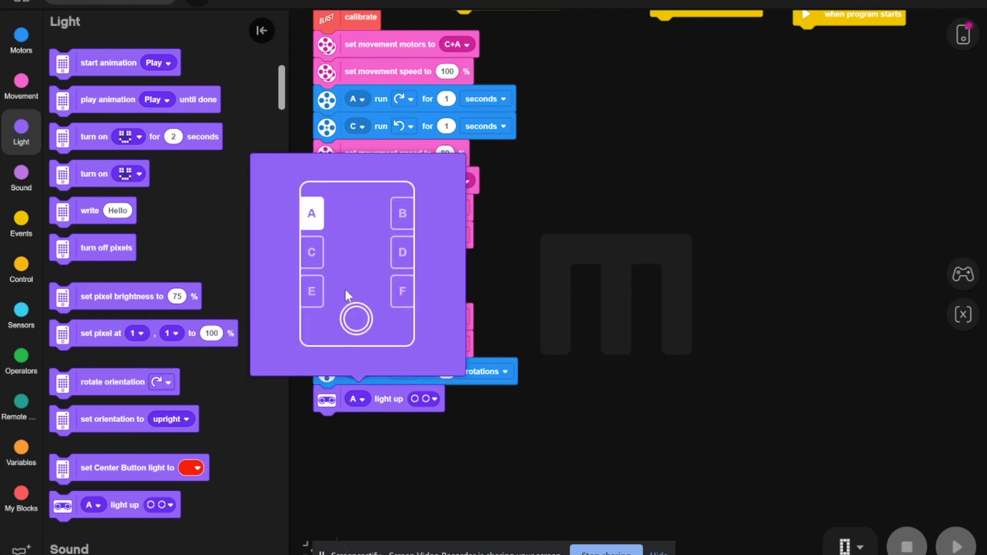
{"action": "left_click", "coordinate": [402, 291]}
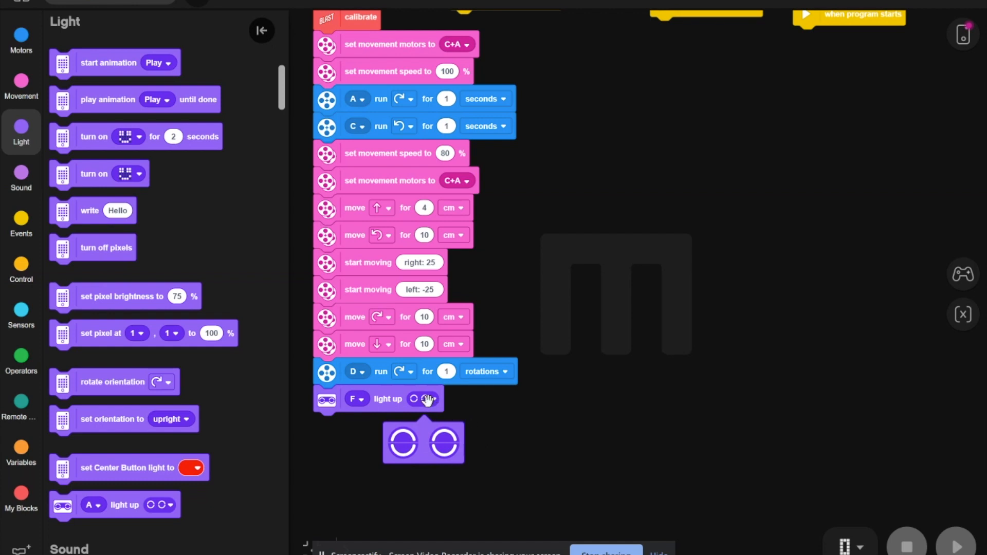
{"action": "left_click", "coordinate": [532, 503]}
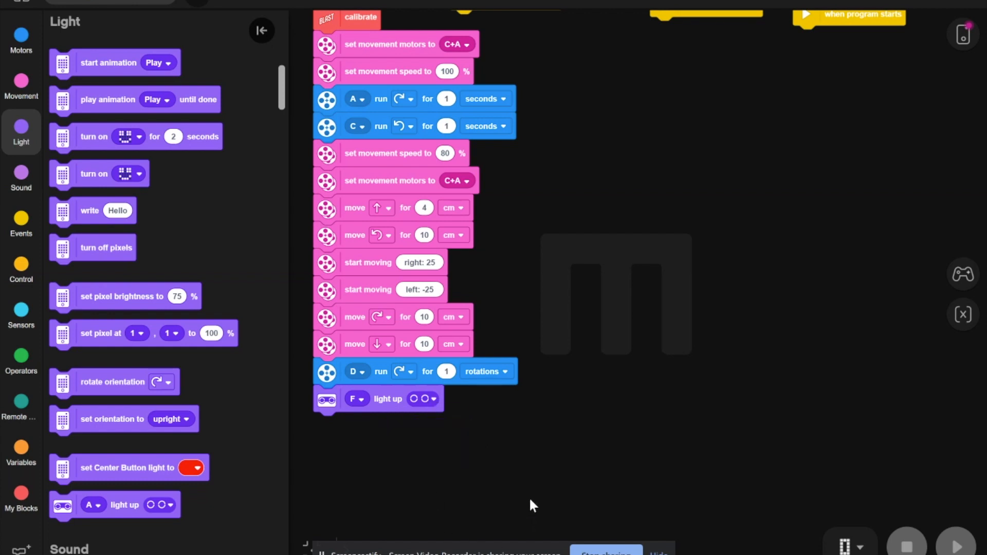
{"action": "left_click", "coordinate": [21, 41]}
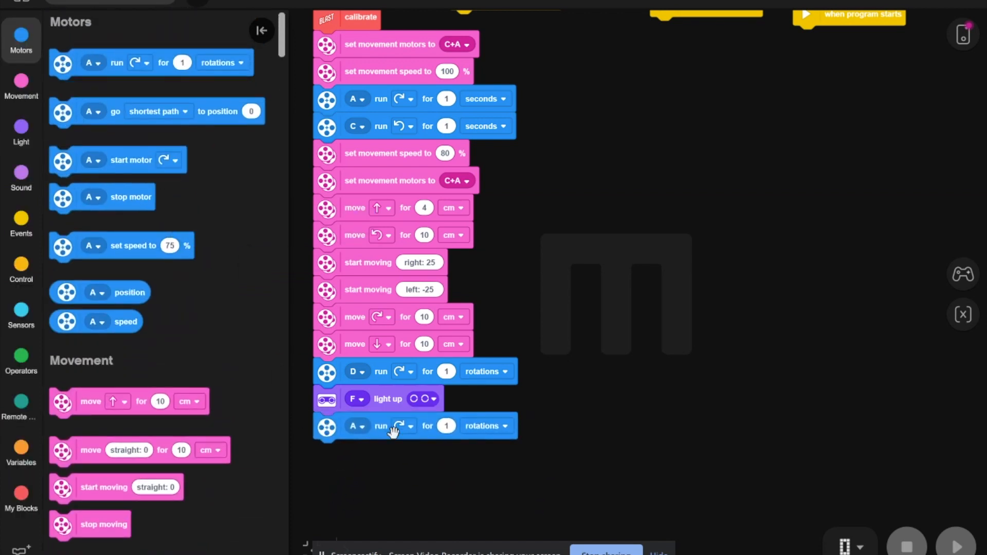
Run motor D counterclockwise for 1 rotation, then add the Center Button light.
{"action": "left_click", "coordinate": [403, 426]}
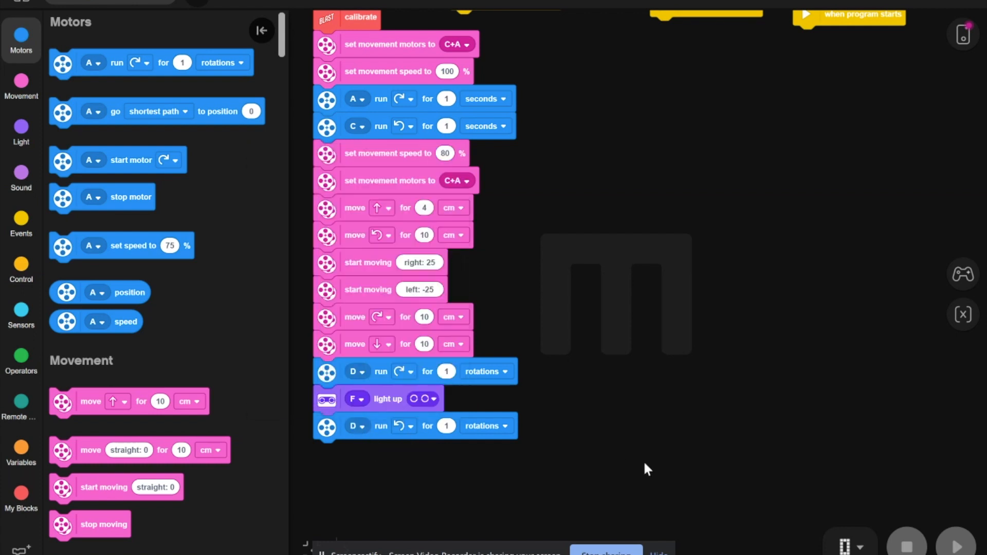
{"action": "mouse_move", "coordinate": [227, 250]}
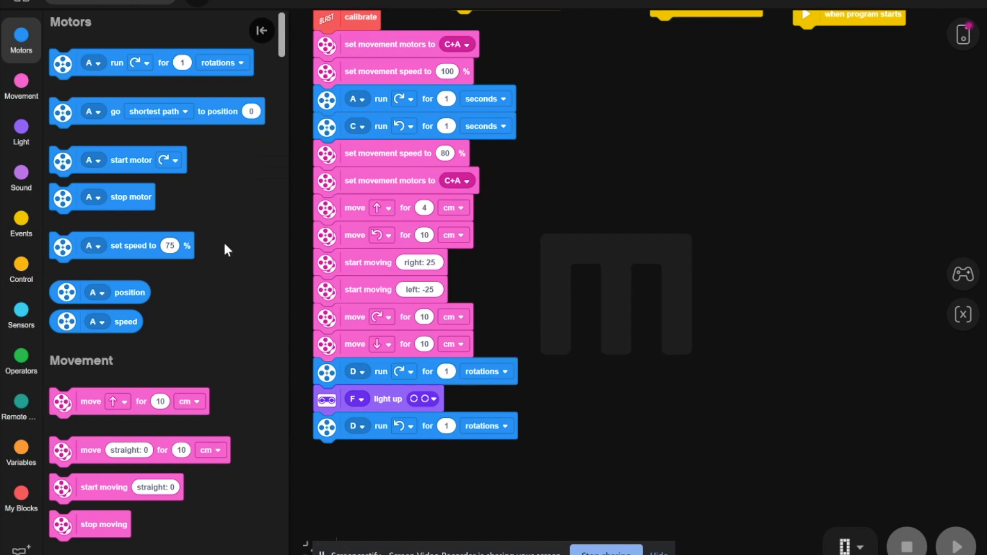
{"action": "mouse_move", "coordinate": [21, 318]}
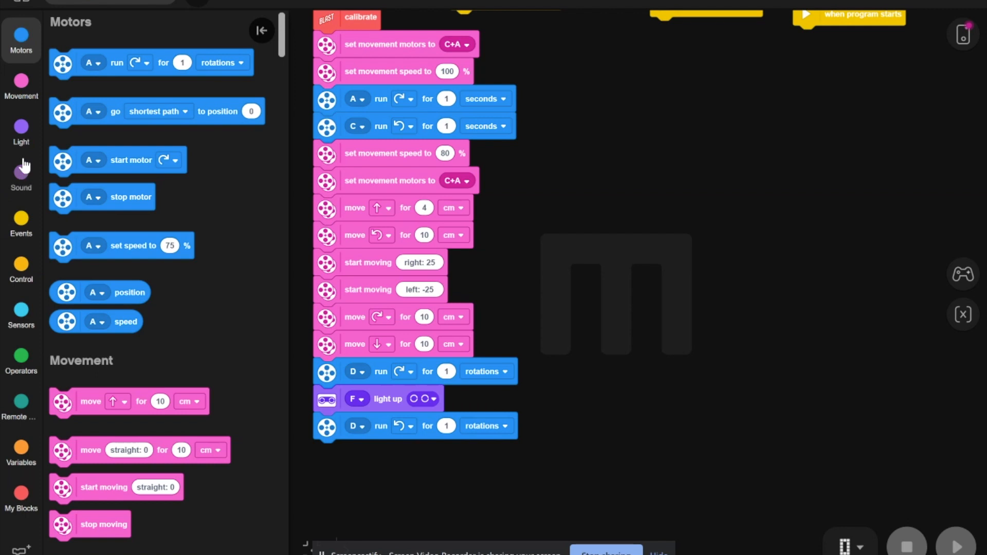
{"action": "left_click", "coordinate": [21, 130]}
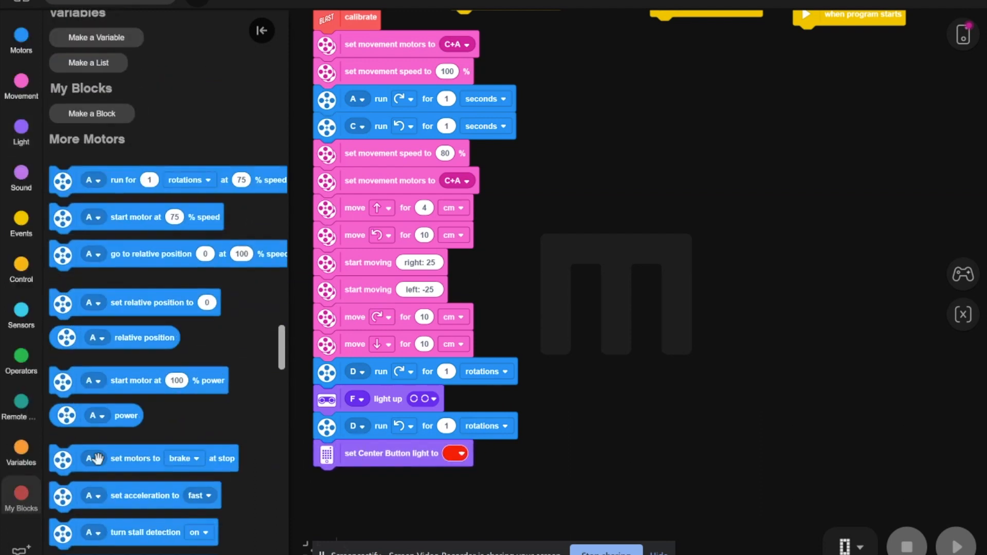
Add a BLAST calibrate block from Model Blocks to the end of the first stack.
{"action": "scroll", "scroll_direction": "down", "scroll_amount": 3}
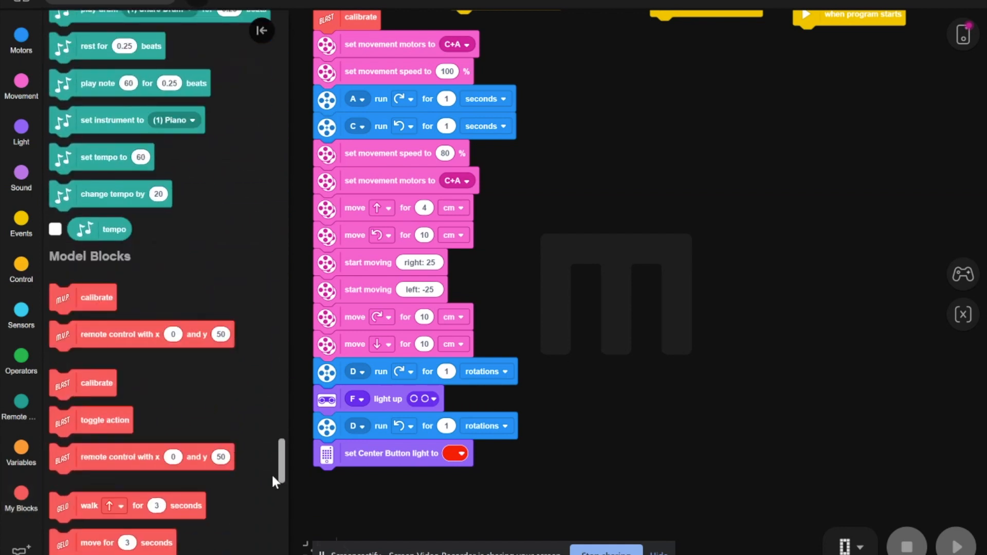
{"action": "scroll", "scroll_direction": "down", "scroll_amount": 3}
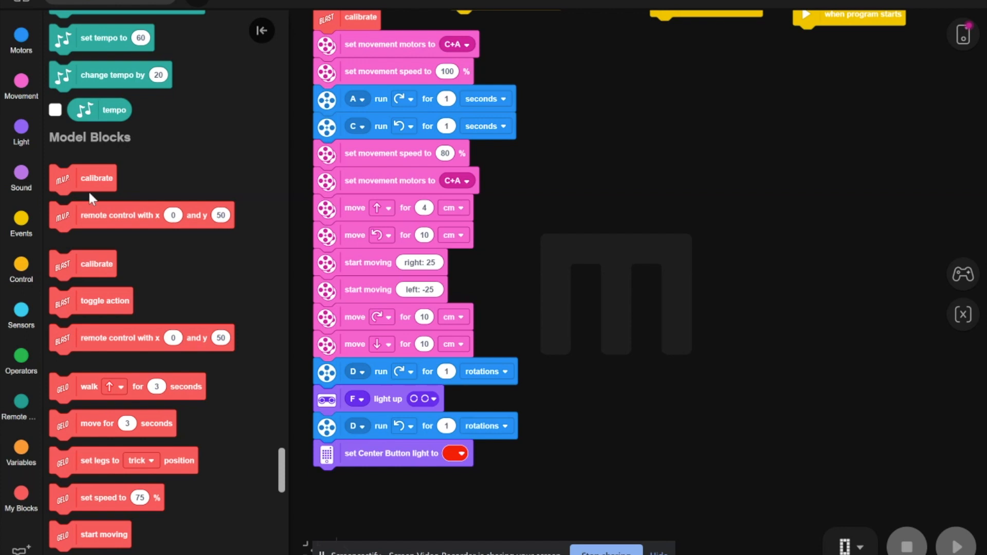
{"action": "mouse_move", "coordinate": [234, 529]}
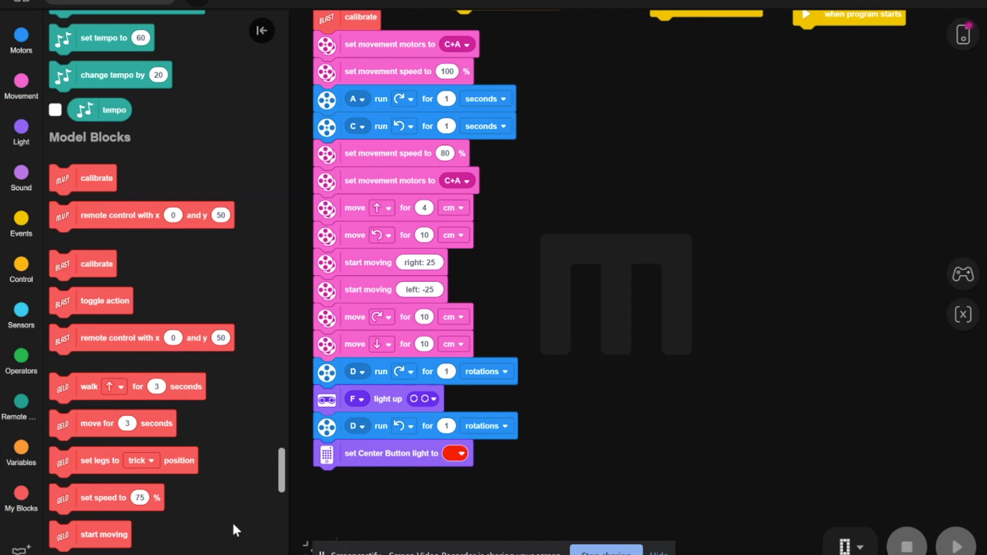
{"action": "scroll", "scroll_direction": "down", "scroll_amount": 3}
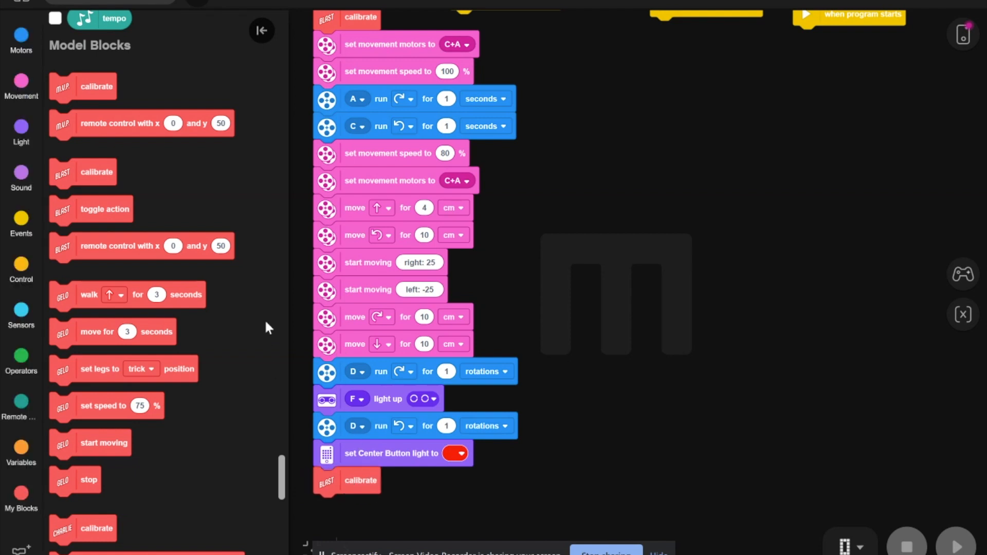
{"action": "left_click", "coordinate": [21, 84]}
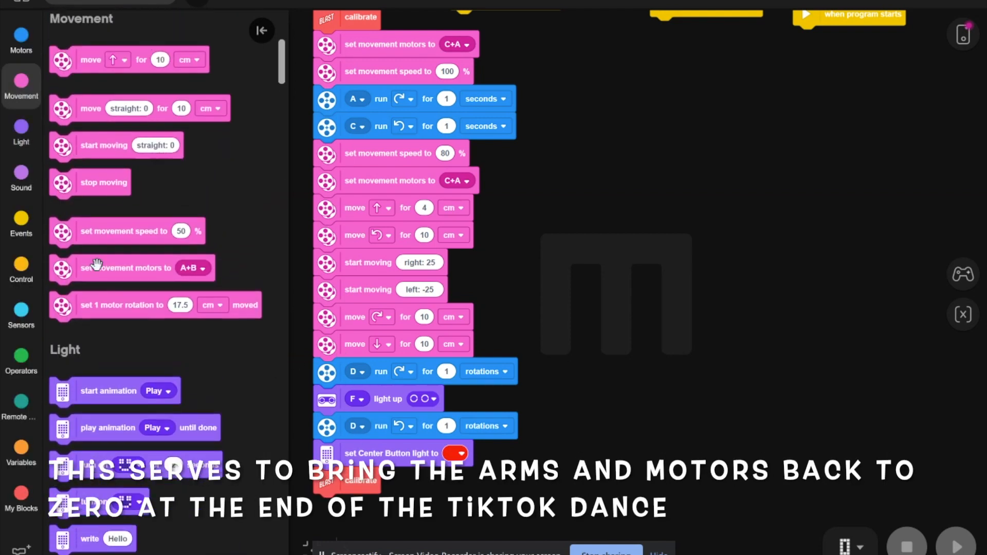
{"action": "left_click", "coordinate": [21, 41]}
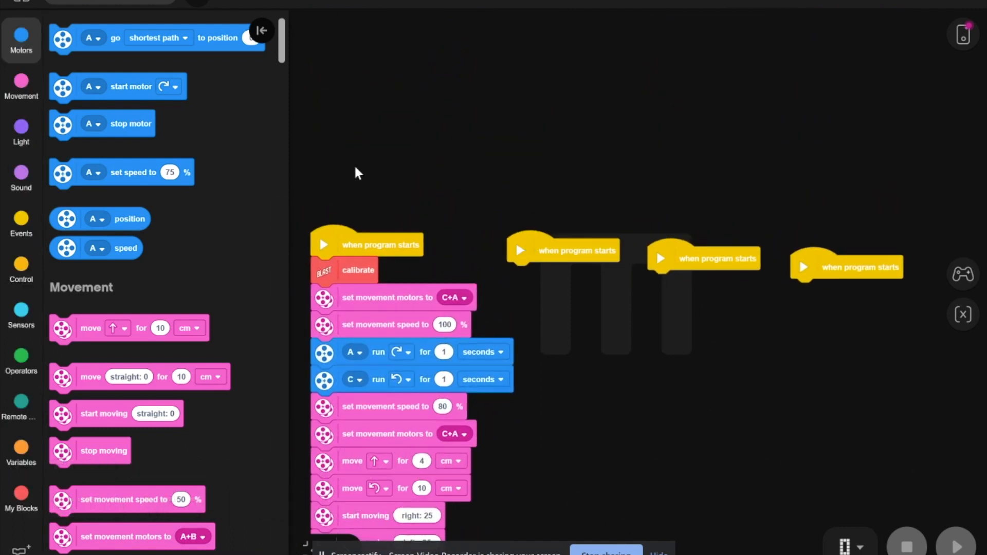
{"action": "mouse_move", "coordinate": [15, 129]}
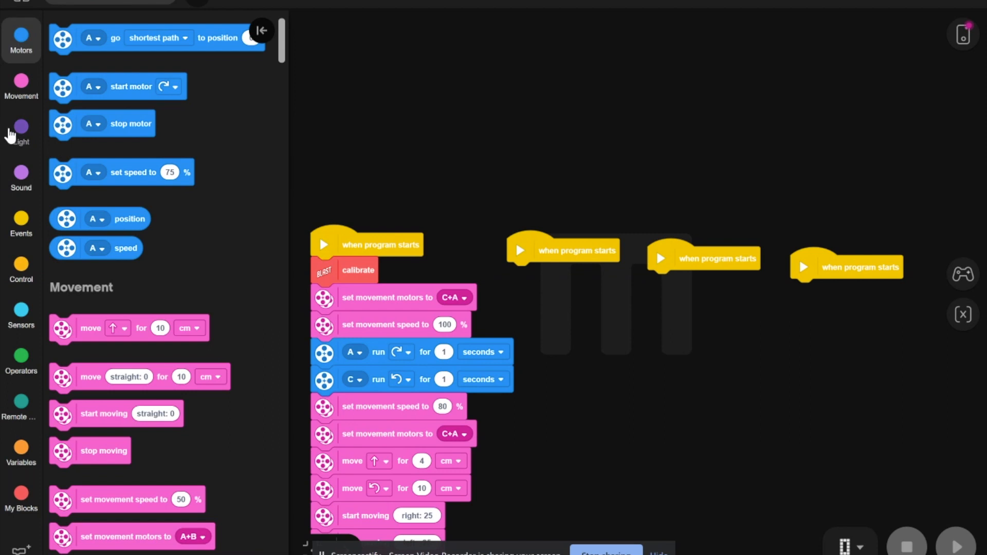
{"action": "mouse_move", "coordinate": [19, 143]}
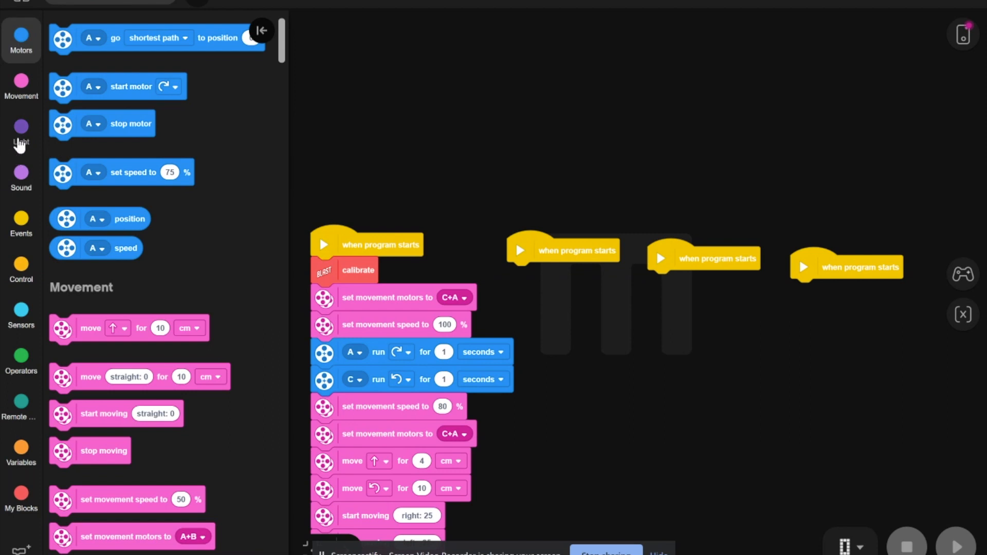
Start the second stack with a play animation until done block and browse the animation library.
{"action": "left_click", "coordinate": [21, 129]}
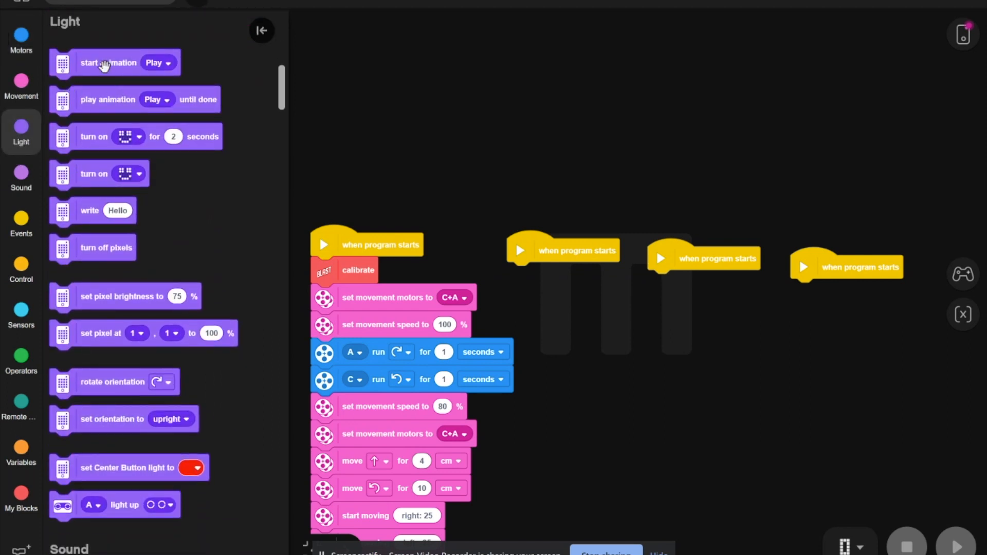
{"action": "left_click_drag", "start_coordinate": [107, 62], "coordinate": [528, 305]}
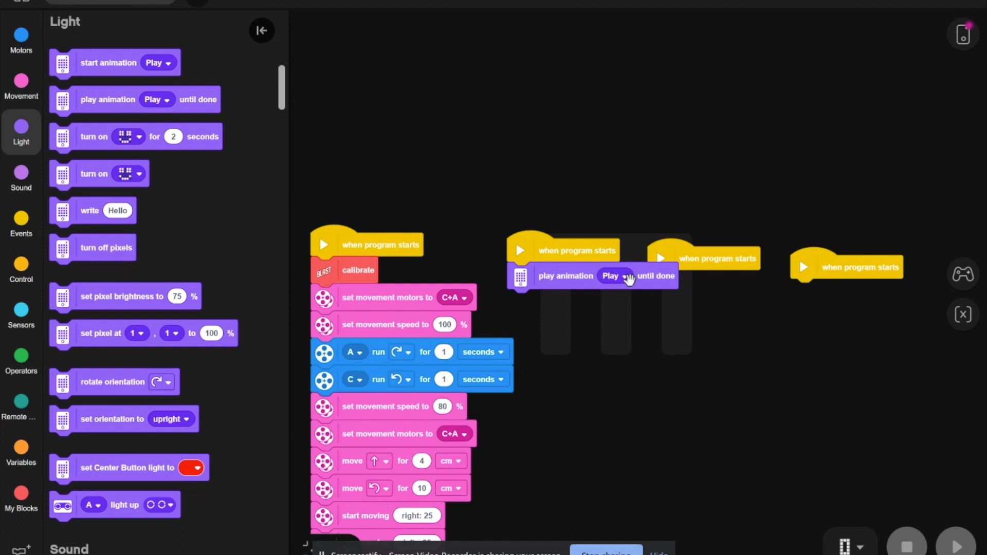
{"action": "left_click", "coordinate": [623, 276]}
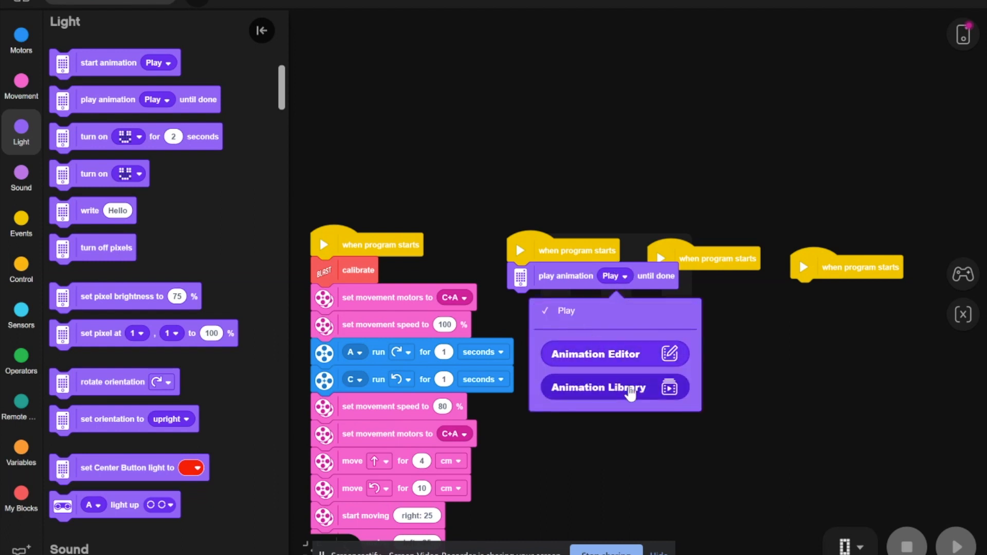
{"action": "left_click", "coordinate": [597, 387]}
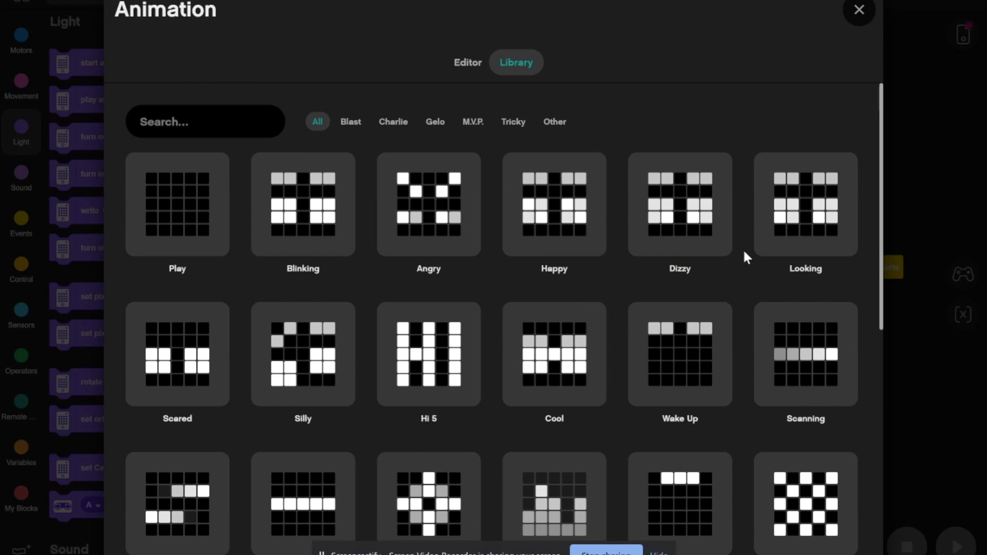
{"action": "scroll", "scroll_direction": "down", "scroll_amount": 3}
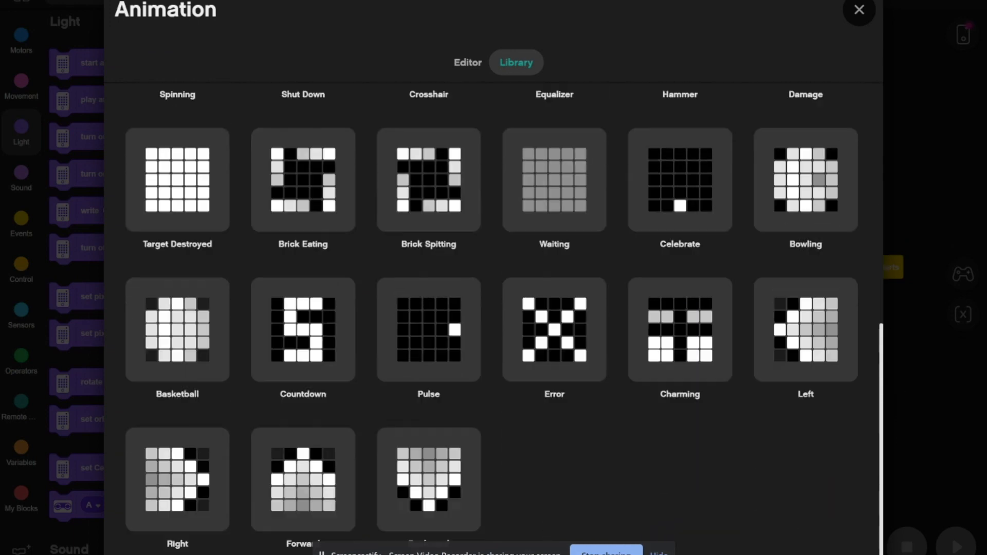
{"action": "mouse_move", "coordinate": [632, 345]}
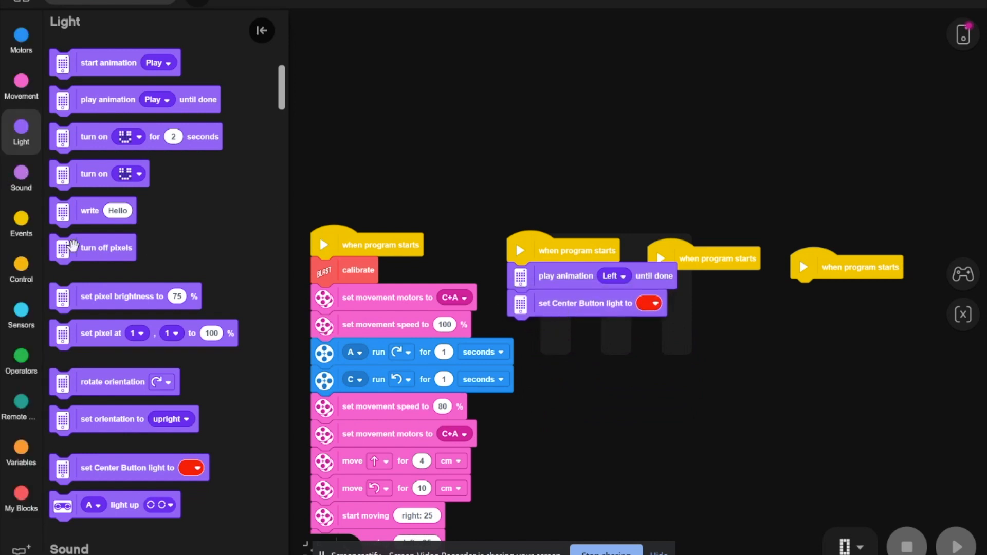
Add four more Center Button light blocks coloured black, green, black and yellow.
{"action": "left_click_drag", "start_coordinate": [128, 468], "coordinate": [586, 353]}
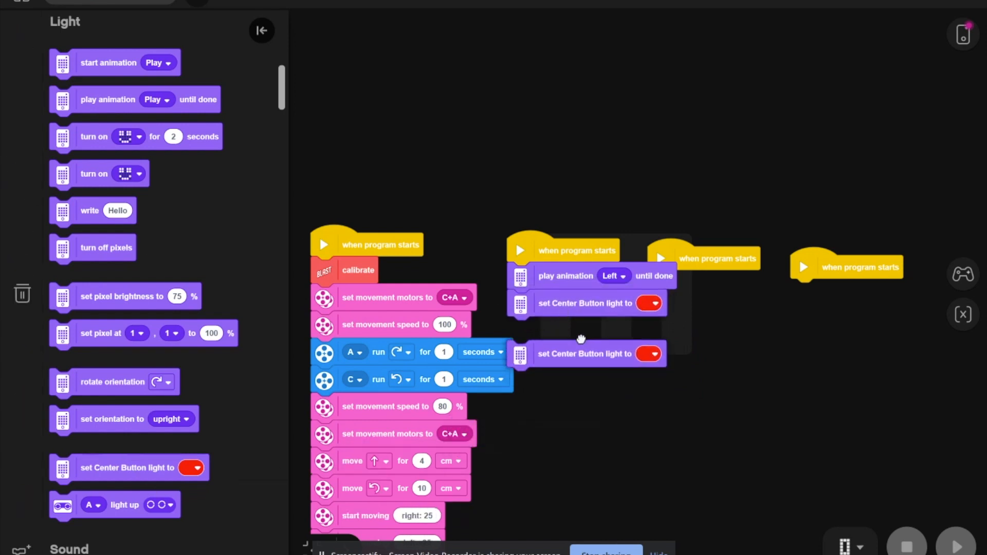
{"action": "left_click", "coordinate": [651, 330]}
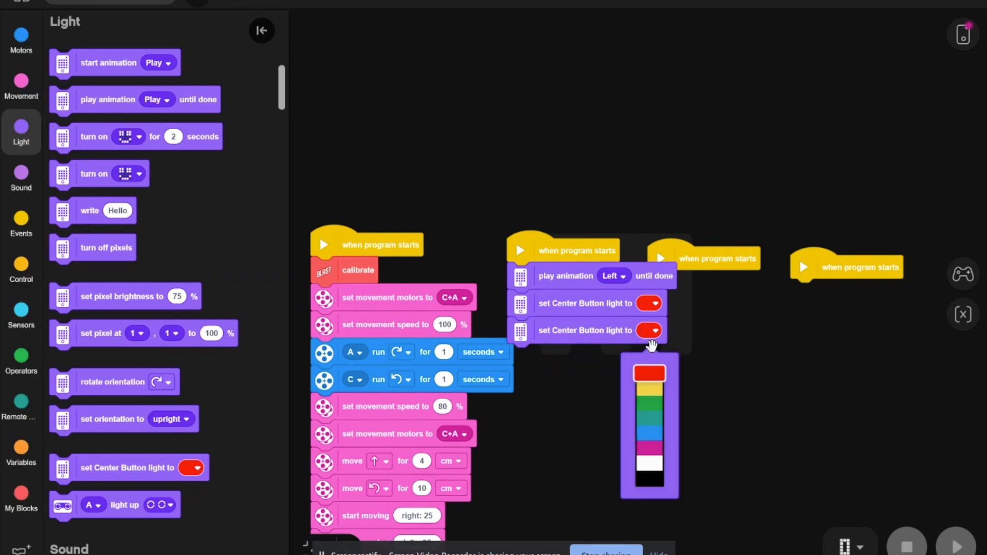
{"action": "left_click", "coordinate": [648, 477]}
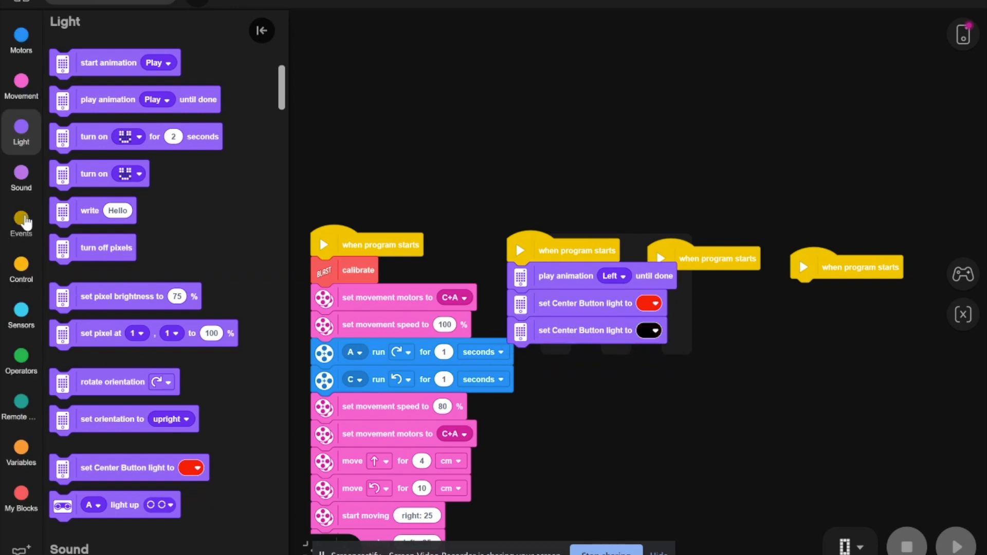
{"action": "left_click_drag", "start_coordinate": [129, 467], "coordinate": [535, 394]}
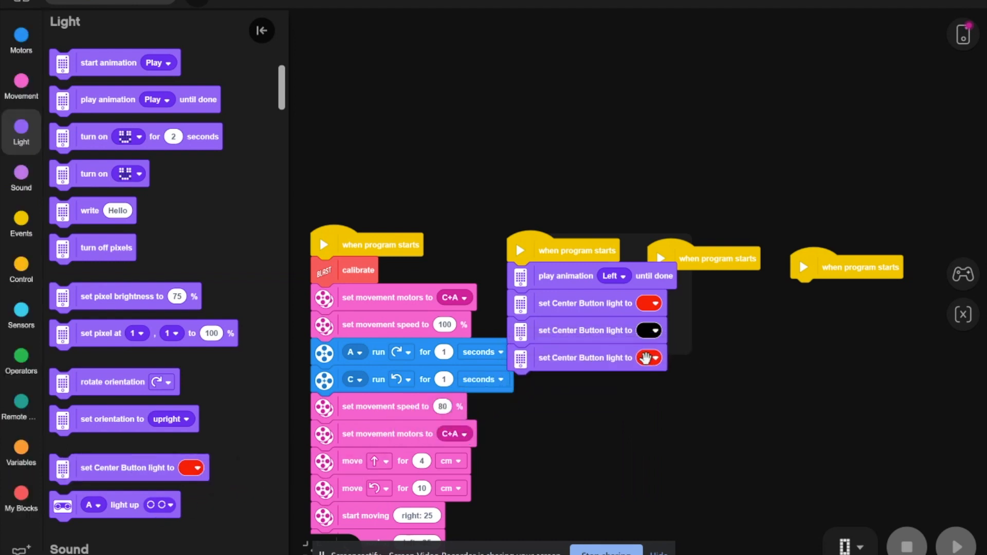
{"action": "left_click", "coordinate": [652, 358]}
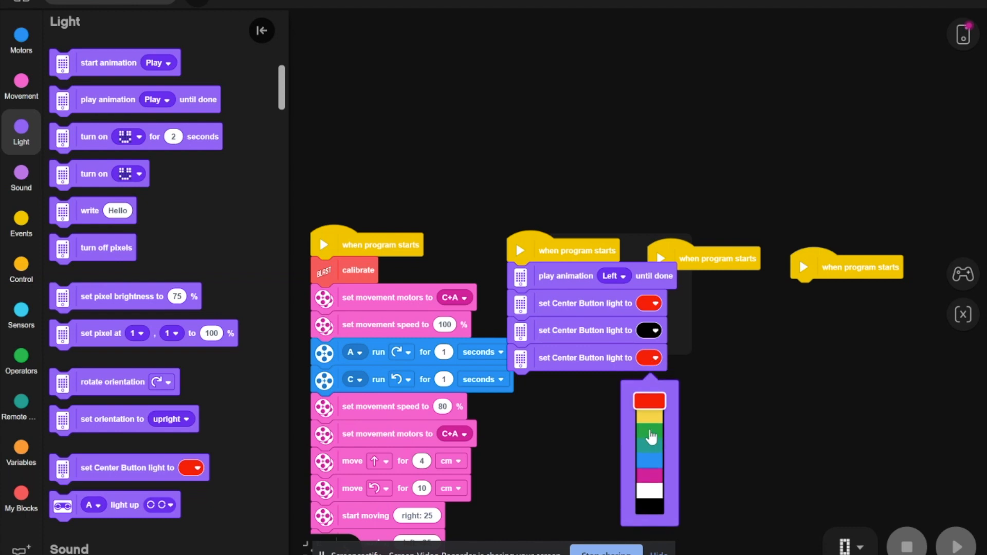
{"action": "left_click", "coordinate": [649, 431]}
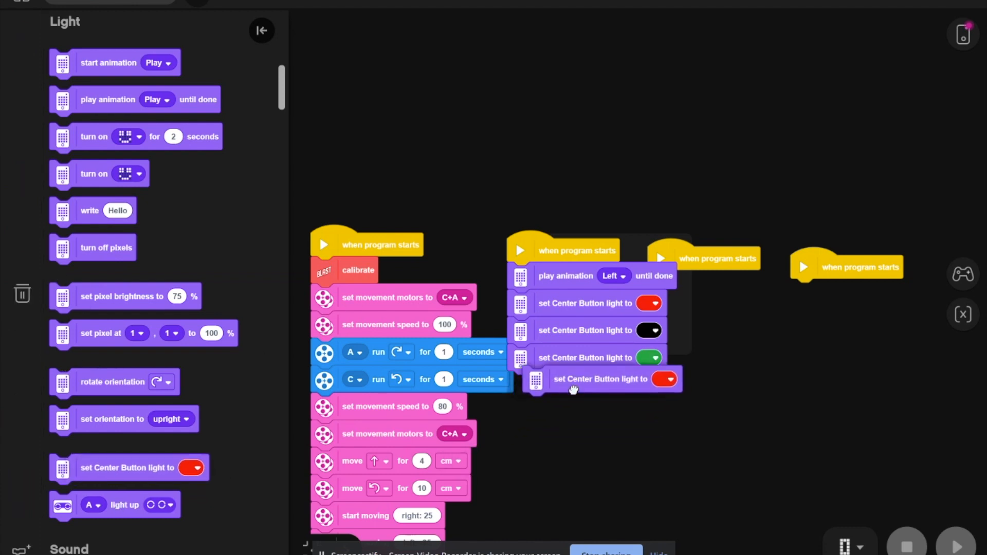
{"action": "left_click", "coordinate": [664, 379]}
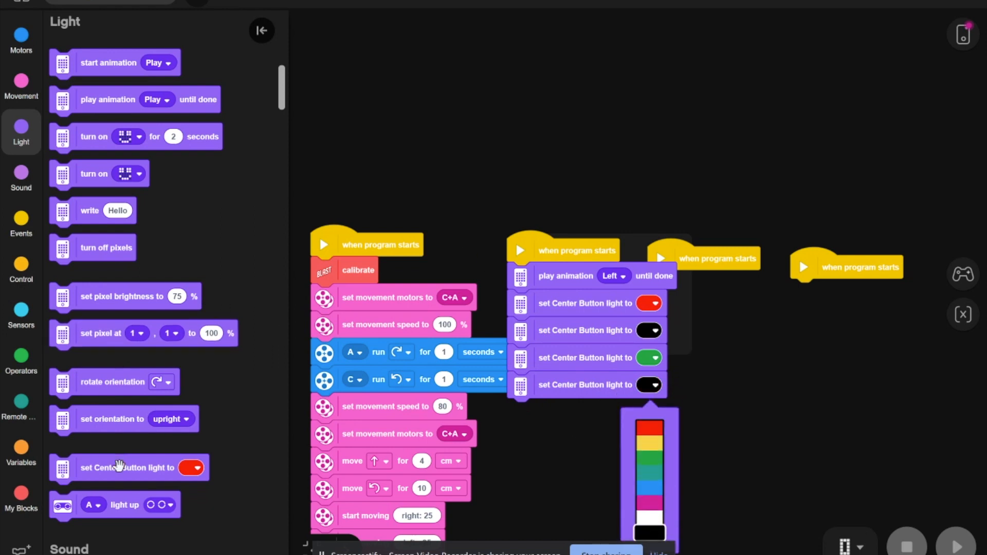
{"action": "left_click", "coordinate": [651, 422]}
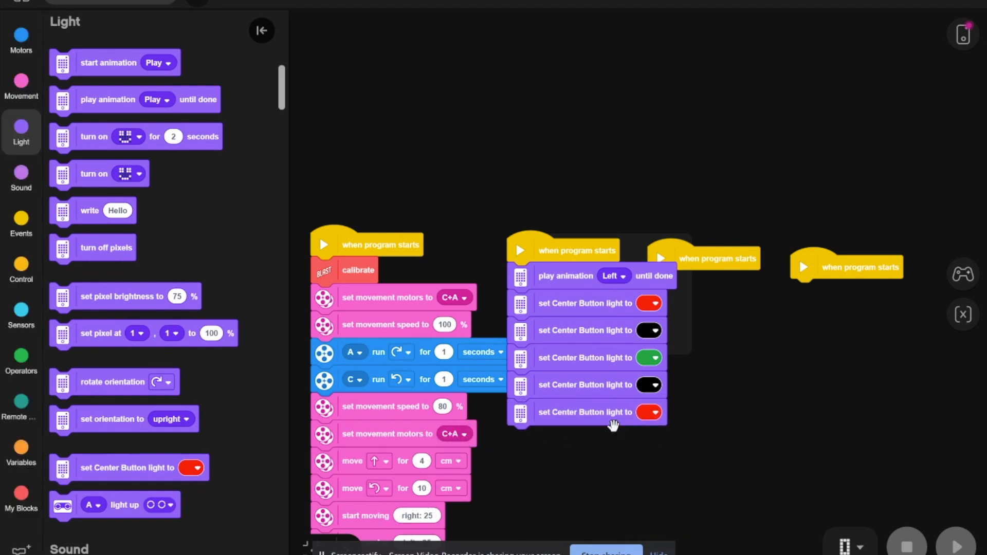
{"action": "left_click", "coordinate": [650, 412]}
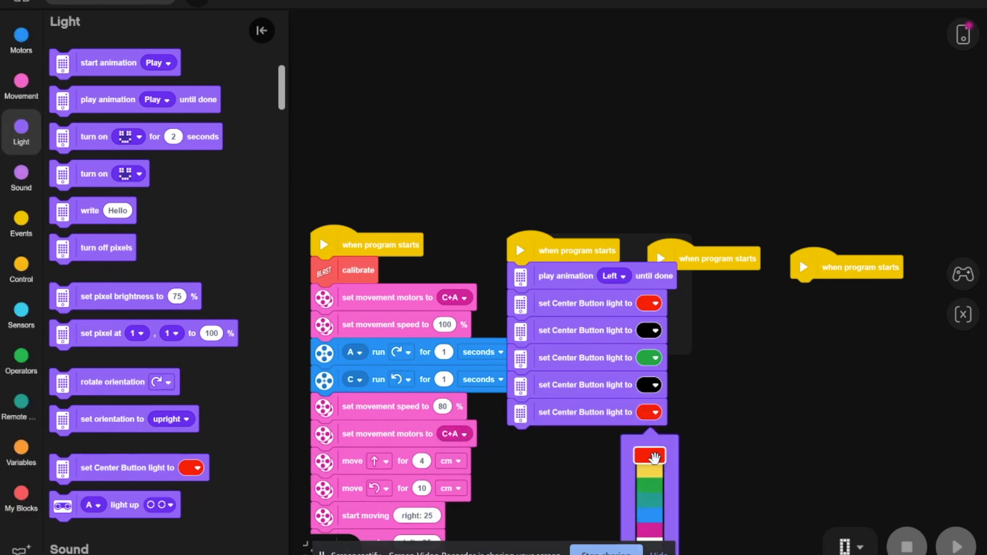
{"action": "left_click", "coordinate": [650, 471]}
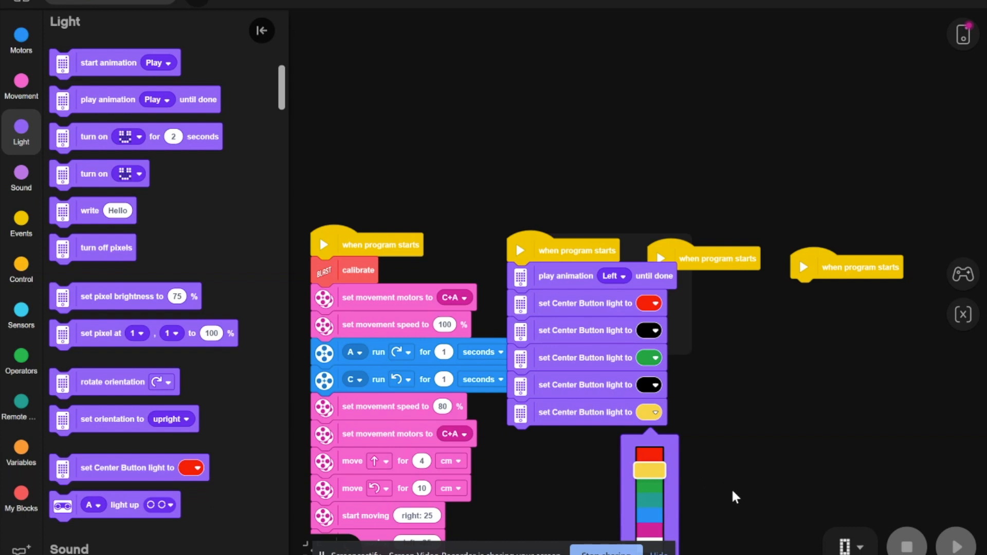
{"action": "mouse_move", "coordinate": [99, 100]}
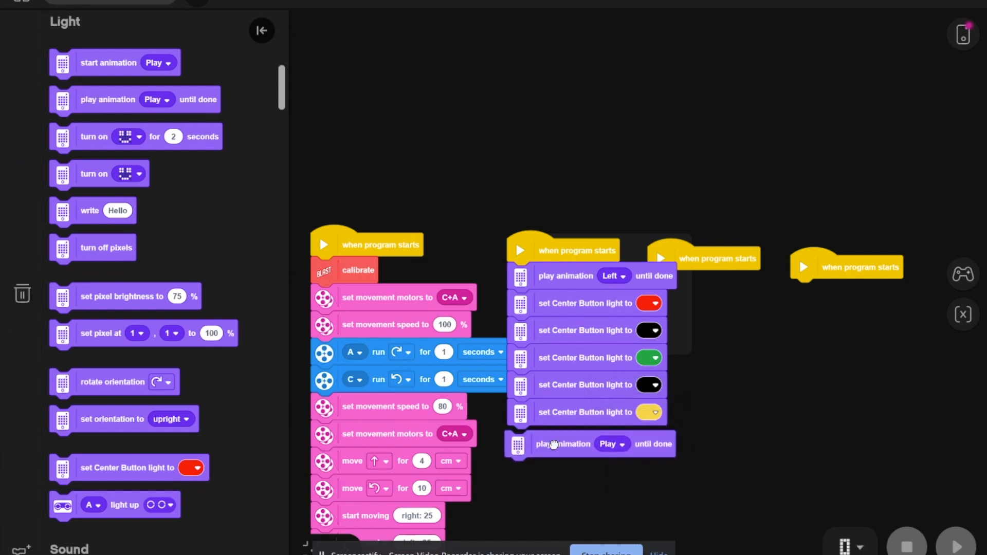
Attach another play animation until done block at the end of the stack.
{"action": "left_click", "coordinate": [611, 444]}
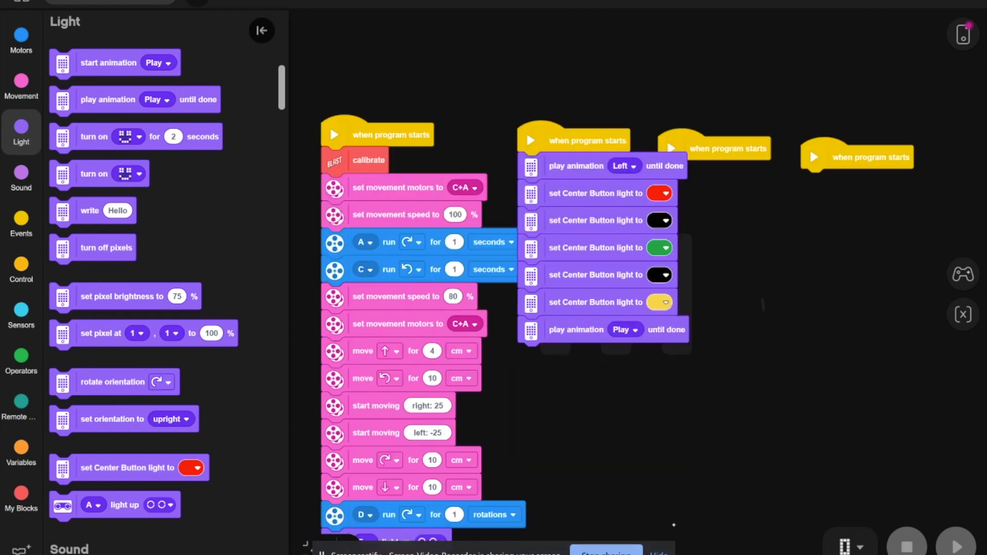
{"action": "scroll", "scroll_direction": "down", "scroll_amount": 3}
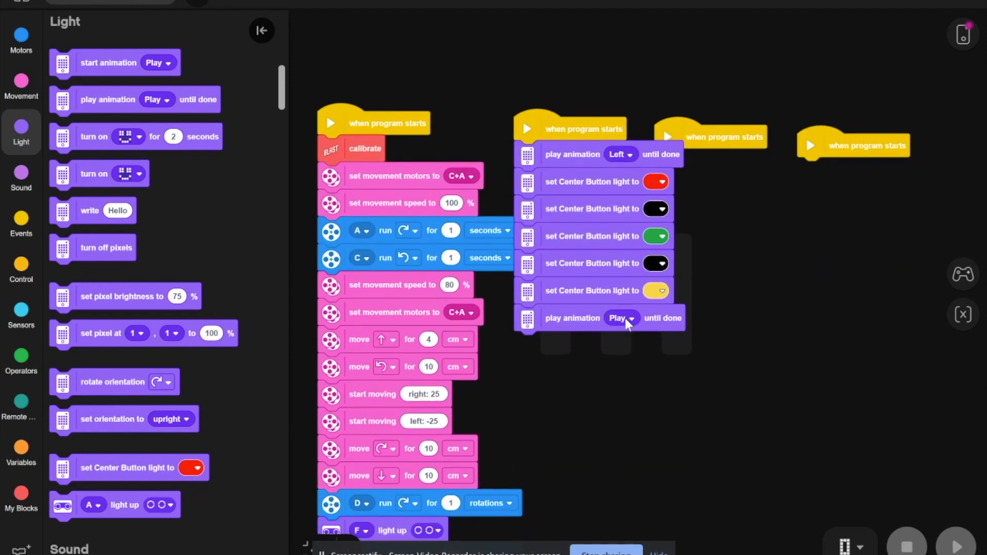
{"action": "left_click", "coordinate": [628, 317]}
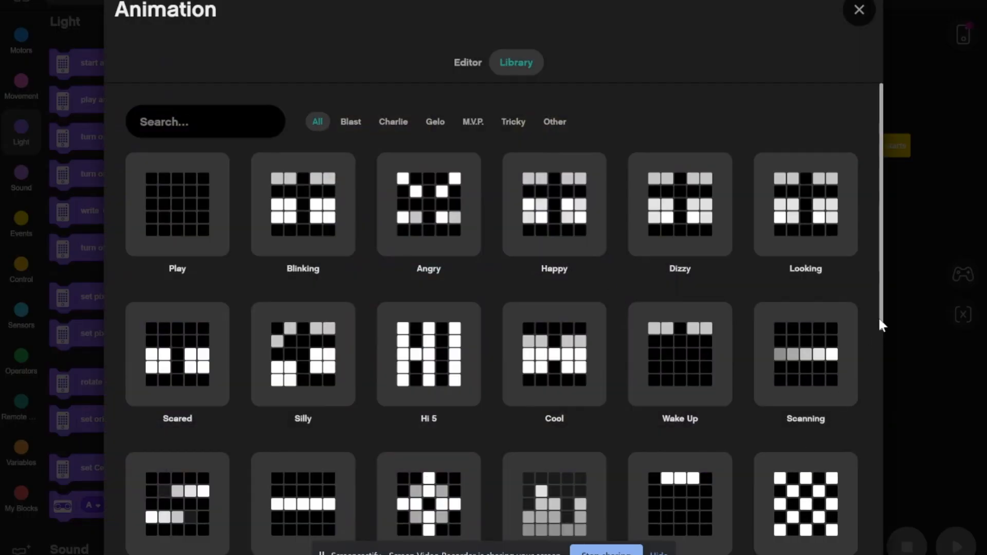
Set the closing animation block to the Right animation from the library.
{"action": "scroll", "scroll_direction": "down", "scroll_amount": 3}
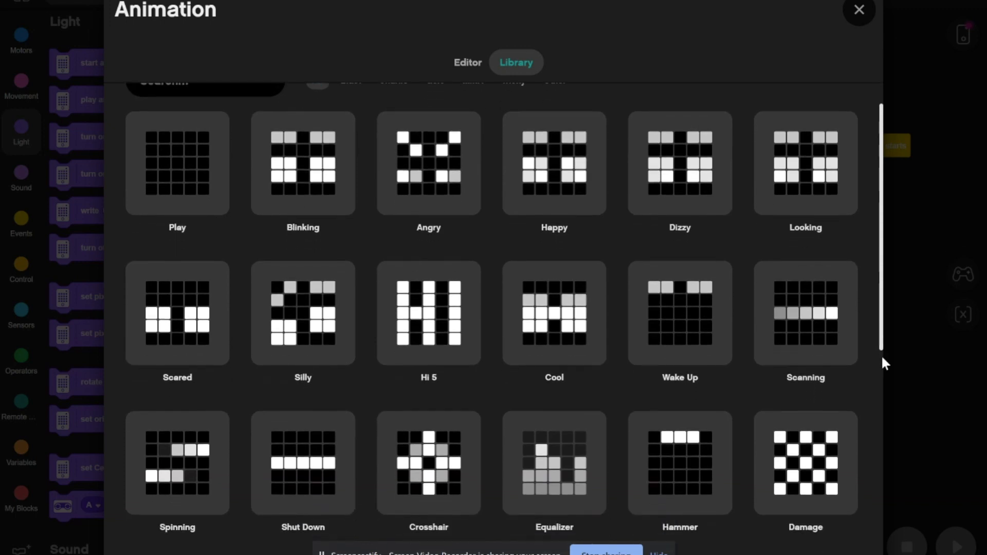
{"action": "scroll", "scroll_direction": "down", "scroll_amount": 3}
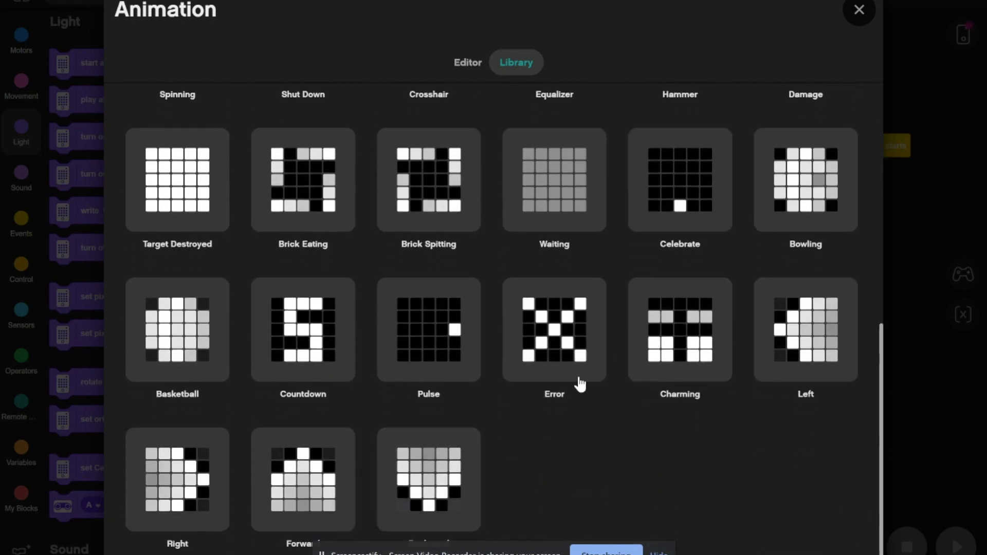
{"action": "left_click", "coordinate": [177, 480]}
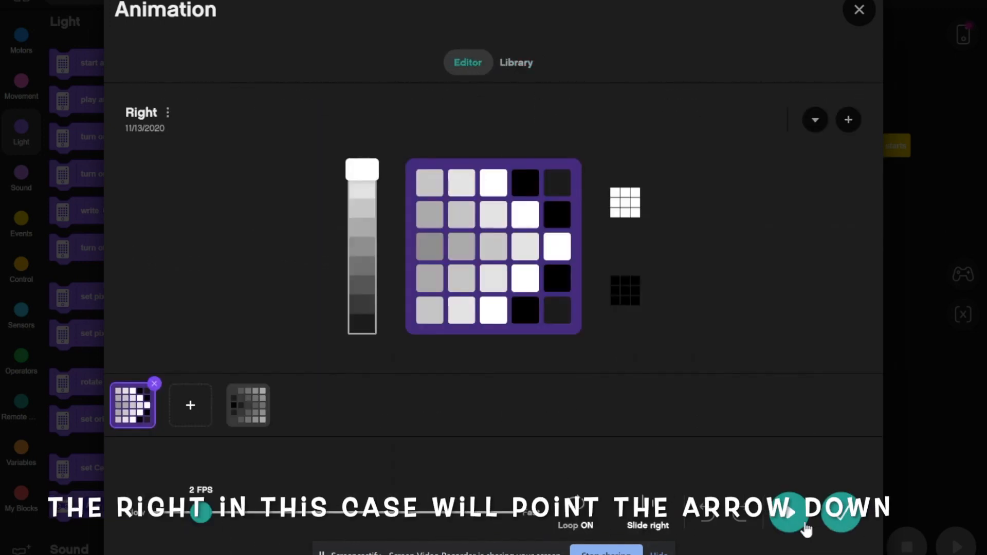
{"action": "left_click", "coordinate": [858, 11]}
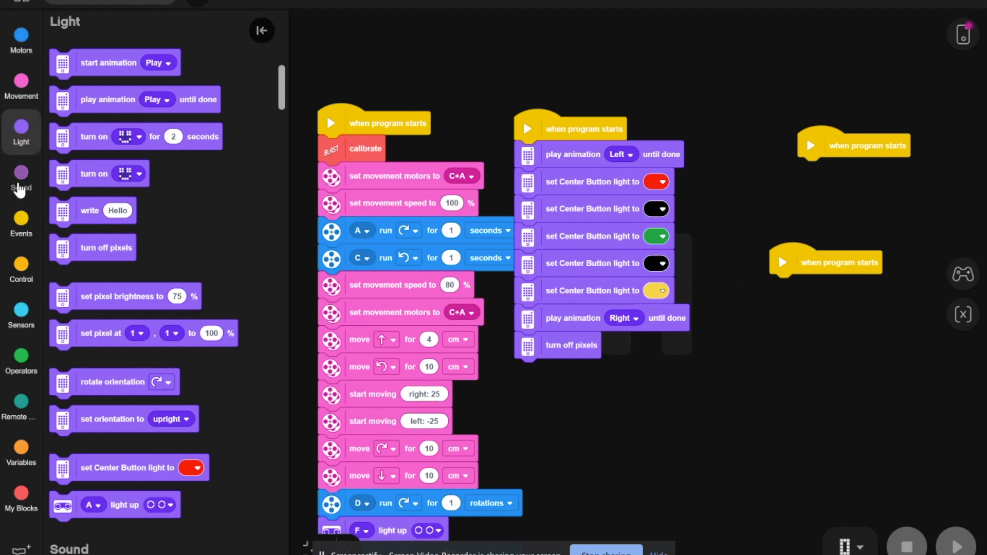
Attach a set volume to 100% block under the fourth start hat.
{"action": "left_click", "coordinate": [21, 179]}
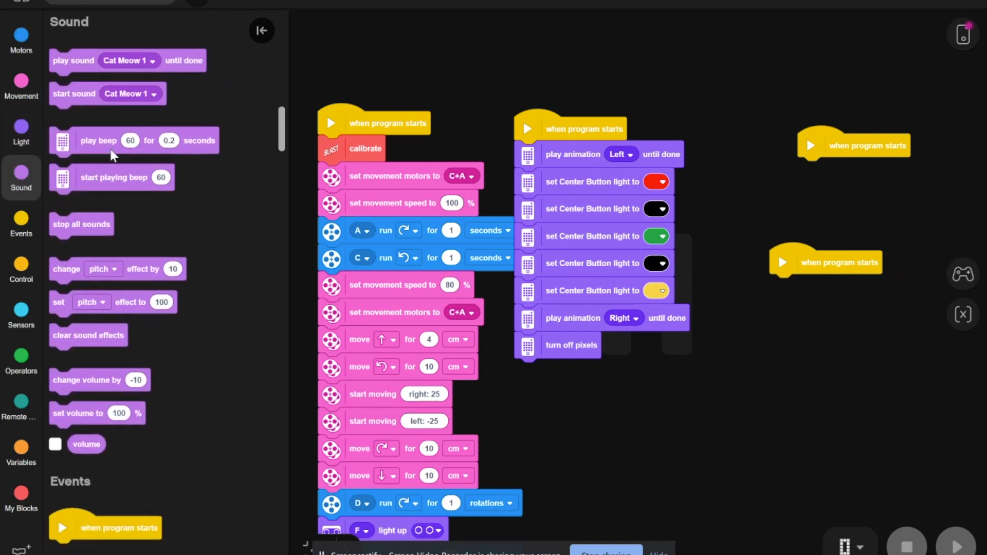
{"action": "mouse_move", "coordinate": [90, 146]}
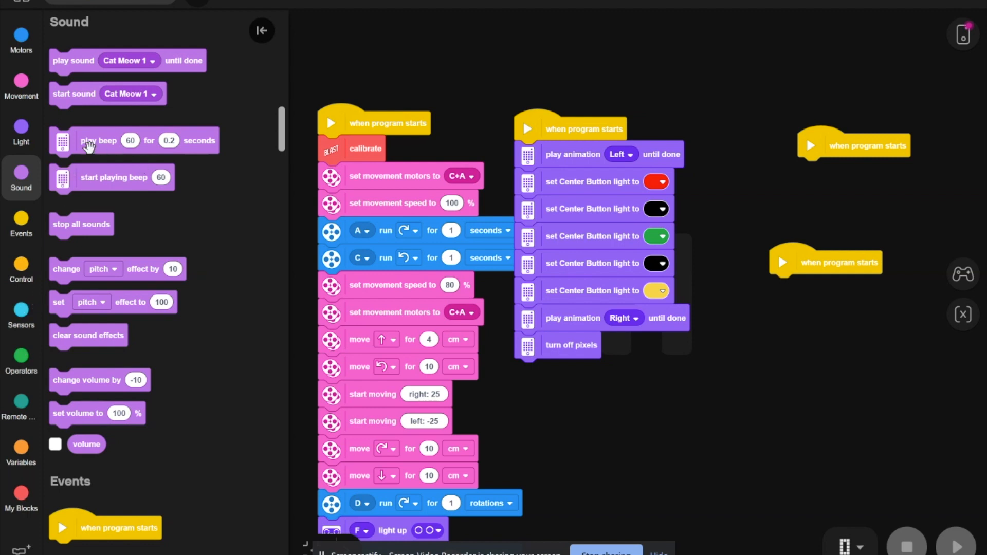
{"action": "mouse_move", "coordinate": [175, 271]}
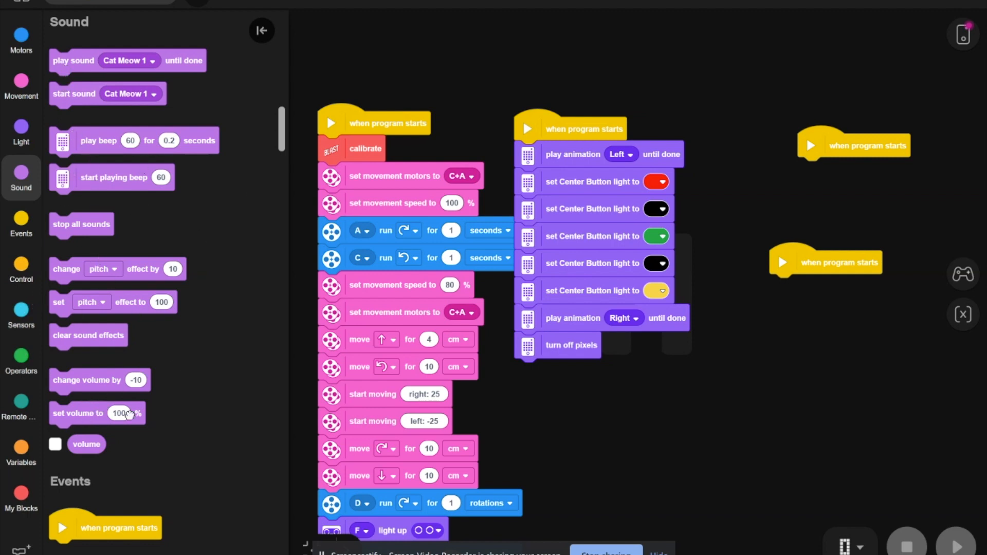
{"action": "left_click_drag", "start_coordinate": [78, 413], "coordinate": [816, 287]}
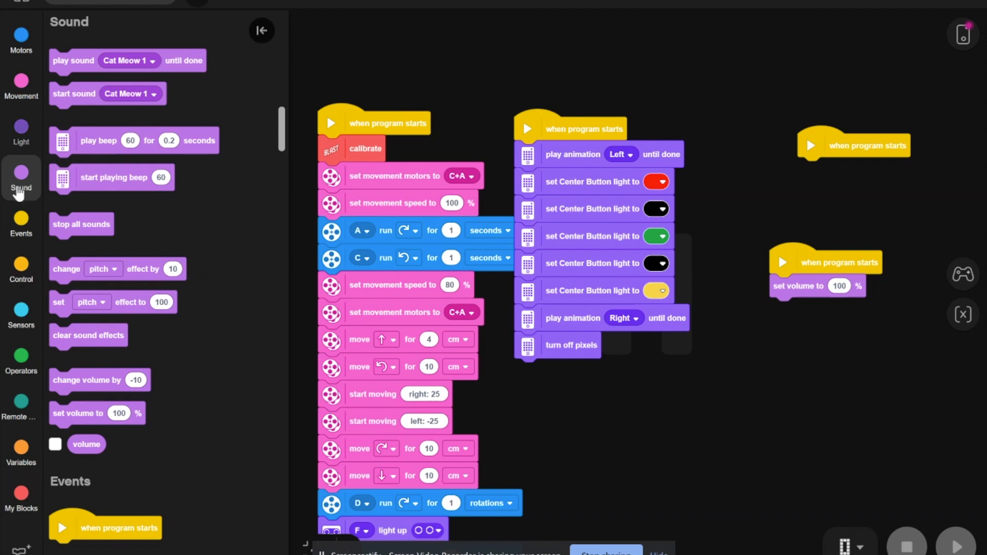
{"action": "mouse_move", "coordinate": [80, 78]}
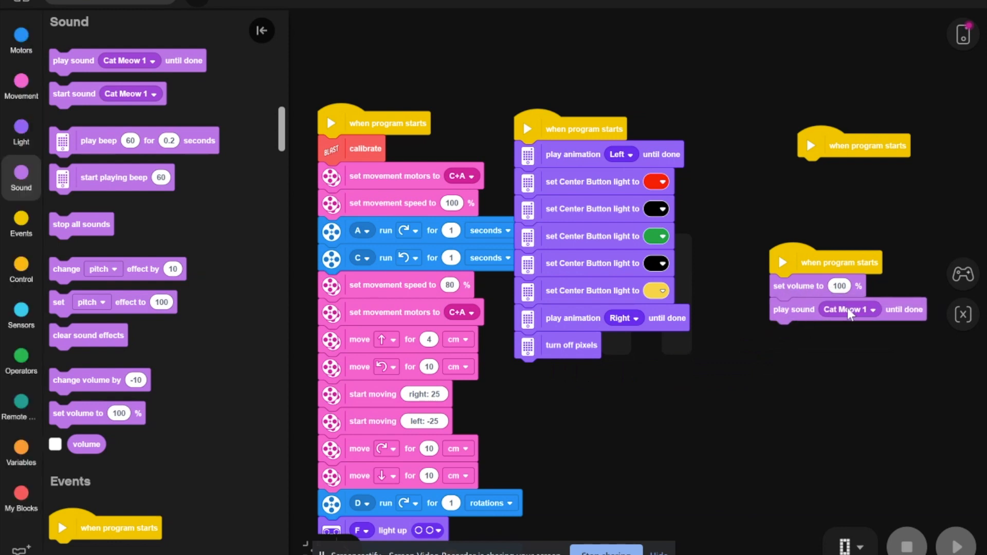
Set the first play sound block to the Affirmative sound.
{"action": "left_click", "coordinate": [847, 309]}
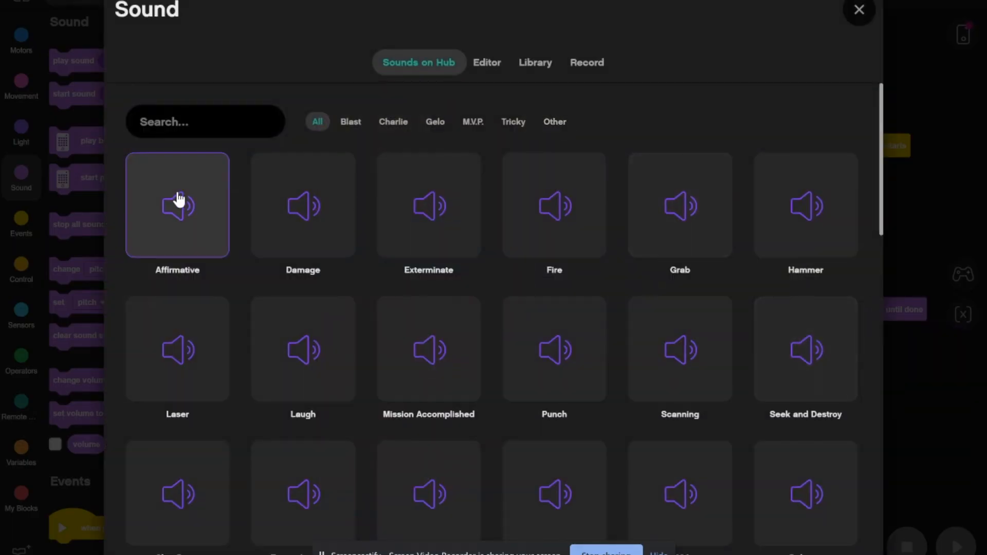
{"action": "left_click", "coordinate": [350, 121]}
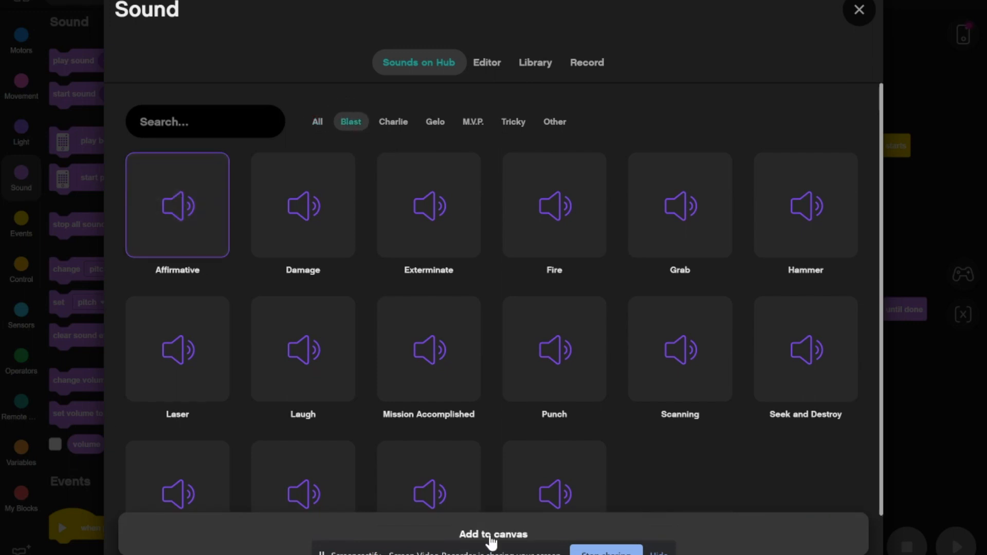
{"action": "left_click", "coordinate": [858, 10]}
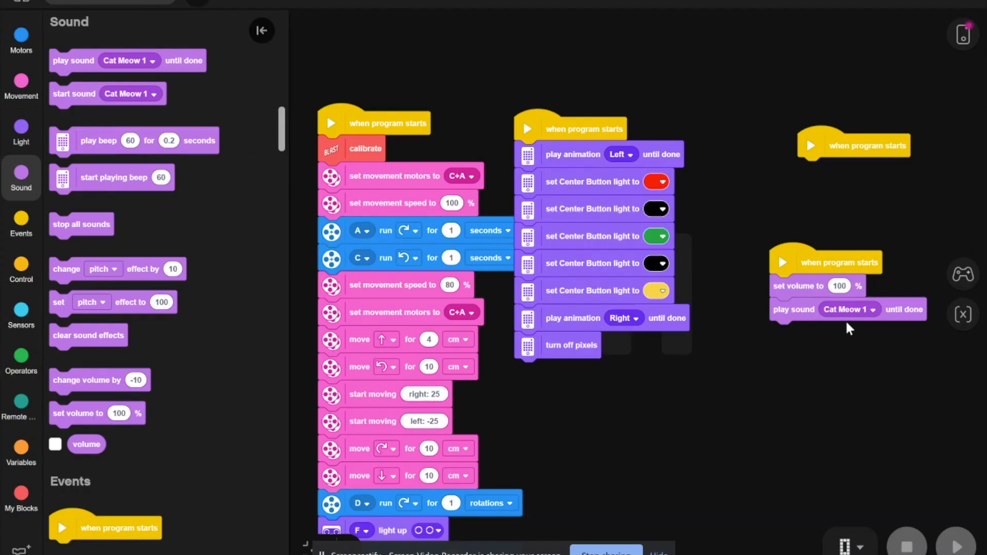
Add a second play sound until done block, also set to Affirmative.
{"action": "left_click", "coordinate": [845, 309]}
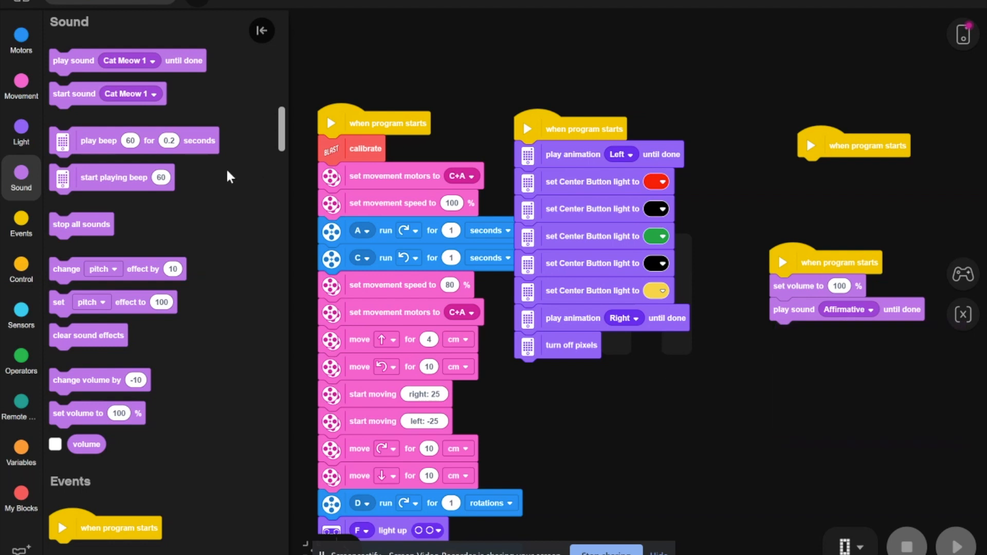
{"action": "left_click_drag", "start_coordinate": [128, 61], "coordinate": [824, 375]}
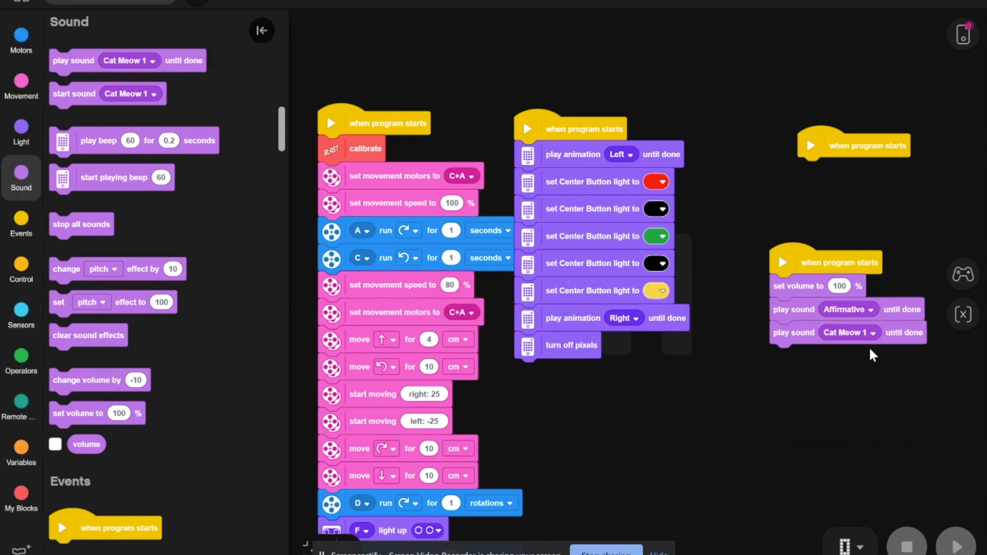
{"action": "left_click", "coordinate": [847, 332]}
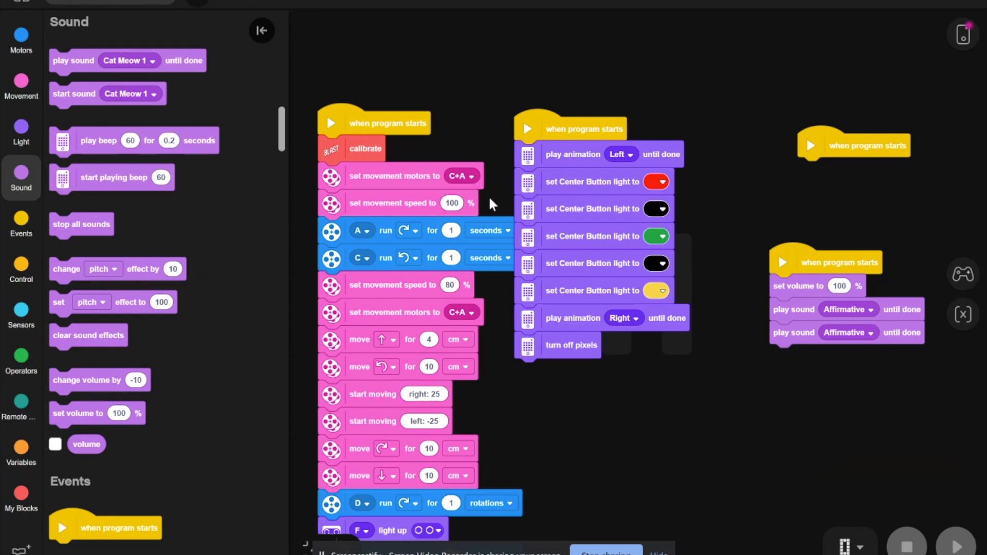
{"action": "mouse_move", "coordinate": [163, 186]}
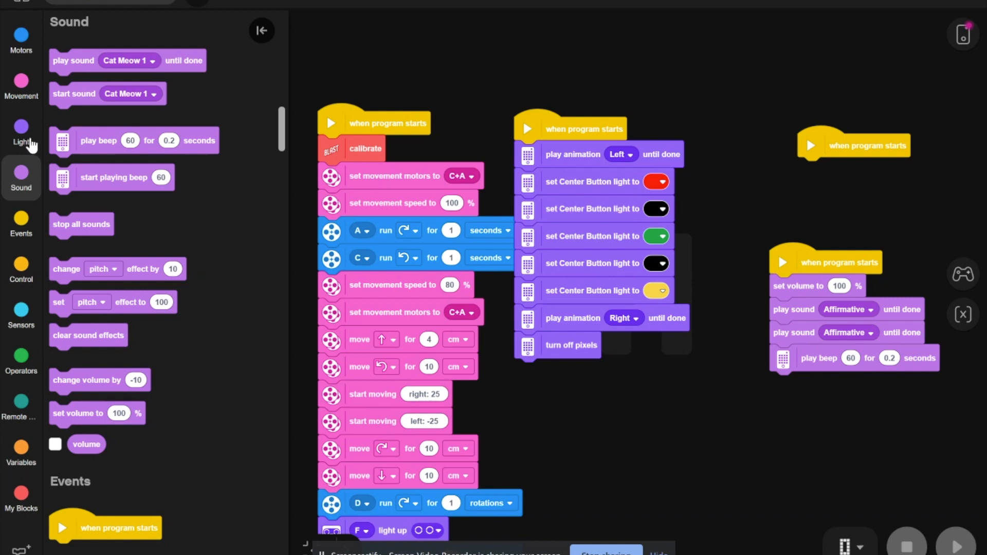
{"action": "mouse_move", "coordinate": [93, 354]}
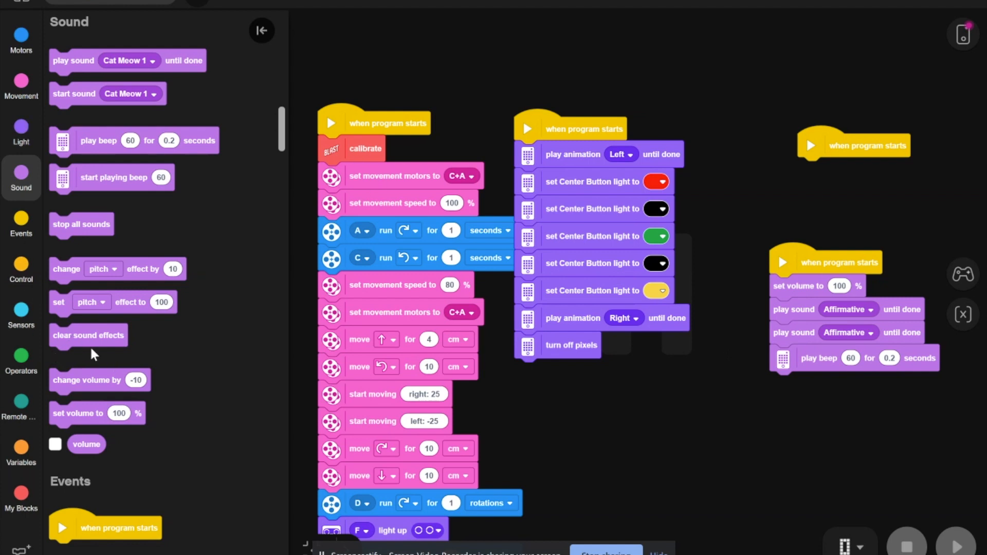
{"action": "mouse_move", "coordinate": [389, 339]}
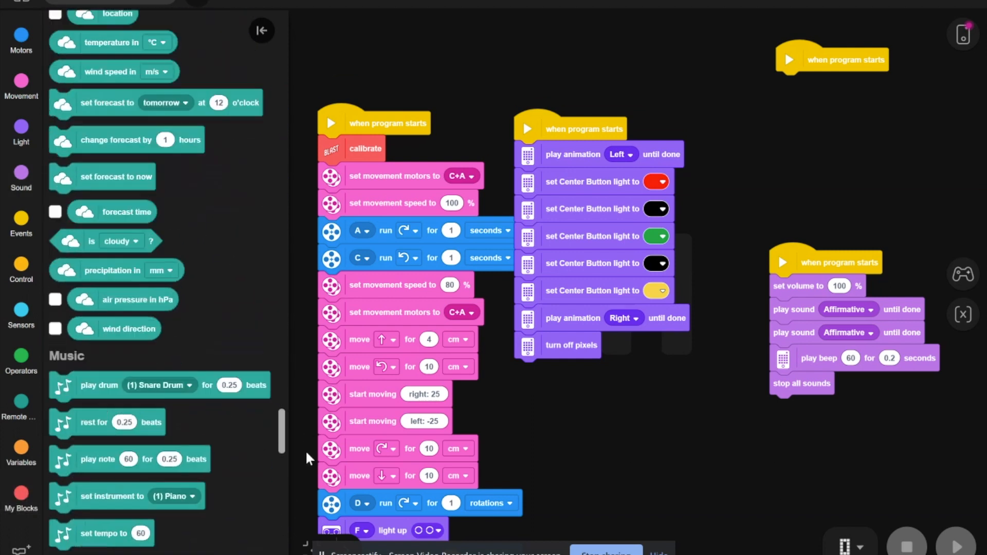
Add two motor 'run for' blocks under calibrate, both on port D at 1.5 rotations.
{"action": "scroll", "scroll_direction": "down", "scroll_amount": 3}
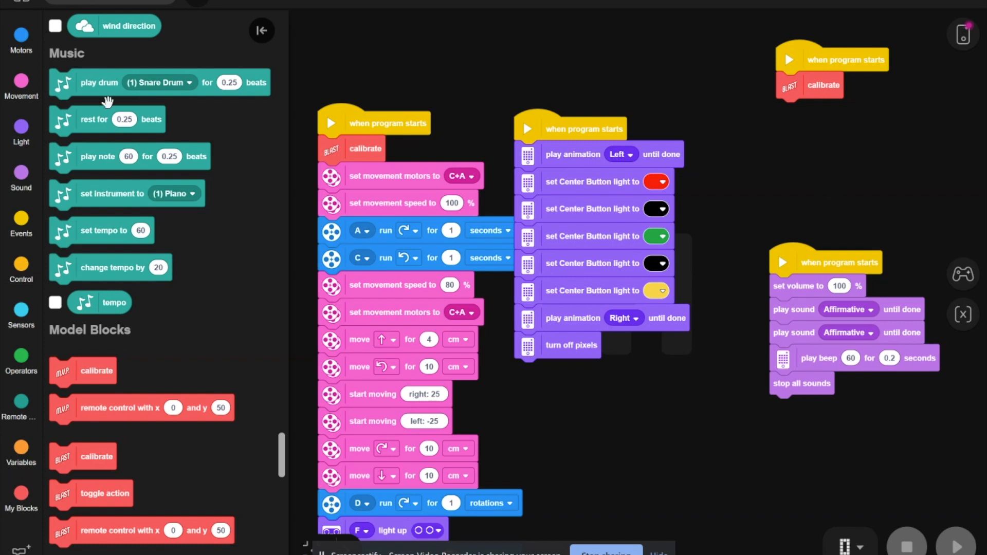
{"action": "left_click", "coordinate": [20, 39]}
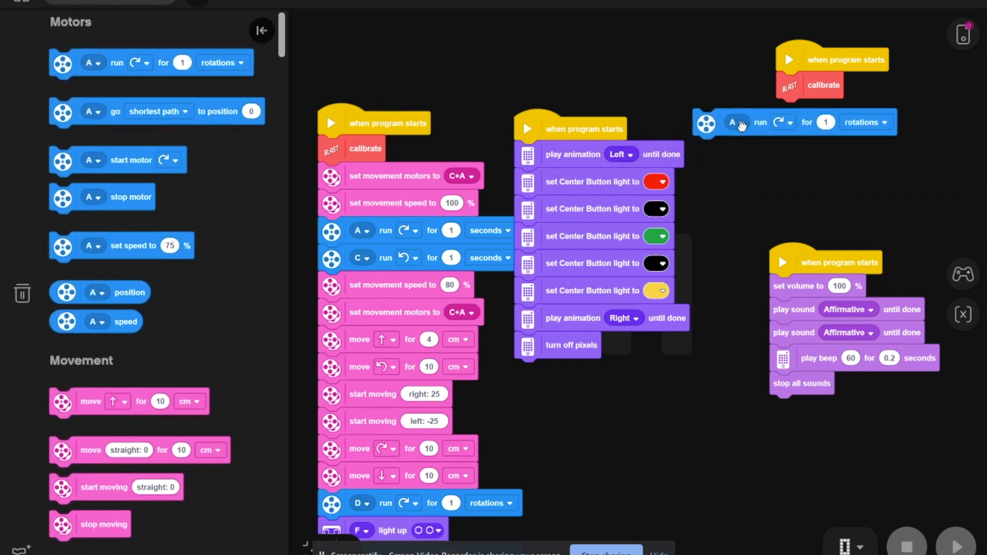
{"action": "left_click_drag", "start_coordinate": [743, 122], "coordinate": [838, 112]}
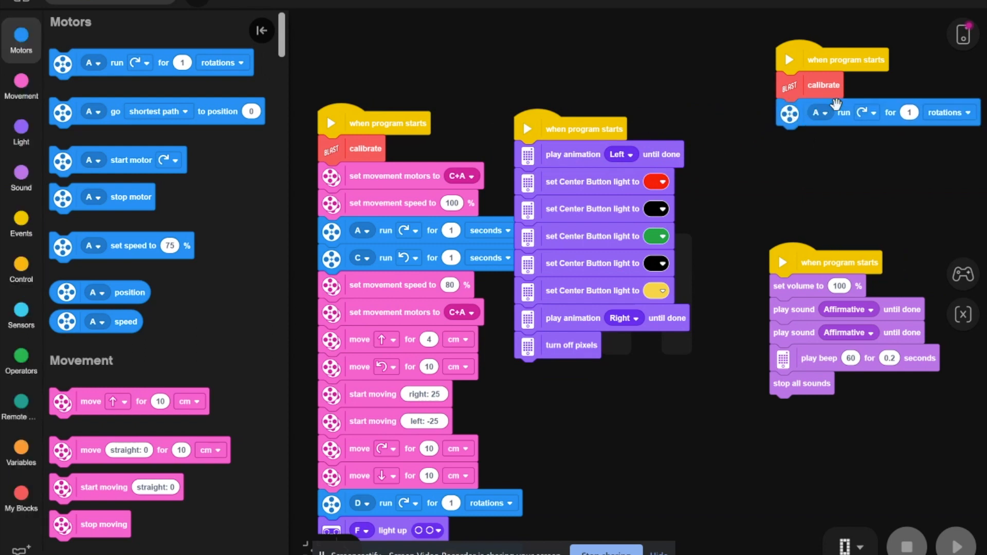
{"action": "left_click", "coordinate": [818, 112]}
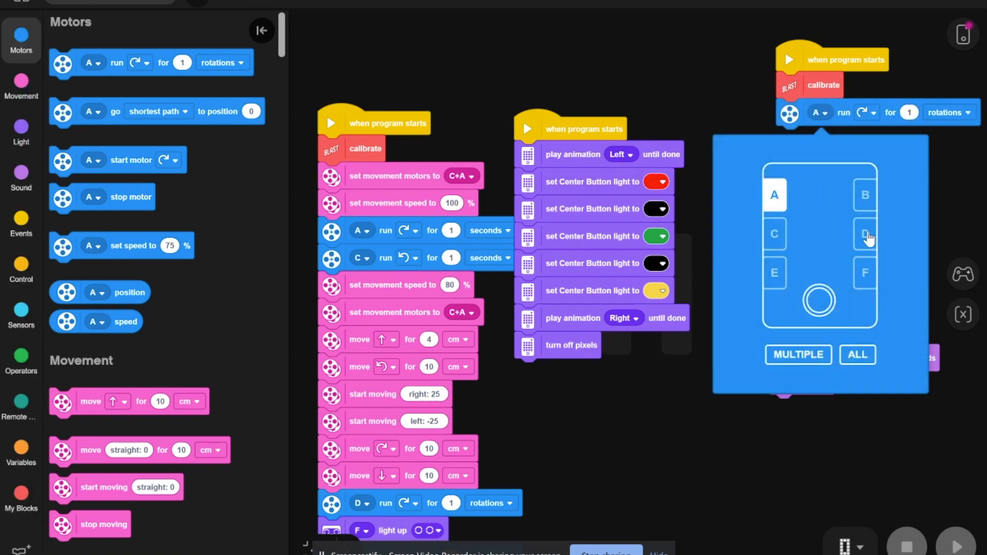
{"action": "left_click", "coordinate": [863, 235]}
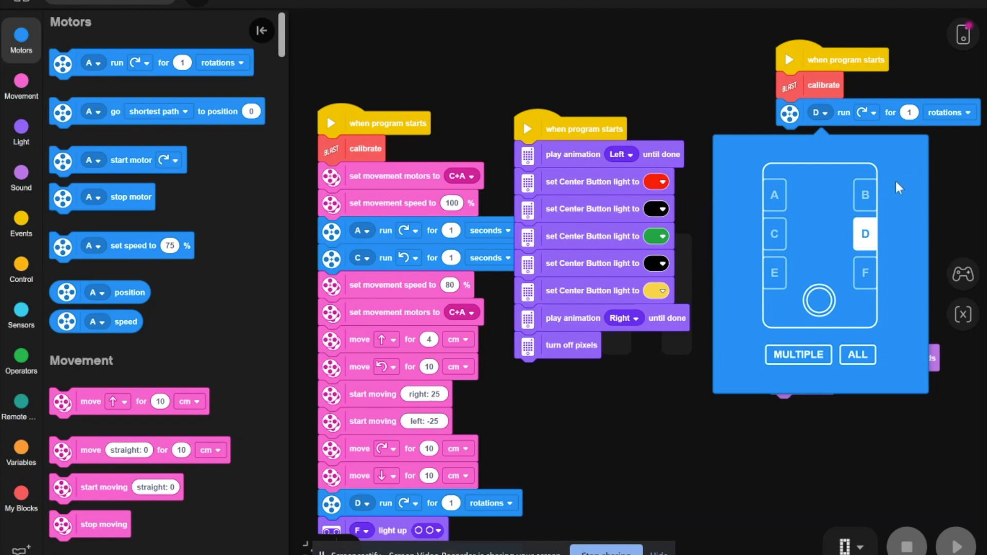
{"action": "mouse_move", "coordinate": [919, 101]}
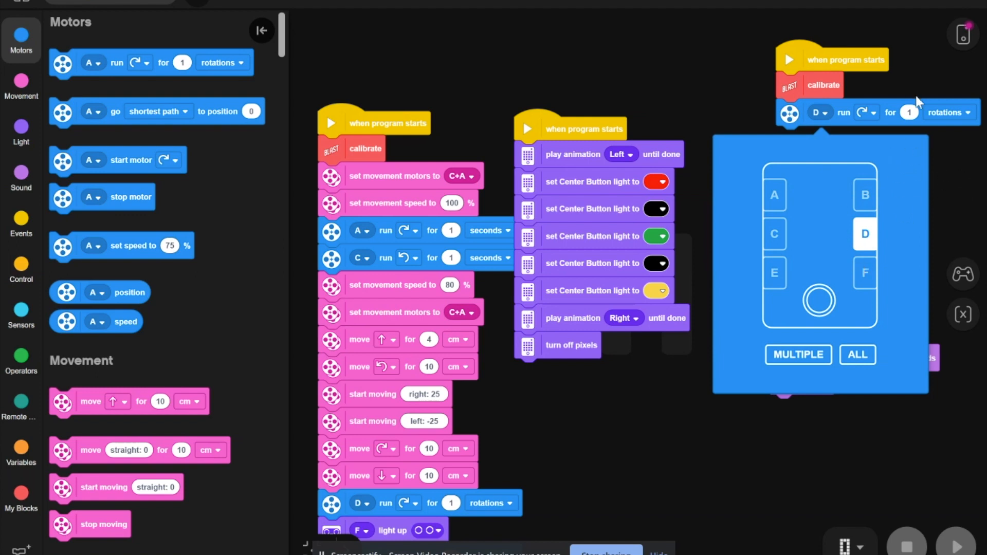
{"action": "mouse_move", "coordinate": [910, 112]}
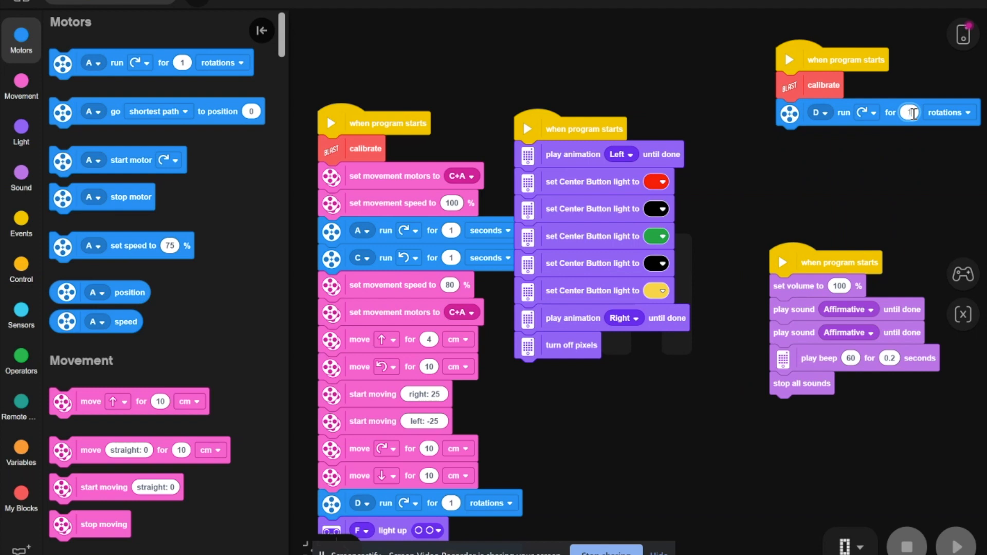
{"action": "type", "text": "1.5"}
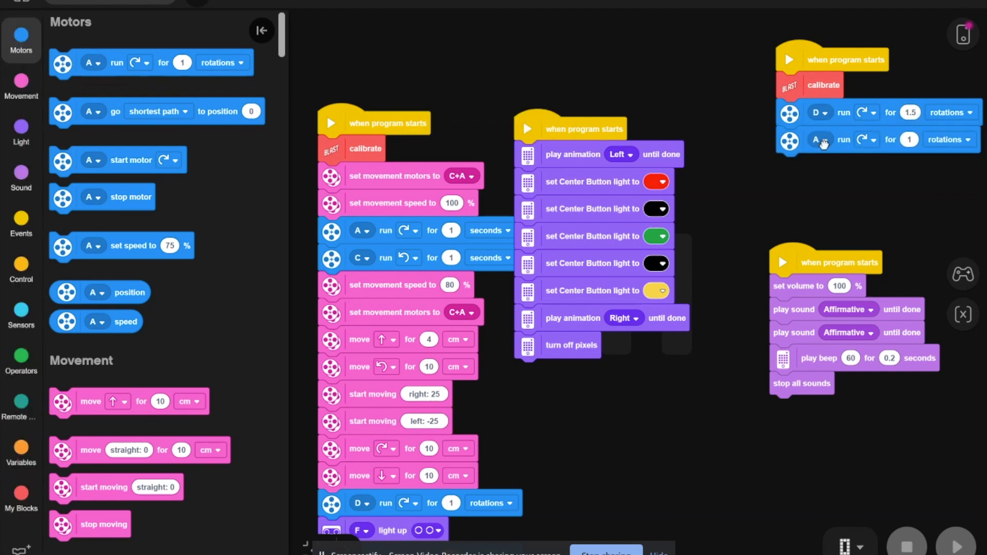
{"action": "left_click", "coordinate": [818, 139]}
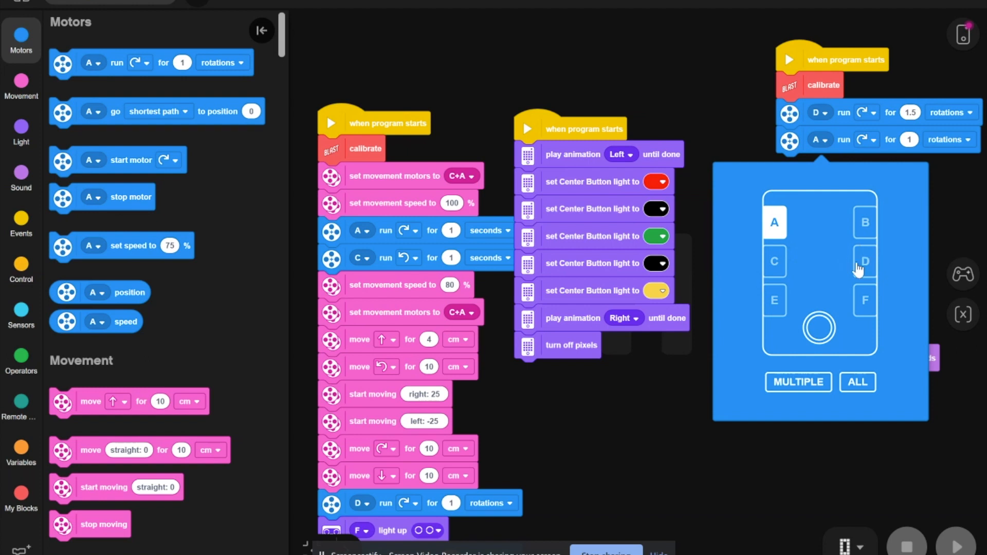
{"action": "left_click", "coordinate": [864, 261]}
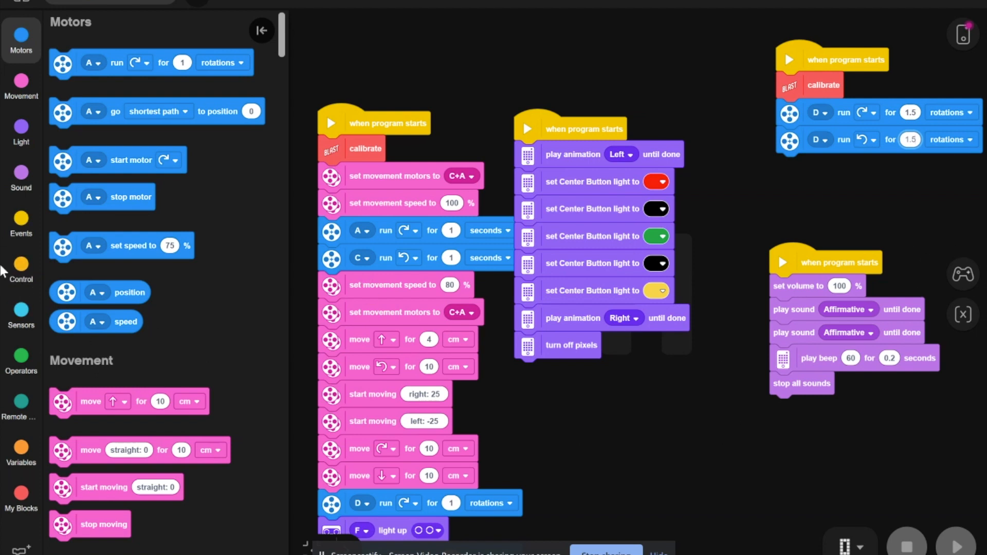
Wrap the two motor D blocks in a repeat 4 loop, then open hub connection options.
{"action": "left_click", "coordinate": [20, 267]}
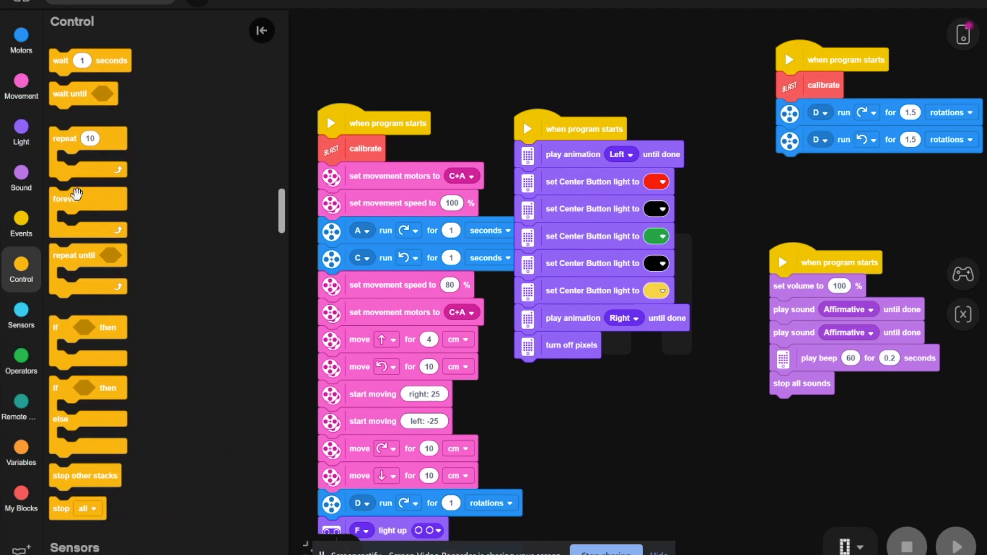
{"action": "left_click_drag", "start_coordinate": [88, 151], "coordinate": [661, 113]}
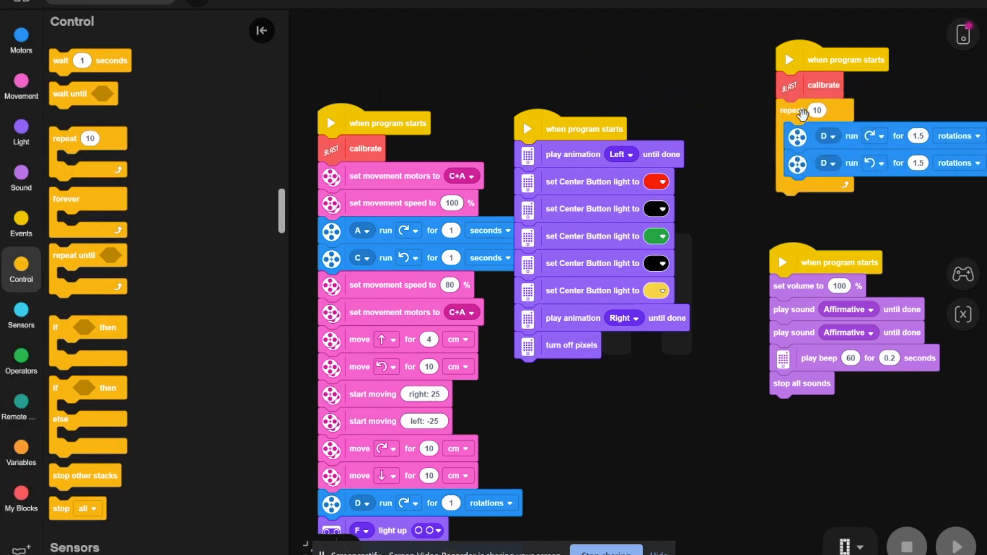
{"action": "left_click", "coordinate": [816, 110]}
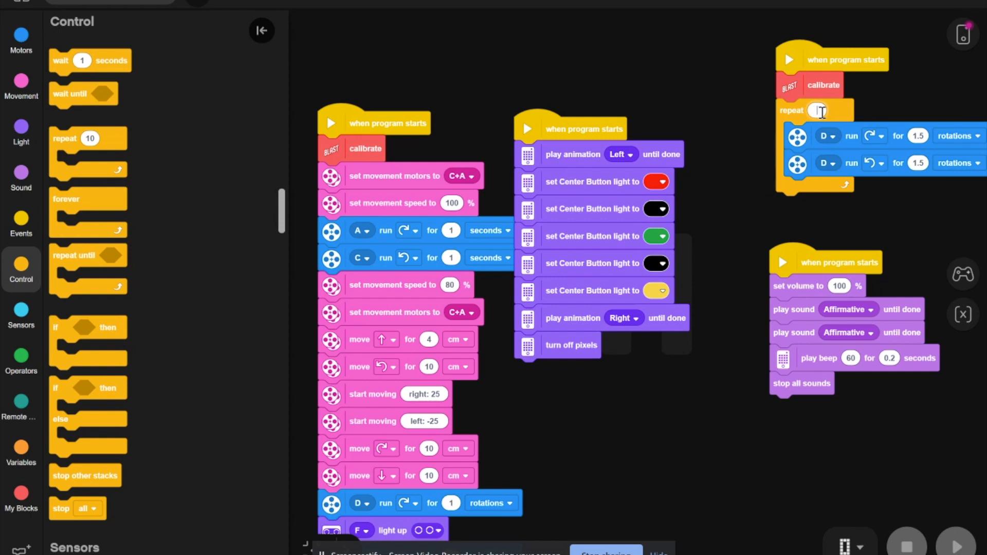
{"action": "type", "text": "4"}
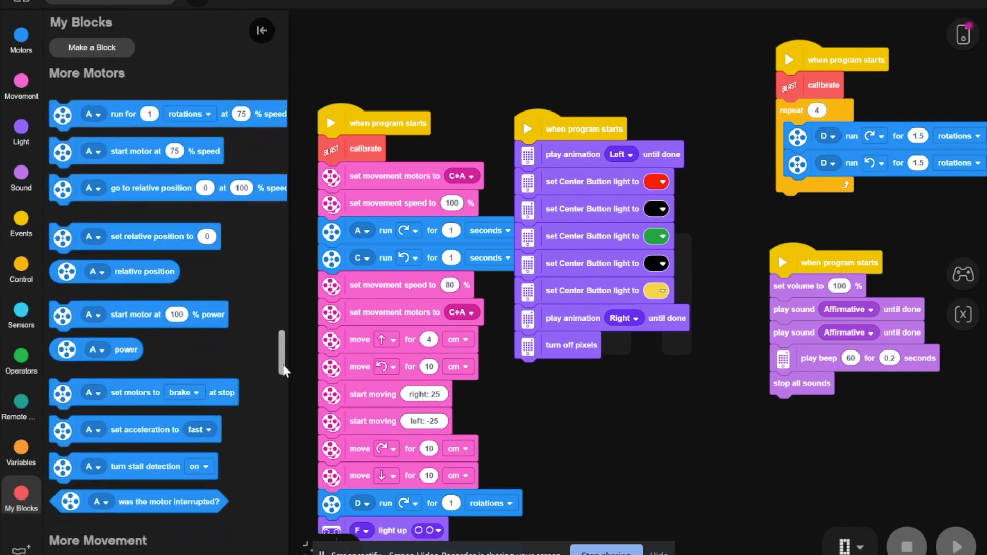
{"action": "scroll", "scroll_direction": "down", "scroll_amount": 3}
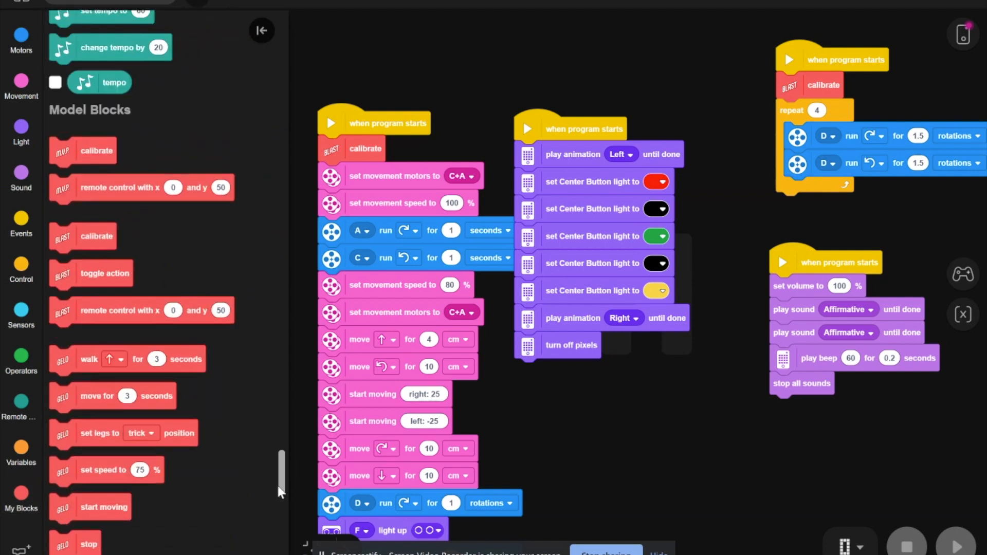
{"action": "scroll", "scroll_direction": "down", "scroll_amount": 3}
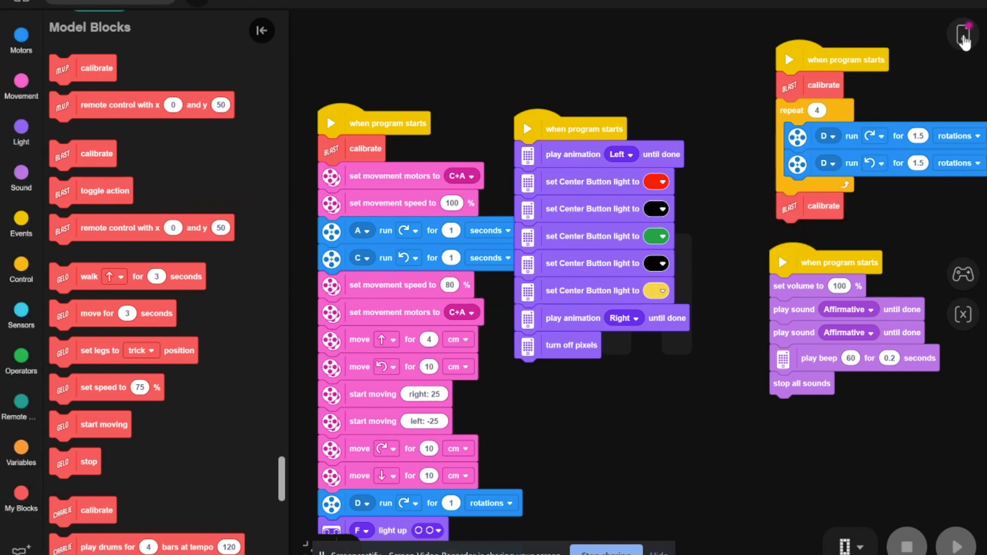
{"action": "left_click", "coordinate": [964, 35]}
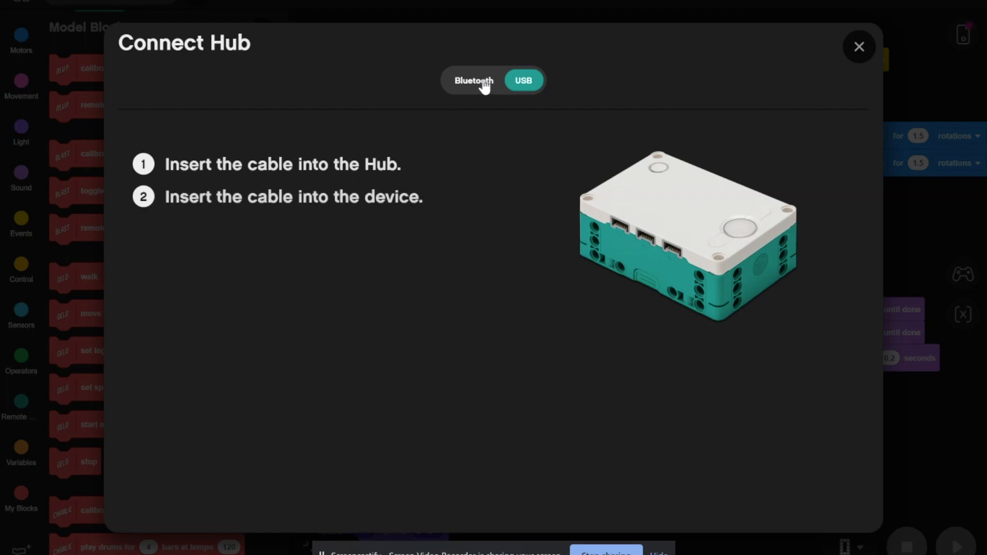
Choose Bluetooth in the Connect Hub dialog, then close the window.
{"action": "left_click", "coordinate": [473, 81]}
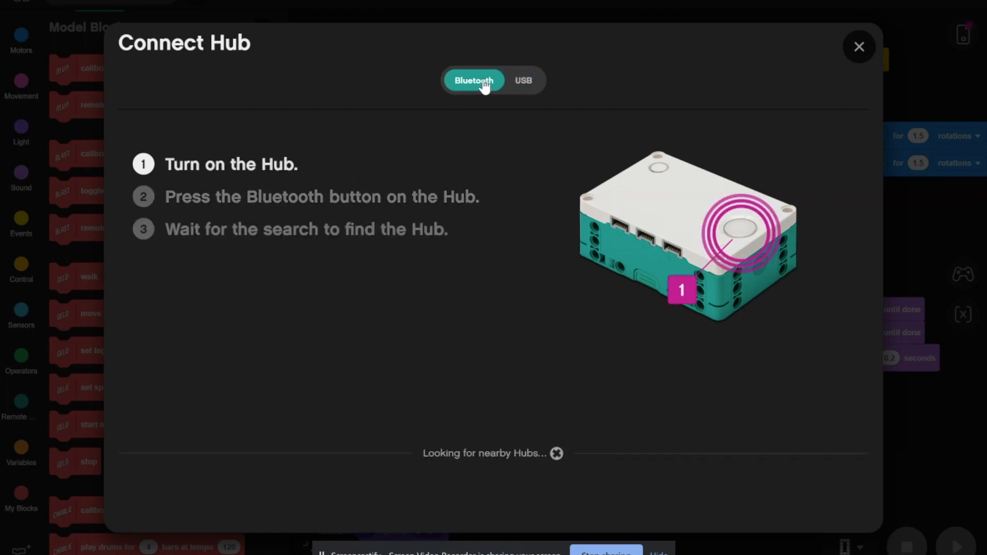
{"action": "left_click", "coordinate": [859, 47]}
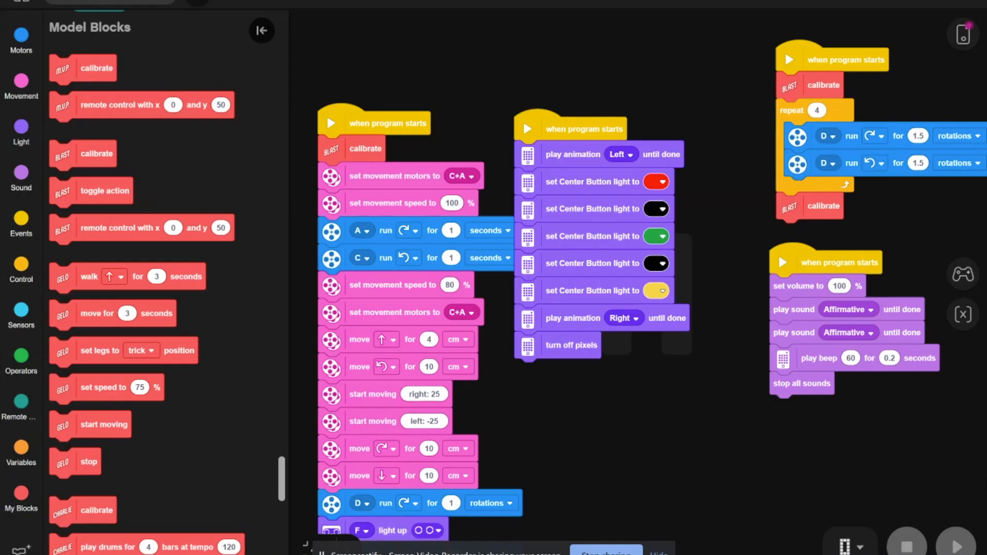